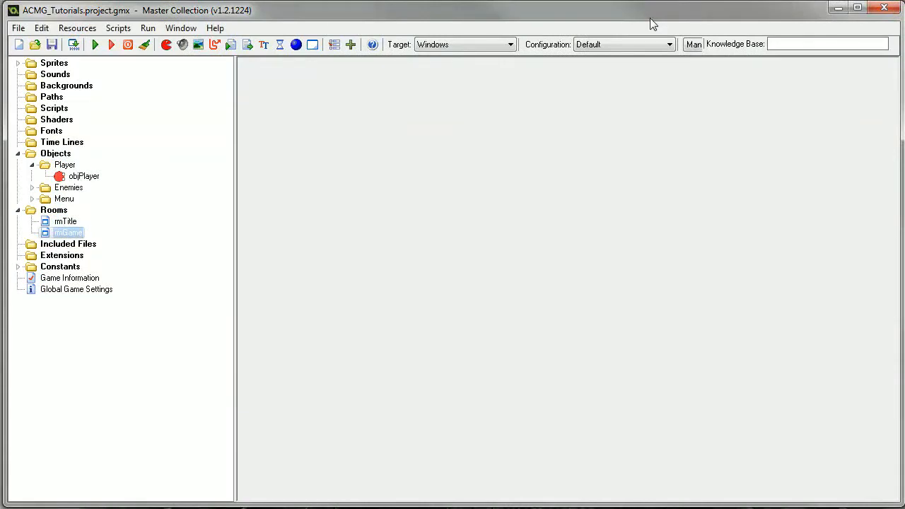
{"action": "mouse_move", "coordinate": [621, 5]}
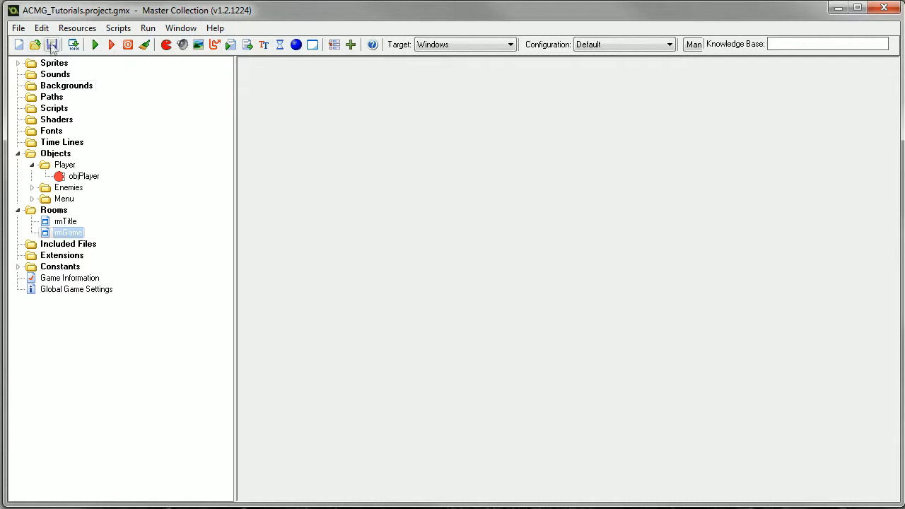
Step: Create an Ammo sprite group alongside the Player group and start a new sprite inside it
{"action": "left_click", "coordinate": [53, 62]}
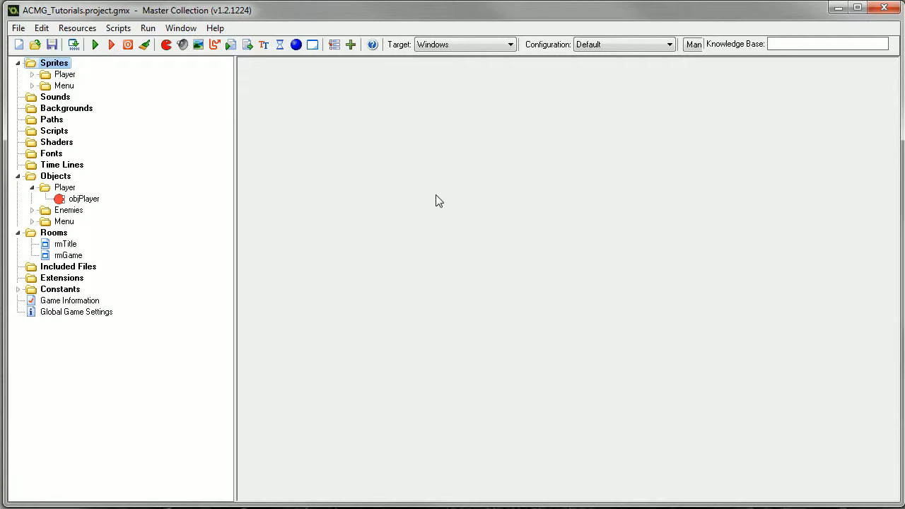
{"action": "mouse_move", "coordinate": [107, 93]}
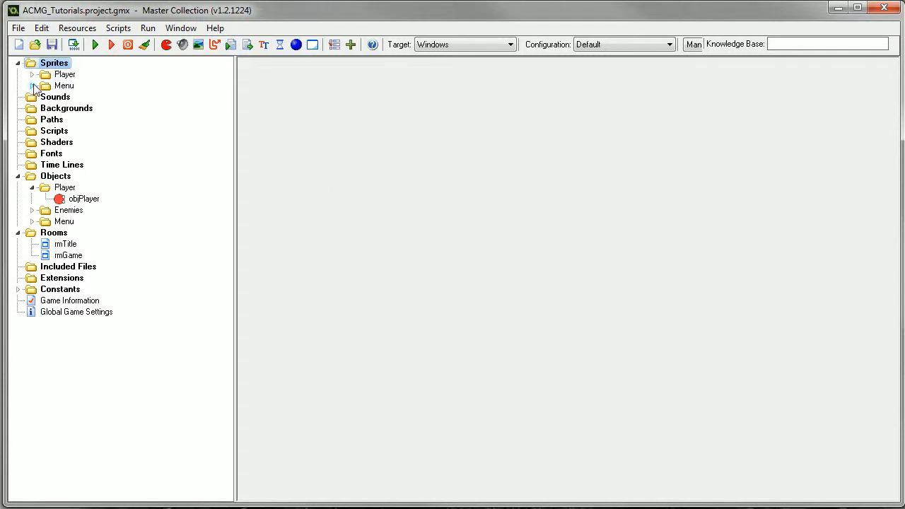
{"action": "left_click", "coordinate": [32, 73]}
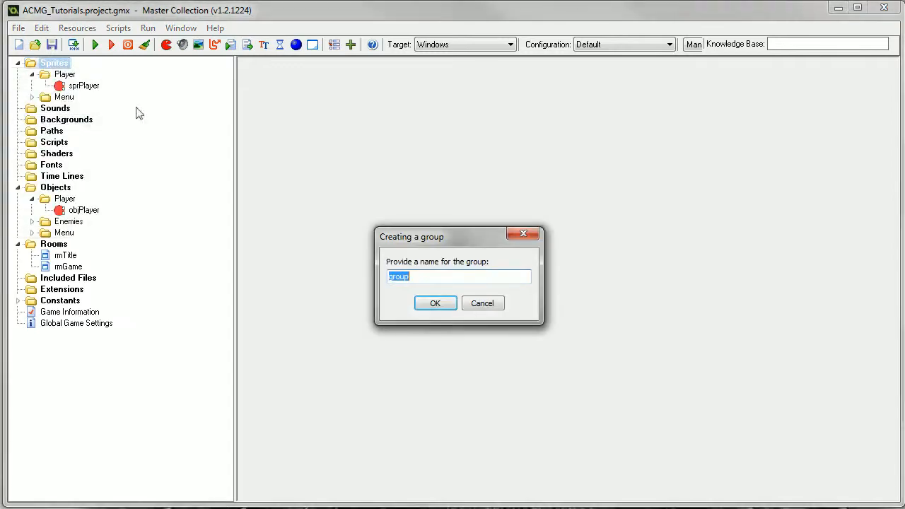
{"action": "mouse_move", "coordinate": [297, 169]}
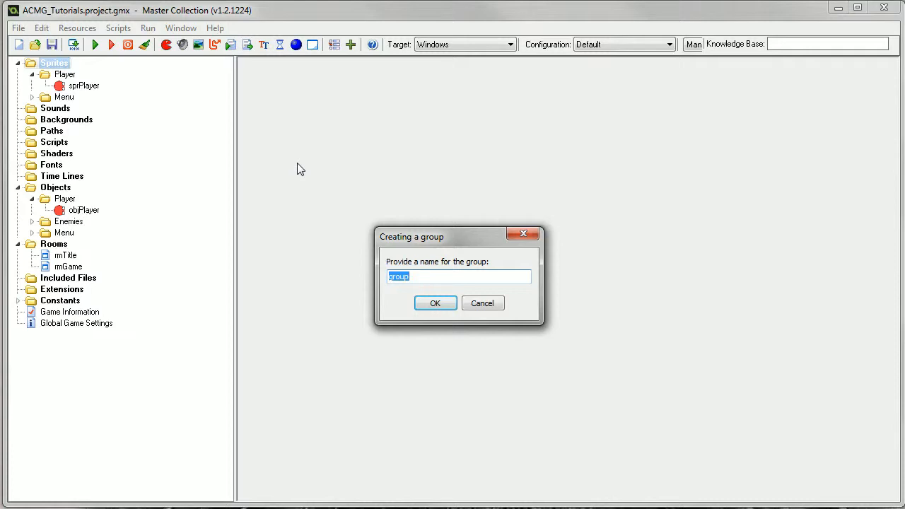
{"action": "left_click", "coordinate": [435, 302]}
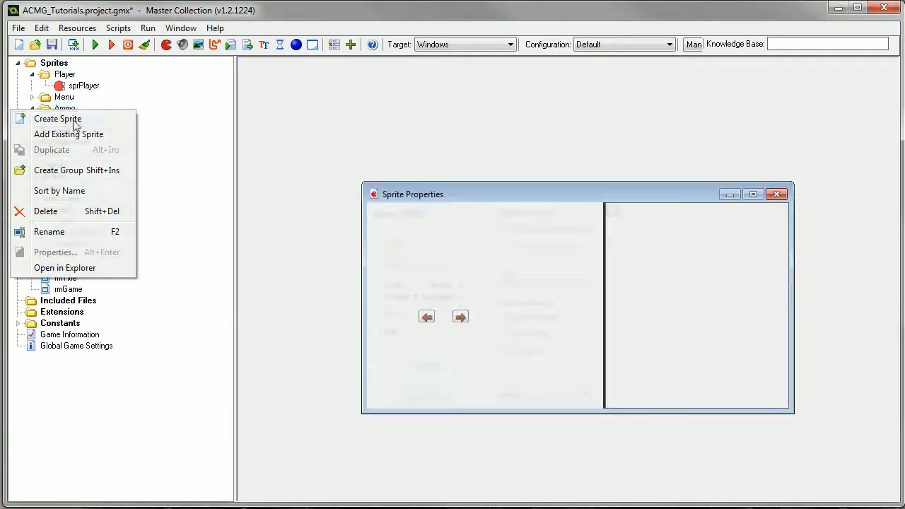
Step: Name the new Ammo sprite sprBullet and begin editing its image
{"action": "left_click", "coordinate": [57, 119]}
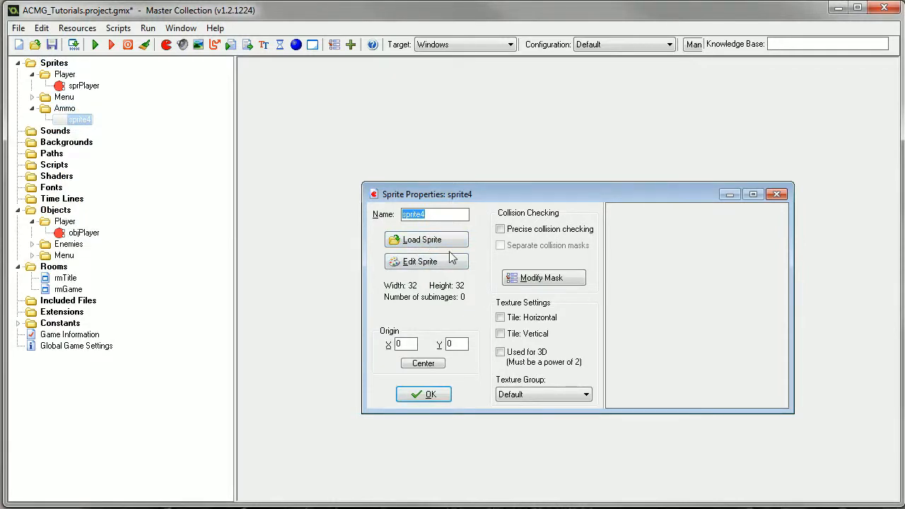
{"action": "type", "text": "spr"}
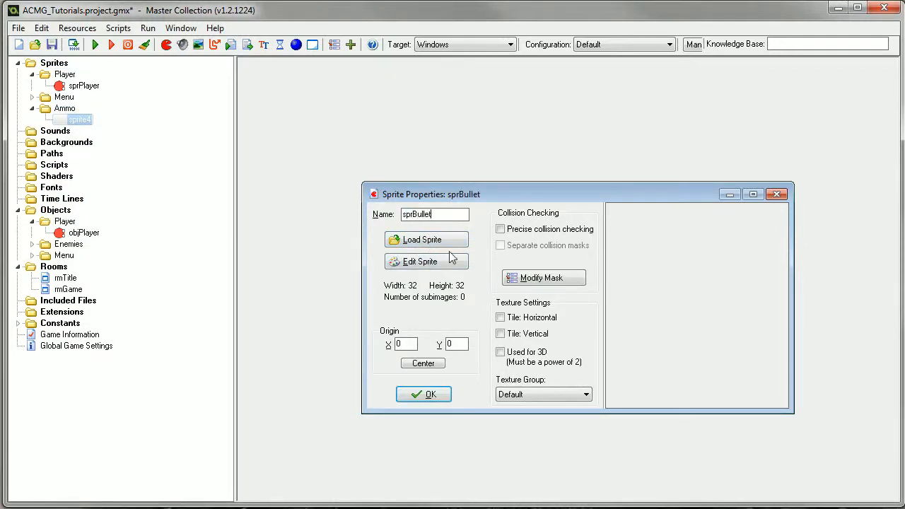
{"action": "left_click", "coordinate": [418, 261]}
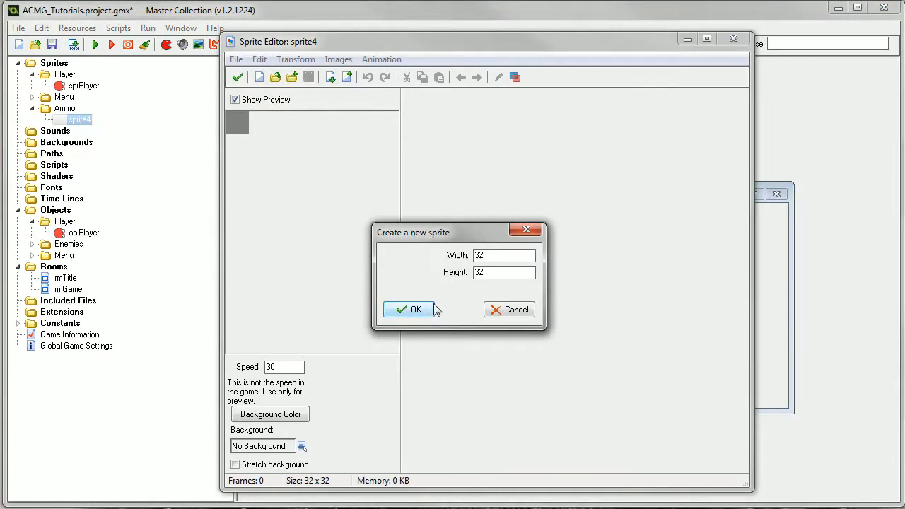
Step: Start a new 32×32 image and choose the ellipse tool with yellow and darker-yellow colours
{"action": "left_click", "coordinate": [409, 308]}
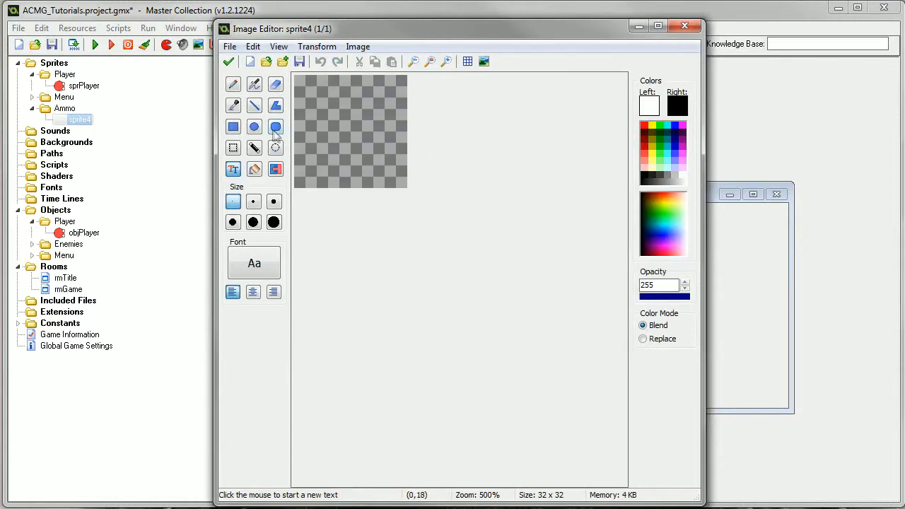
{"action": "left_click", "coordinate": [274, 126]}
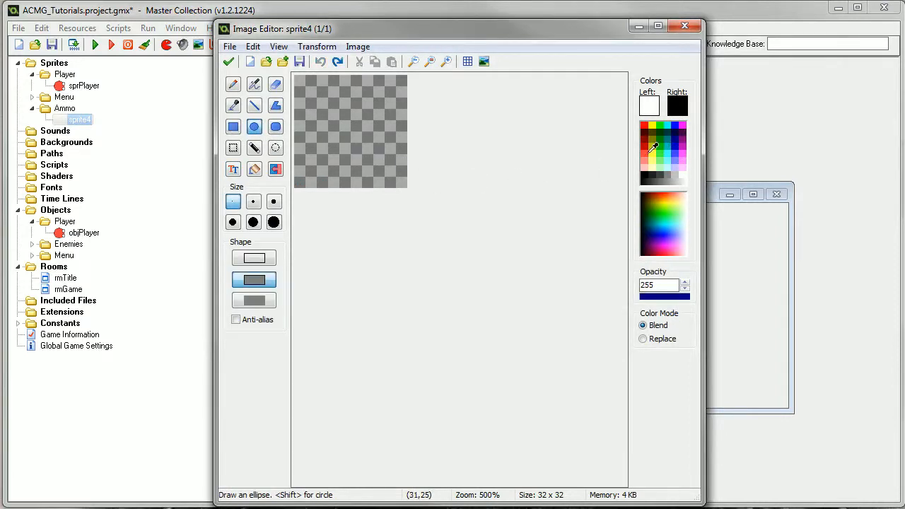
{"action": "left_click", "coordinate": [662, 126]}
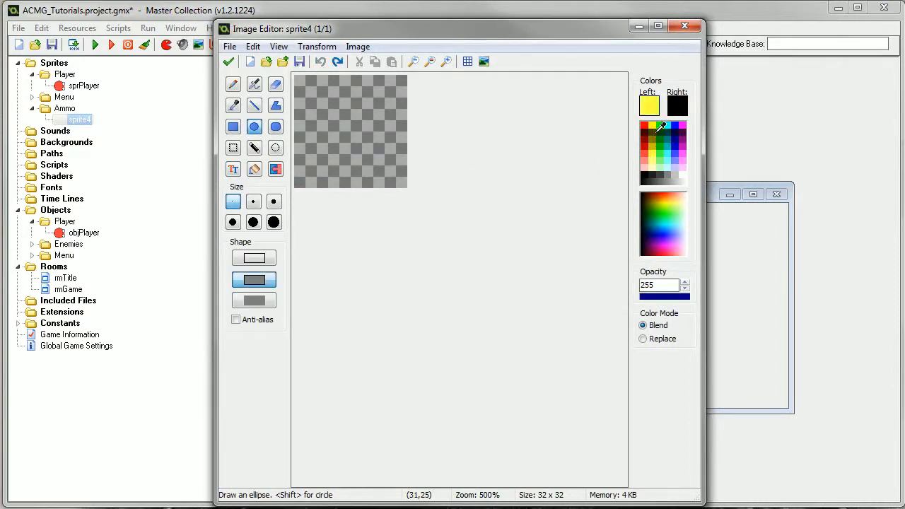
{"action": "left_click", "coordinate": [356, 136]}
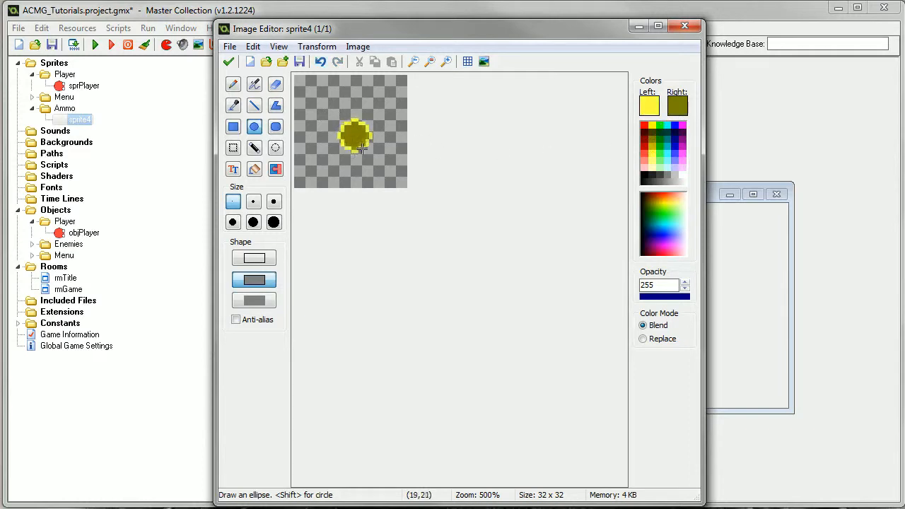
{"action": "left_click", "coordinate": [320, 62]}
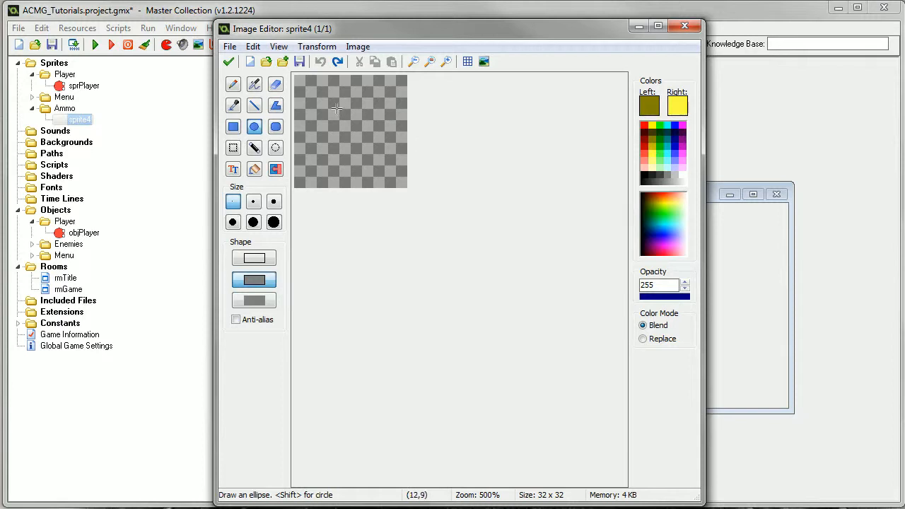
Step: Draw a small filled yellow circle in the canvas centre and accept the image and sprite
{"action": "left_click_drag", "start_coordinate": [337, 108], "coordinate": [356, 140]}
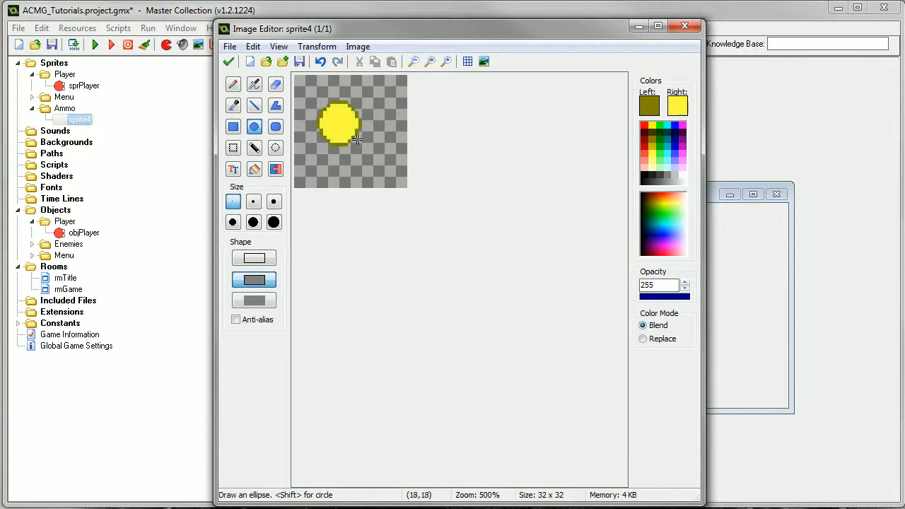
{"action": "left_click_drag", "start_coordinate": [356, 139], "coordinate": [346, 126]}
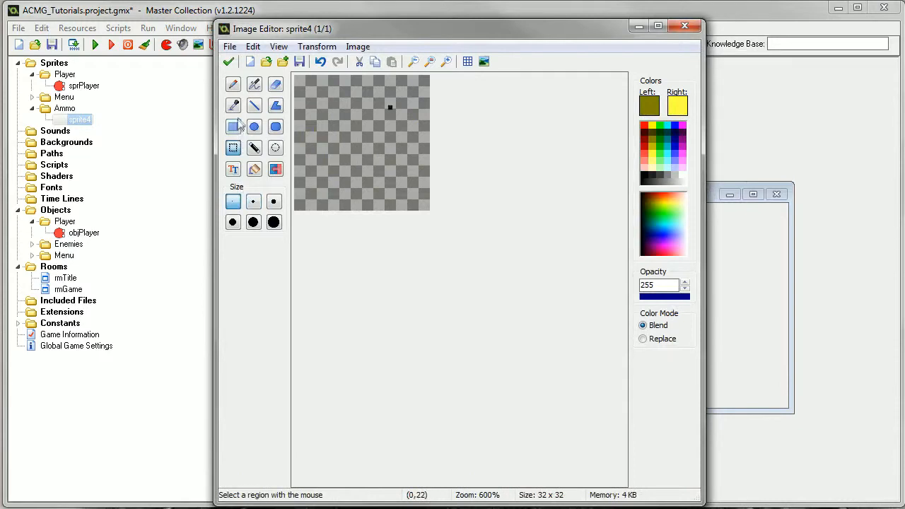
{"action": "left_click", "coordinate": [254, 126]}
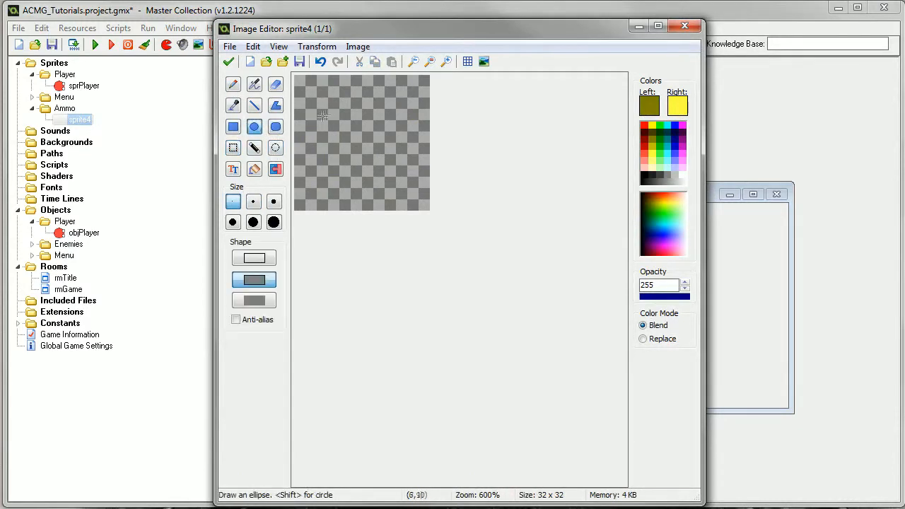
{"action": "left_click", "coordinate": [361, 138]}
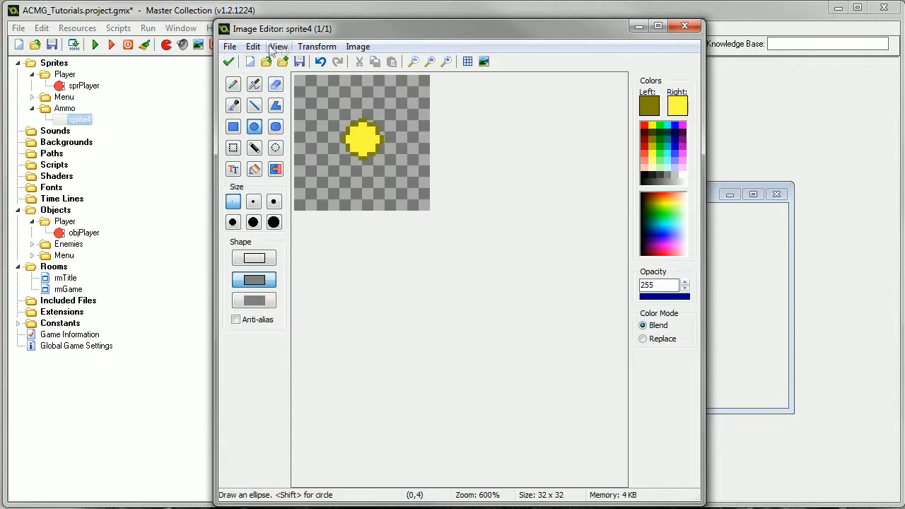
{"action": "left_click", "coordinate": [297, 59]}
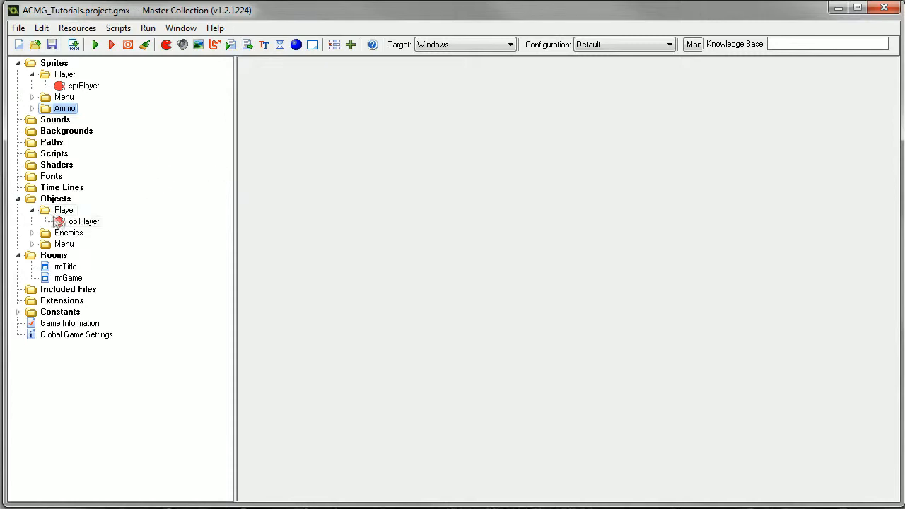
Step: Create an Ammo group under Objects and start a new object inside it
{"action": "right_click", "coordinate": [56, 198]}
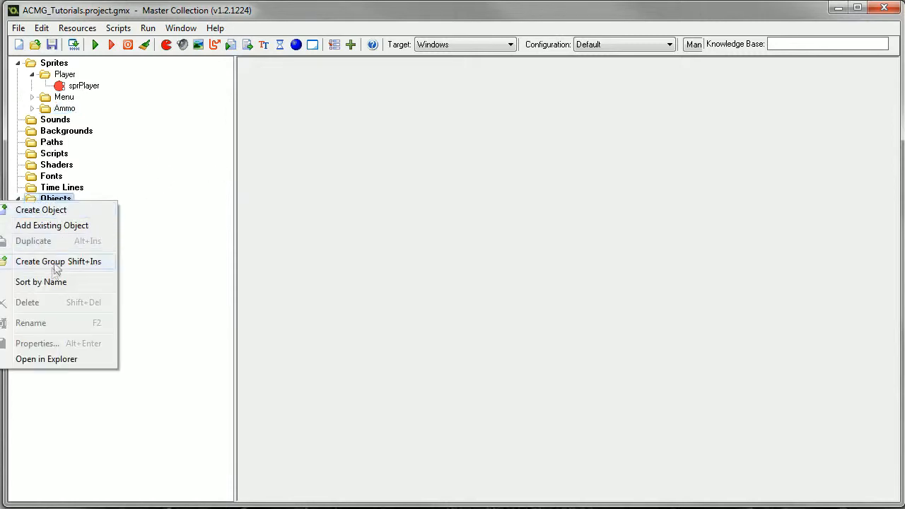
{"action": "left_click", "coordinate": [40, 260]}
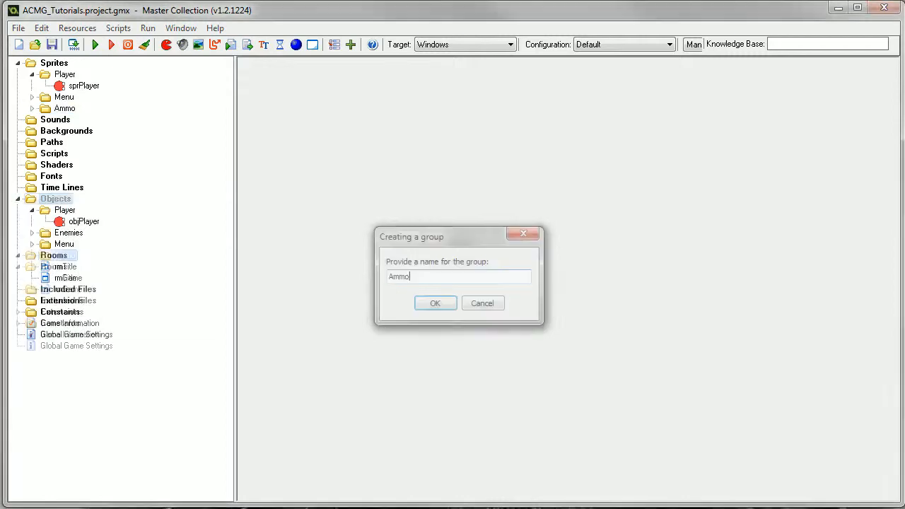
{"action": "left_click", "coordinate": [436, 302]}
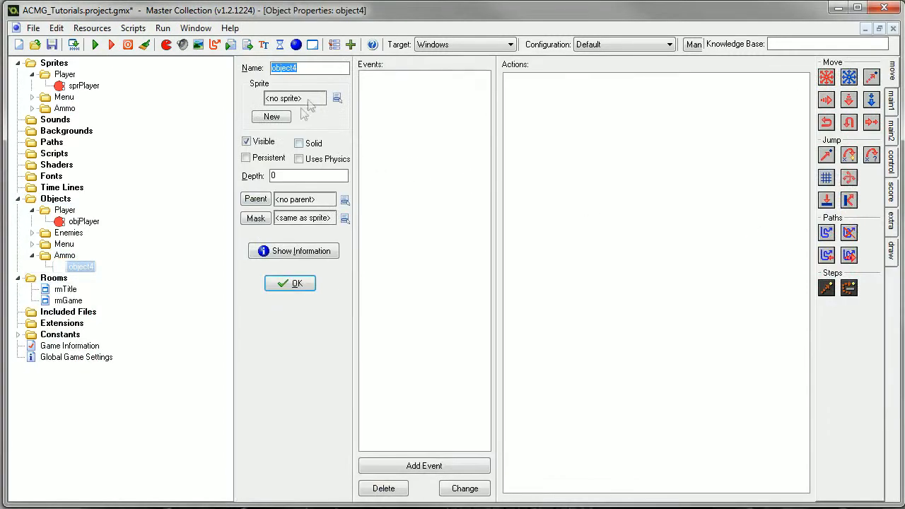
Step: Name the object objBullet, assign the sprBullet sprite, and add a Create event
{"action": "type", "text": "obj"}
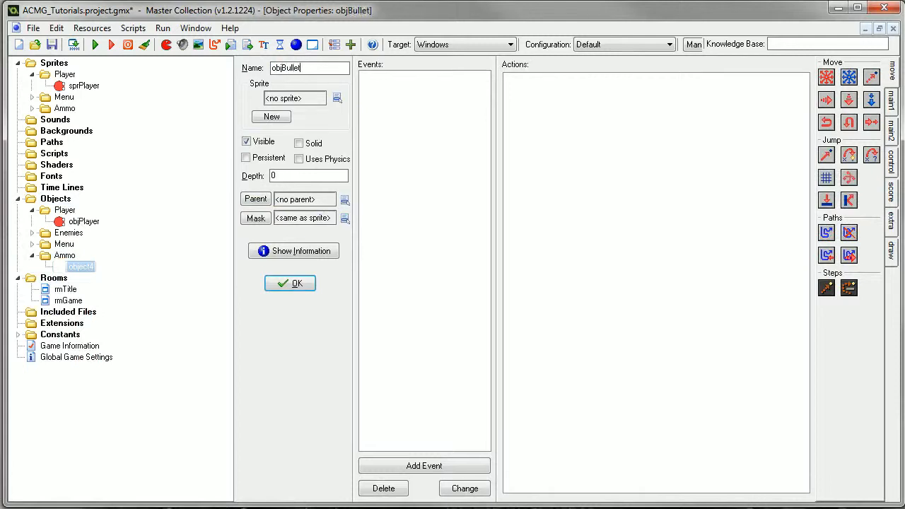
{"action": "left_click", "coordinate": [337, 97]}
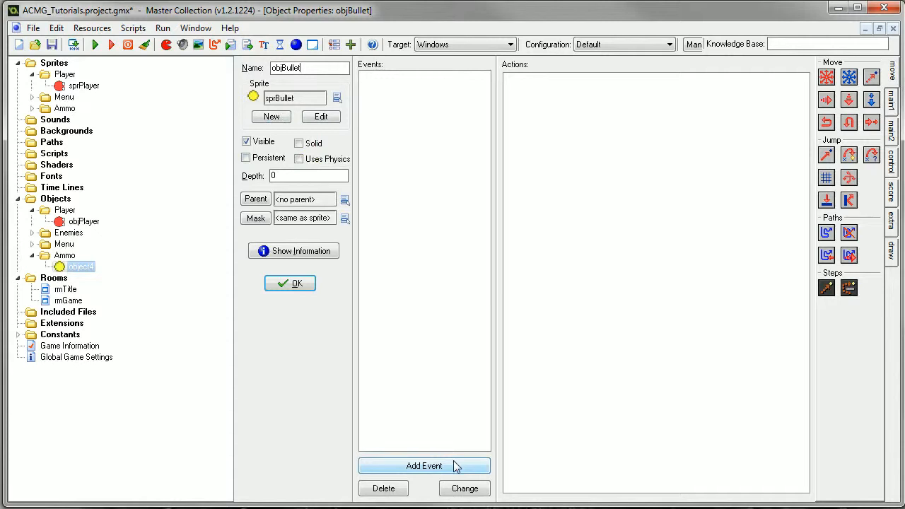
{"action": "left_click", "coordinate": [425, 465]}
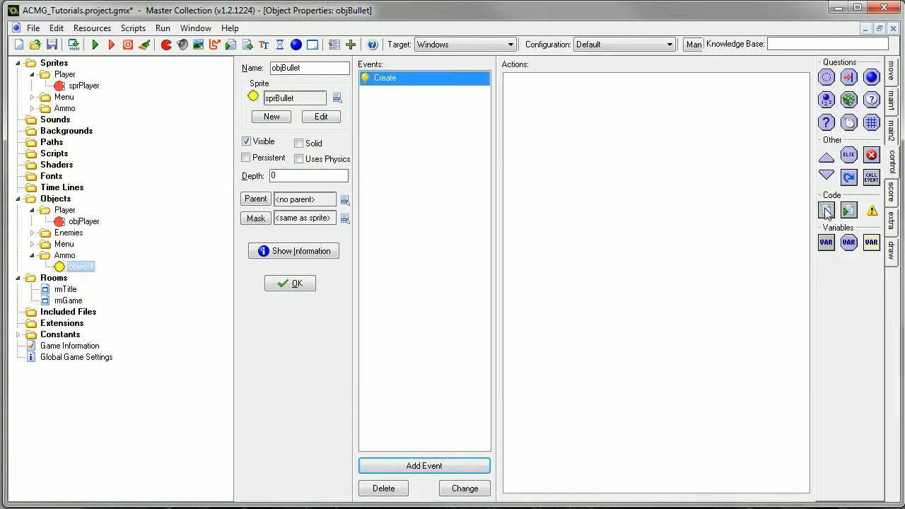
{"action": "mouse_move", "coordinate": [826, 209]}
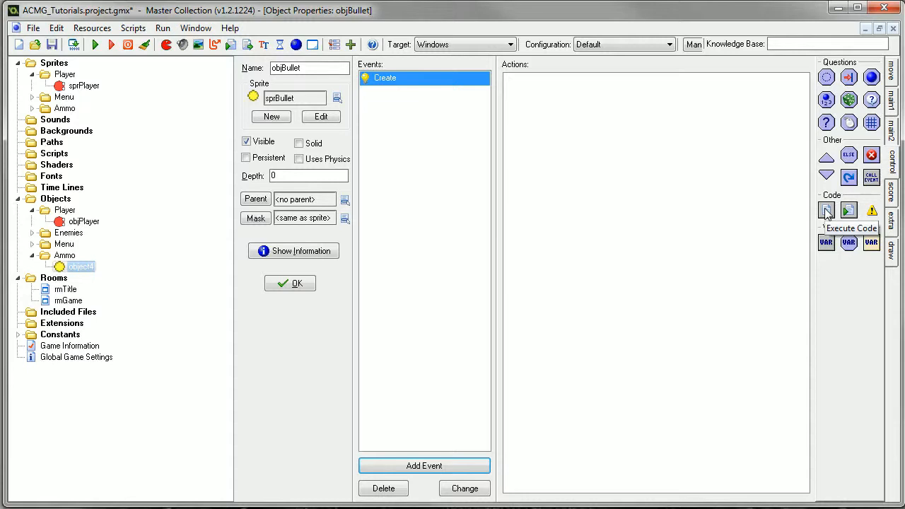
Step: Add a code action to the Create event with a comment and speed = 6;
{"action": "left_click", "coordinate": [424, 465]}
{"action": "type", "text": "//"}
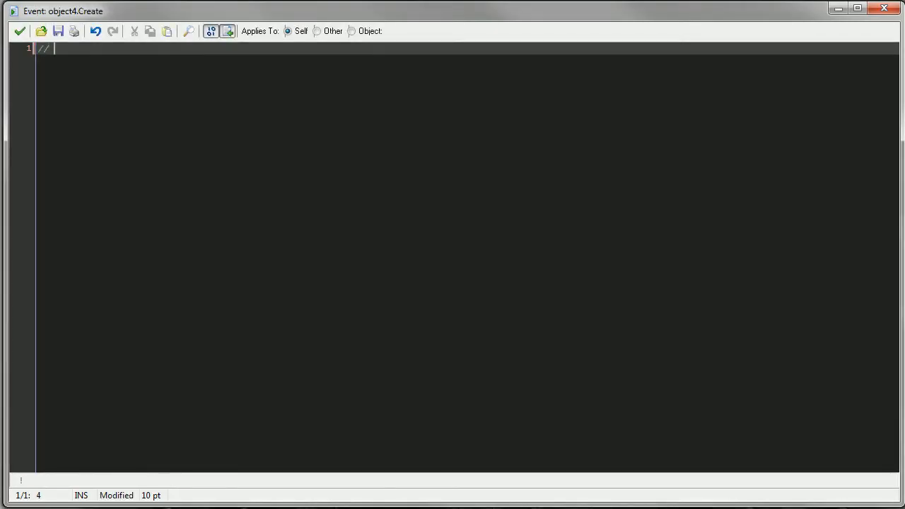
{"action": "type", "text": "Set initial"}
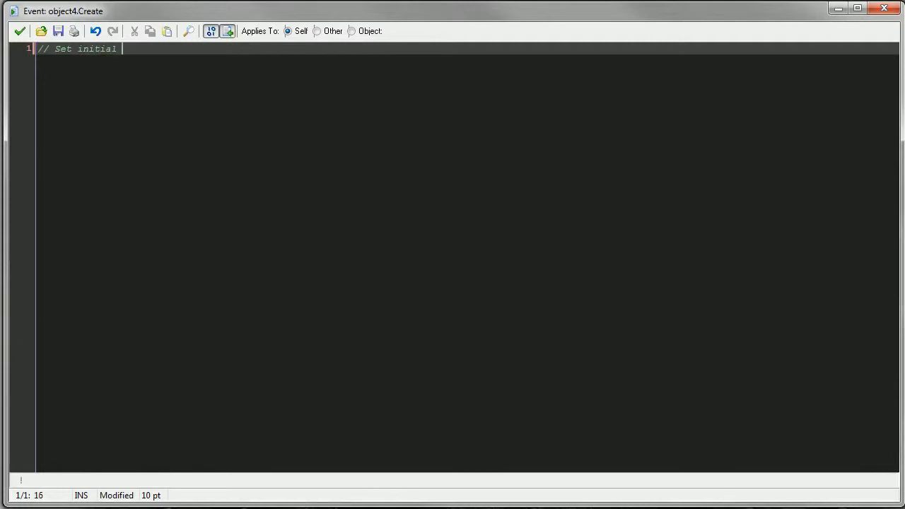
{"action": "type", "text": "speed"}
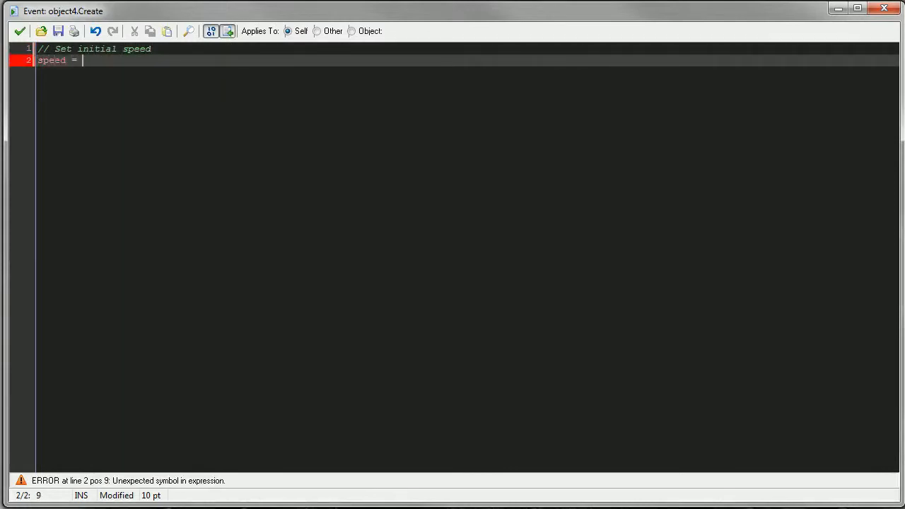
{"action": "type", "text": "4"}
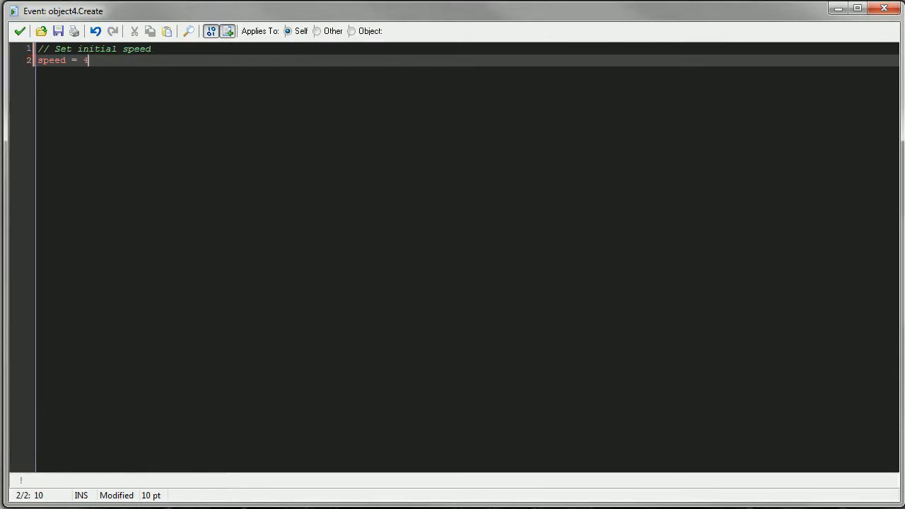
{"action": "type", "text": ";"}
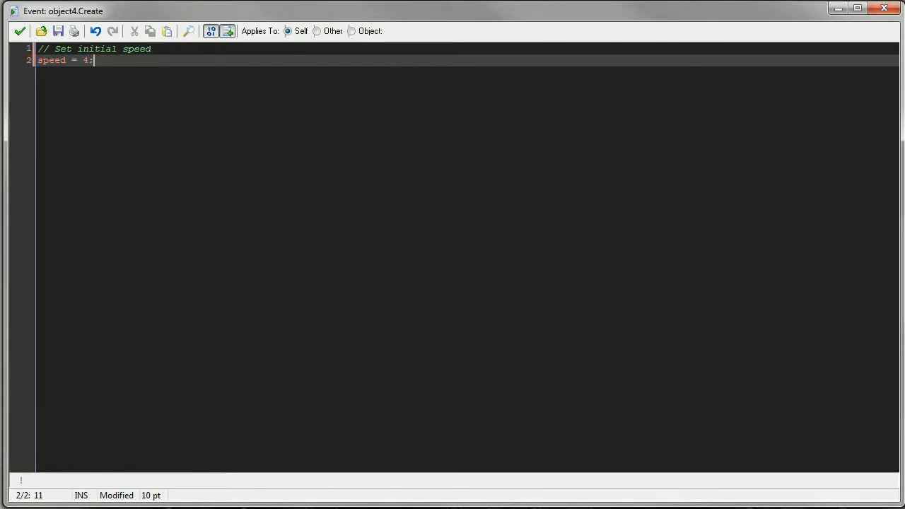
{"action": "type", "text": "6"}
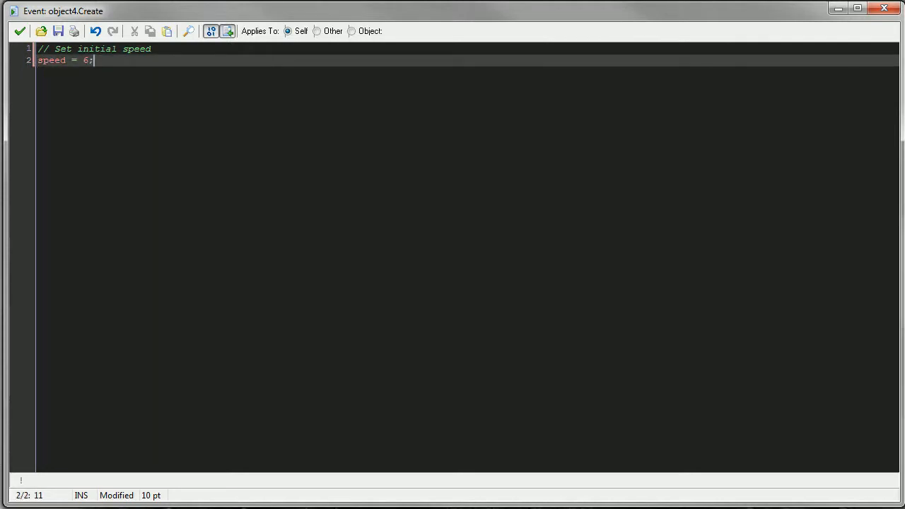
Step: Set the bullet's direction with direction = objPlayer.direction;
{"action": "type", "text": "direction"}
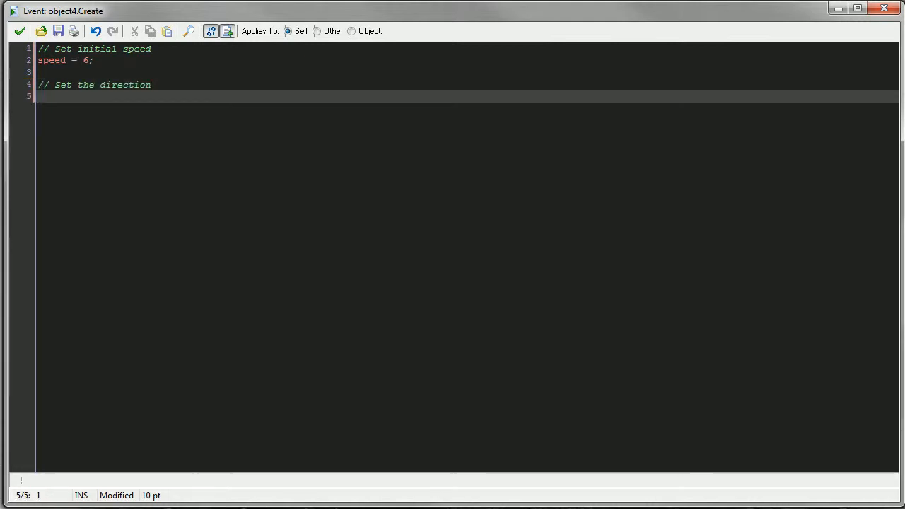
{"action": "type", "text": "direction"}
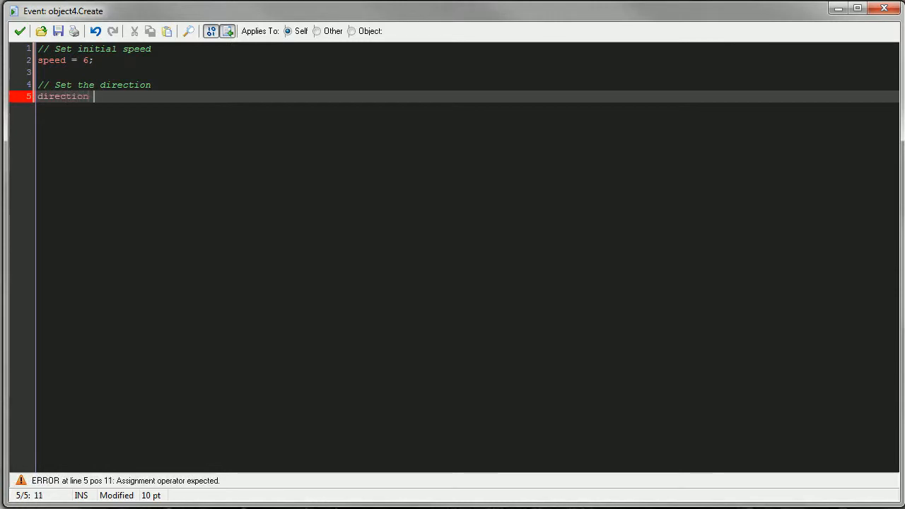
{"action": "type", "text": "="}
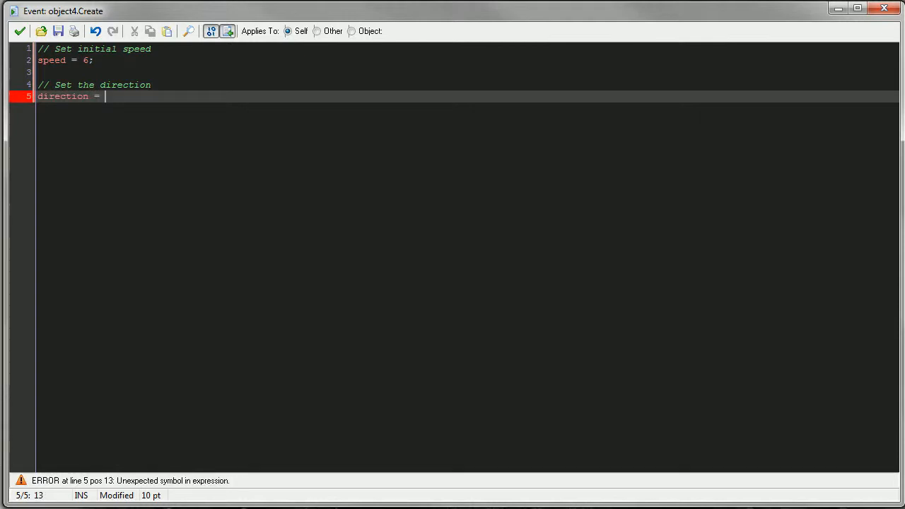
{"action": "type", "text": "obj"}
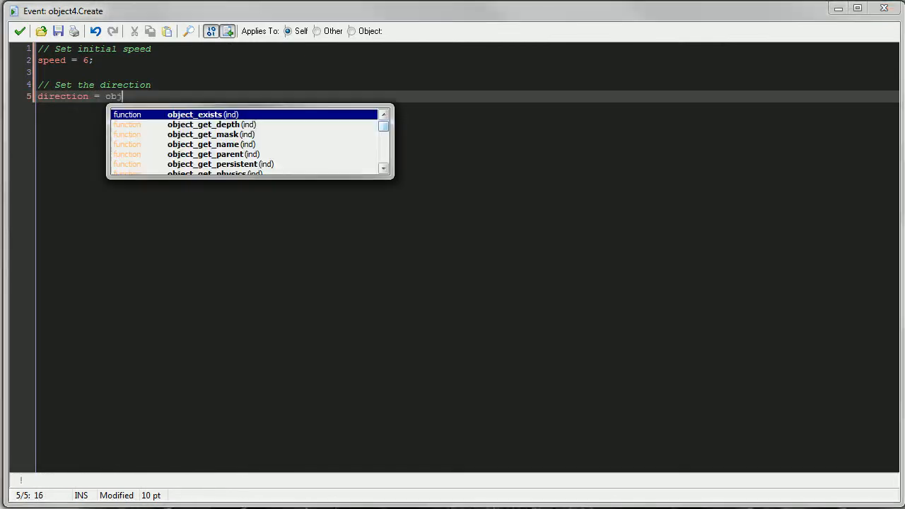
{"action": "type", "text": "Player.dir"}
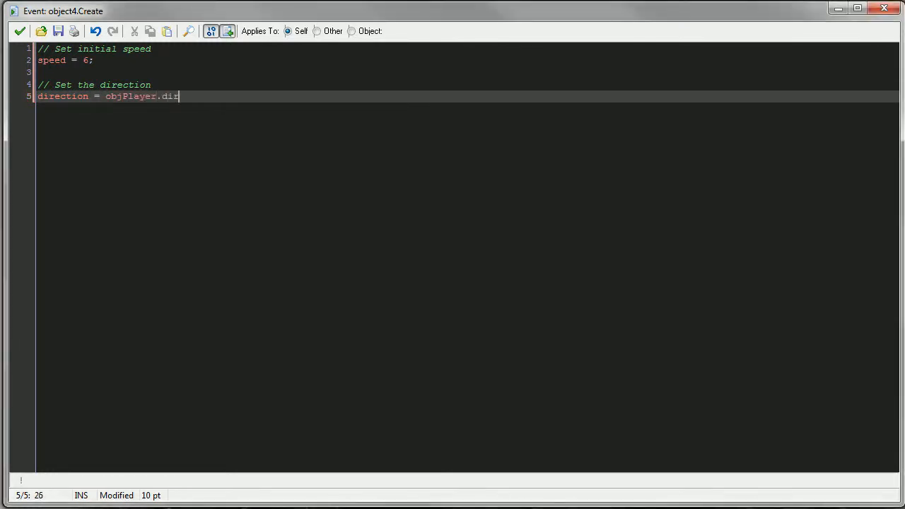
{"action": "type", "text": "ection;"}
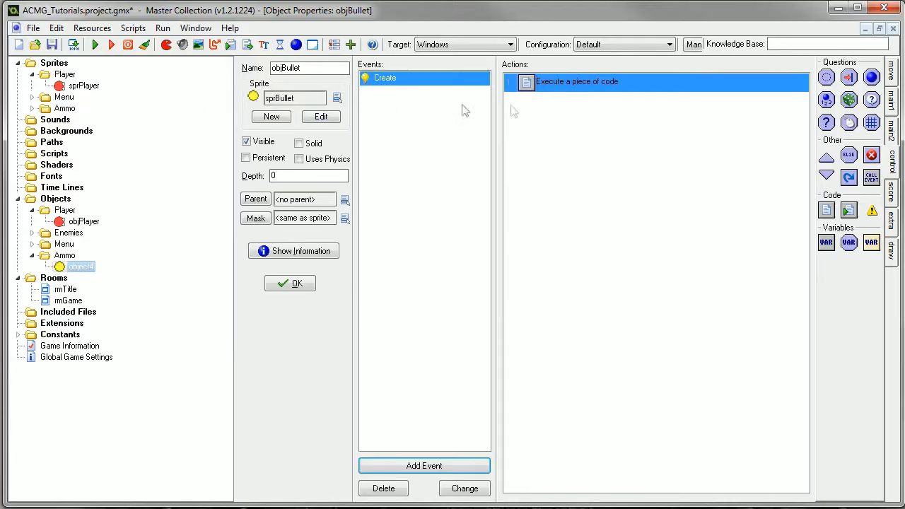
{"action": "mouse_move", "coordinate": [59, 85]}
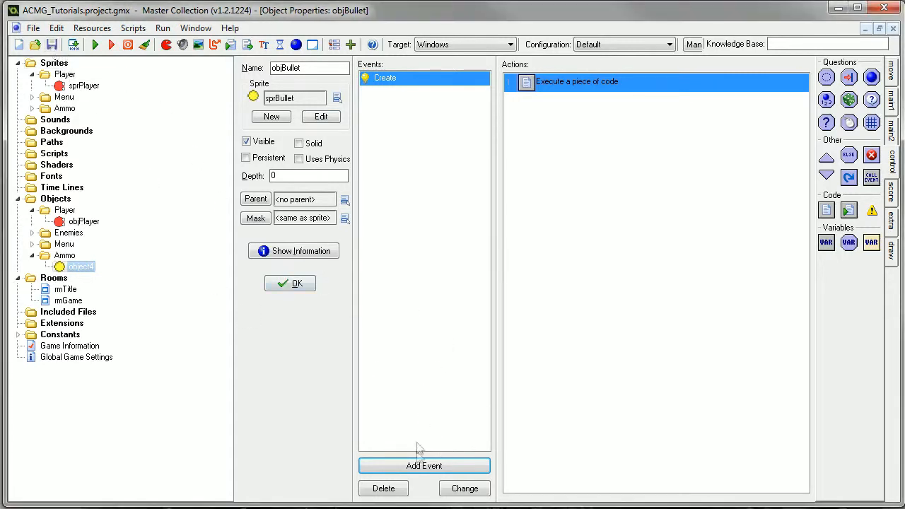
Step: Add a collision event with objEnemy to objBullet and open a code action for it
{"action": "left_click", "coordinate": [424, 465]}
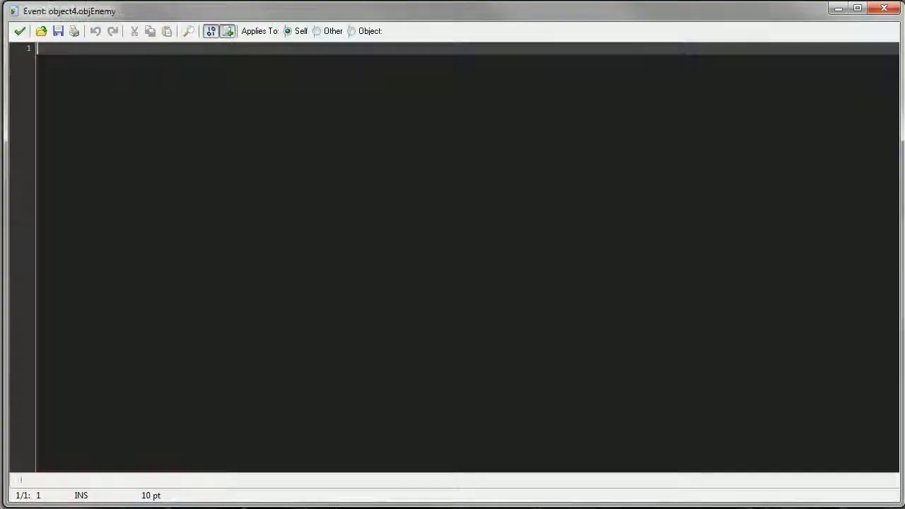
Step: Write // Destroy the bullet and instance_destroy(); in the collision code and save it
{"action": "type", "text": "// Des"}
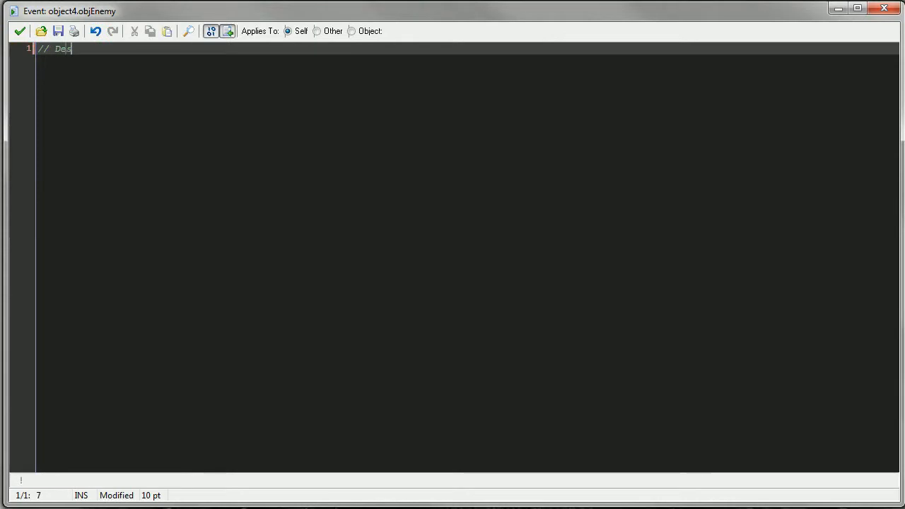
{"action": "type", "text": "troy the bullet"}
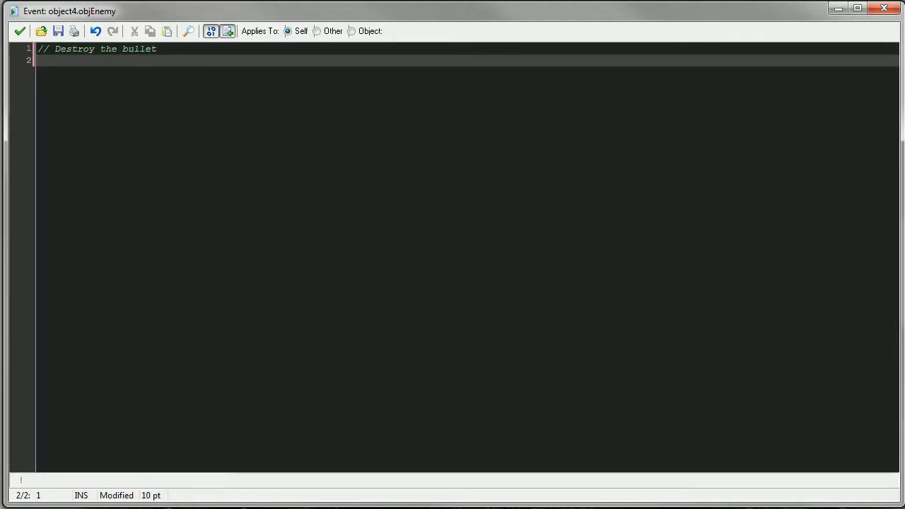
{"action": "type", "text": "de"}
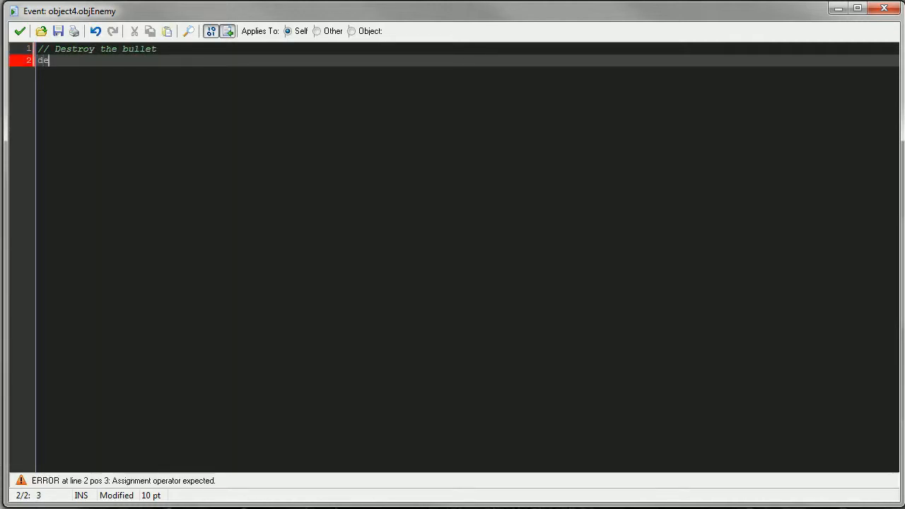
{"action": "type", "text": "instance"}
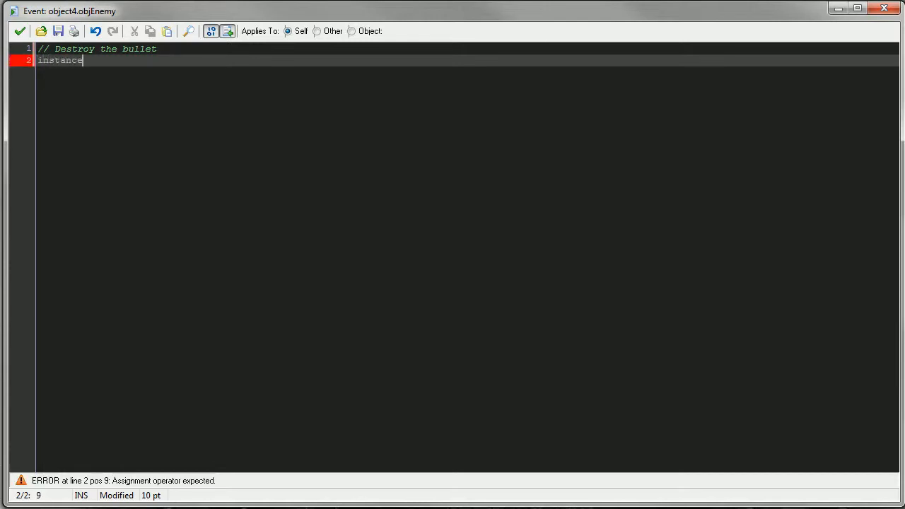
{"action": "type", "text": "_destroy"}
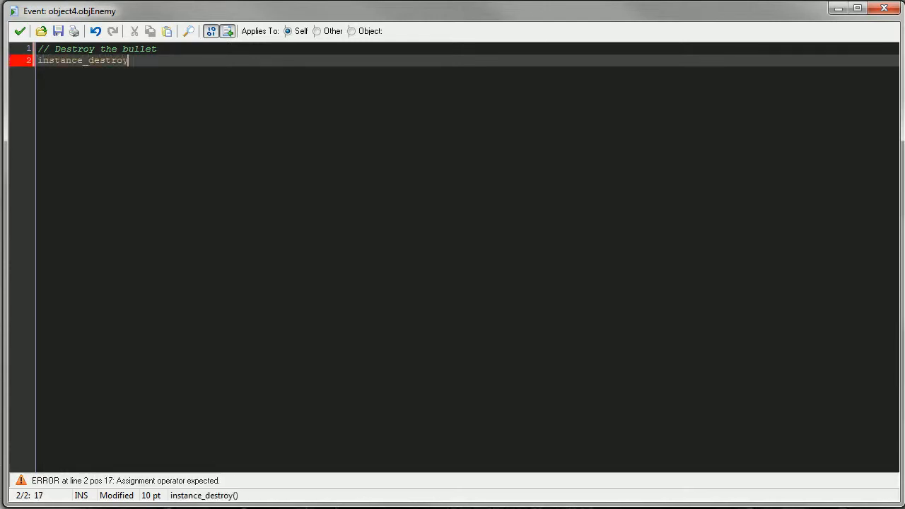
{"action": "type", "text": "();"}
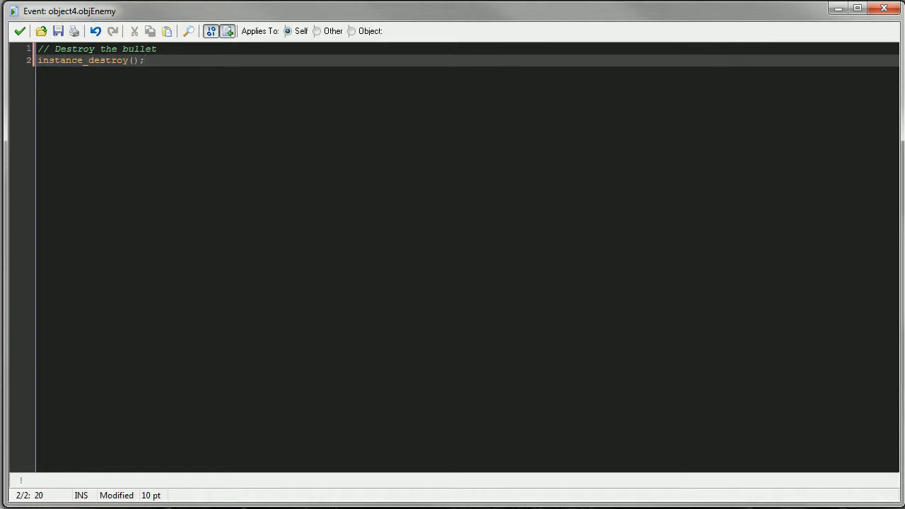
{"action": "double_click", "coordinate": [59, 60]}
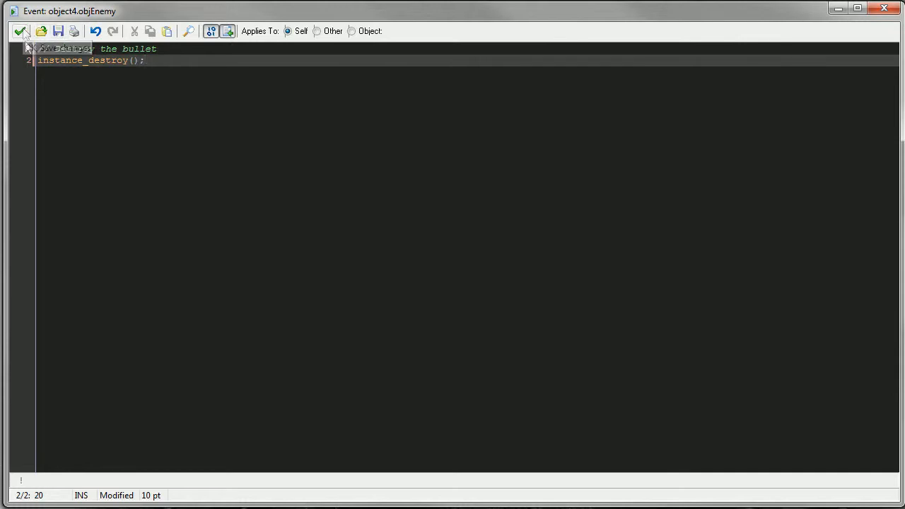
{"action": "left_click", "coordinate": [20, 31]}
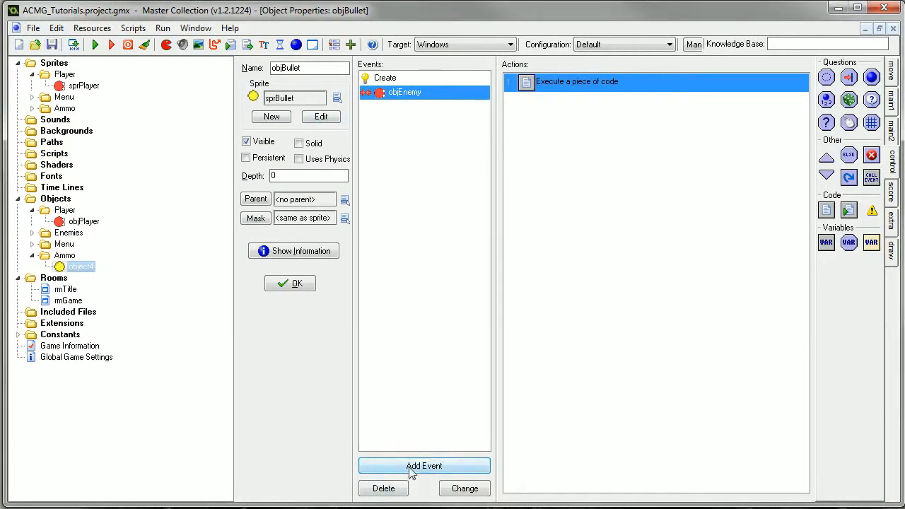
Step: Add an Other > Outside Room event to objBullet
{"action": "left_click", "coordinate": [424, 465]}
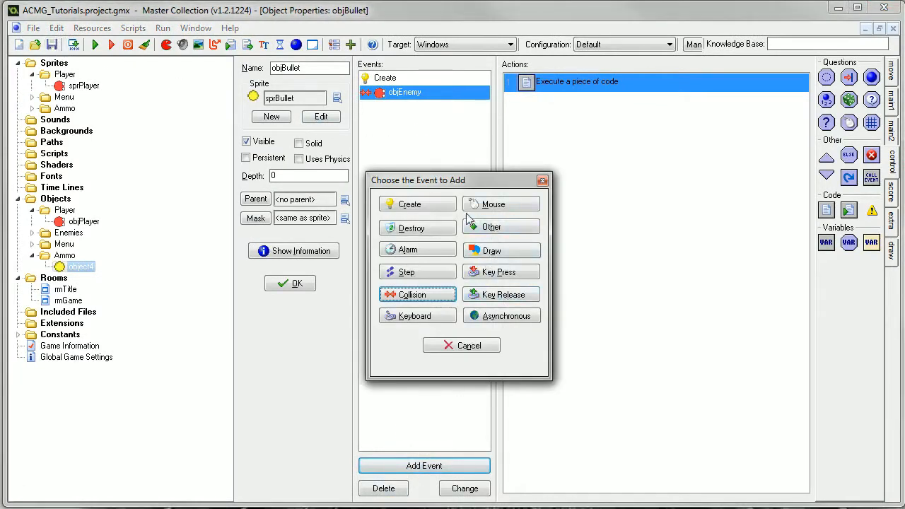
{"action": "left_click", "coordinate": [500, 226]}
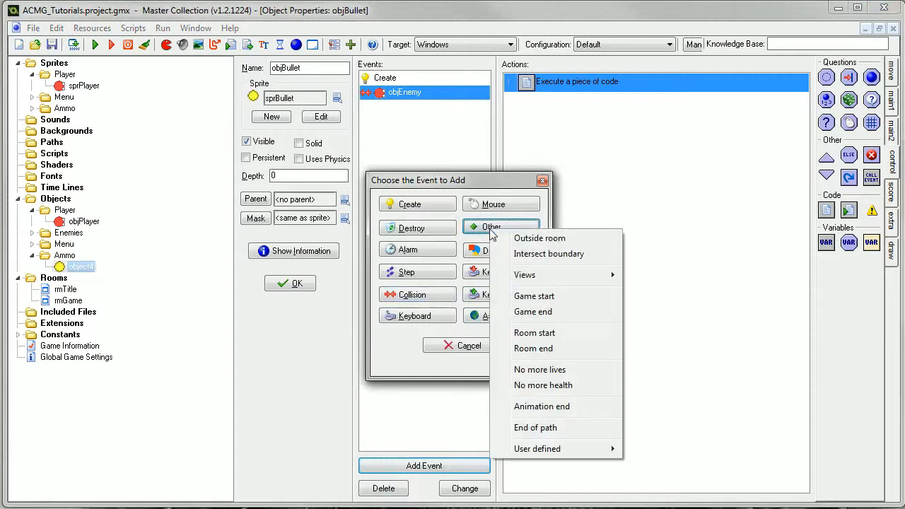
{"action": "left_click", "coordinate": [540, 238]}
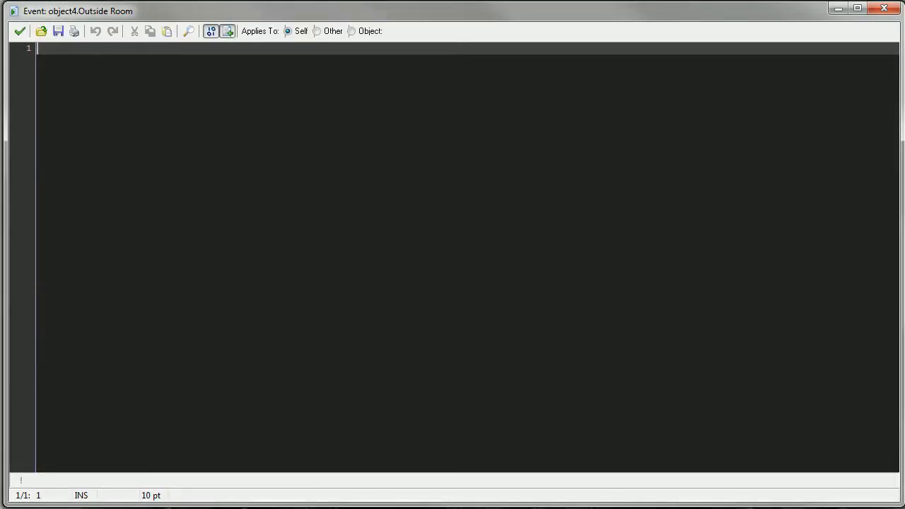
Step: Write // Destroy the bullet and instance_destroy in its code, then close objBullet's properties
{"action": "type", "text": "// Desto"}
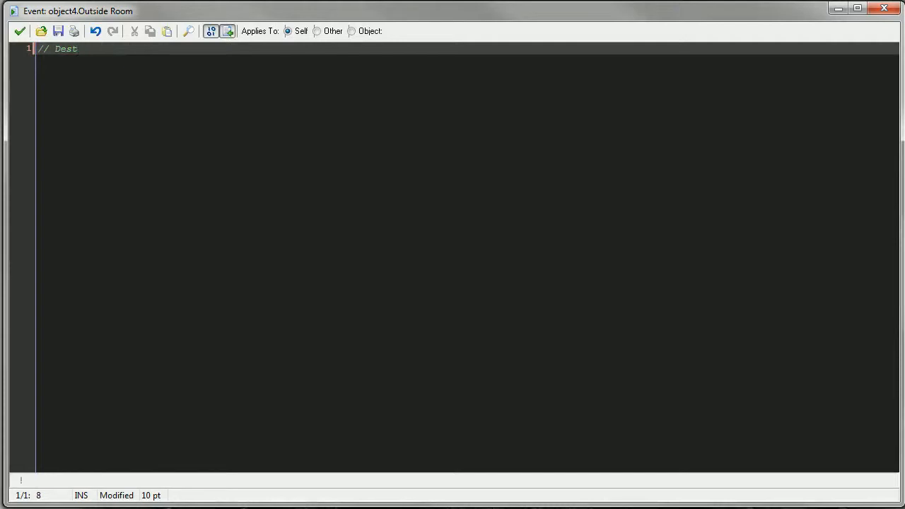
{"action": "type", "text": "roy"}
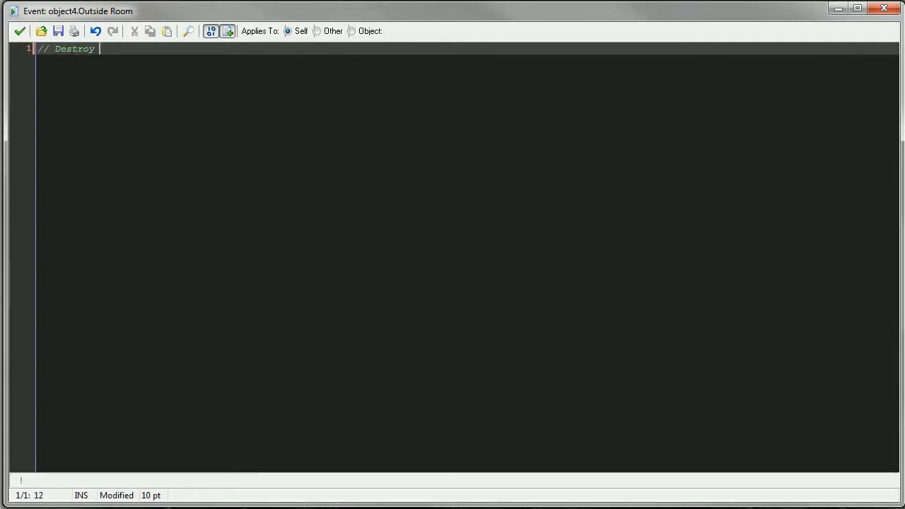
{"action": "type", "text": "the"}
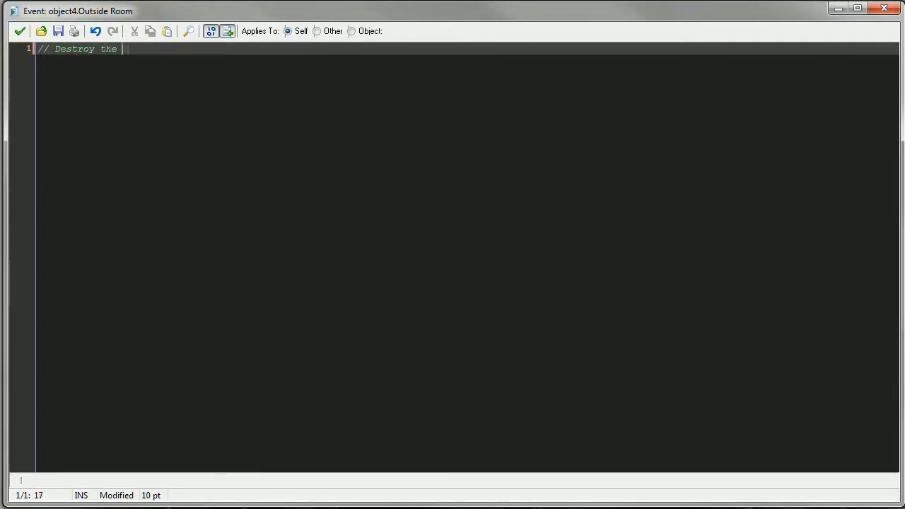
{"action": "type", "text": "bullet"}
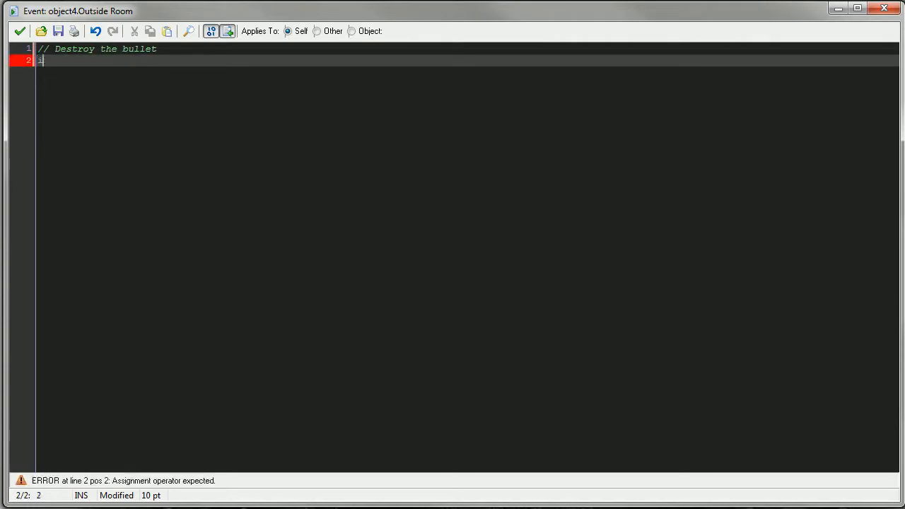
{"action": "type", "text": "instance_destroy"}
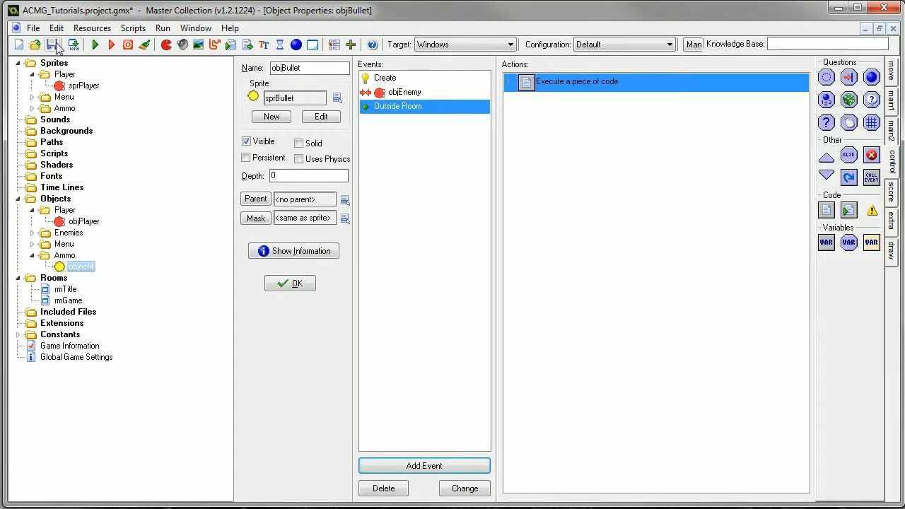
{"action": "left_click", "coordinate": [290, 283]}
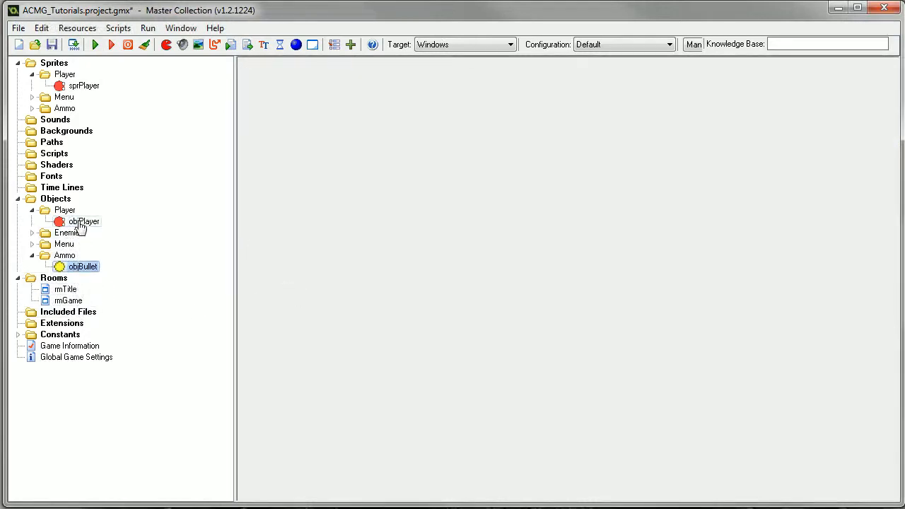
Step: Open objPlayer's properties maximized and add a Key Press event for Space
{"action": "double_click", "coordinate": [84, 220]}
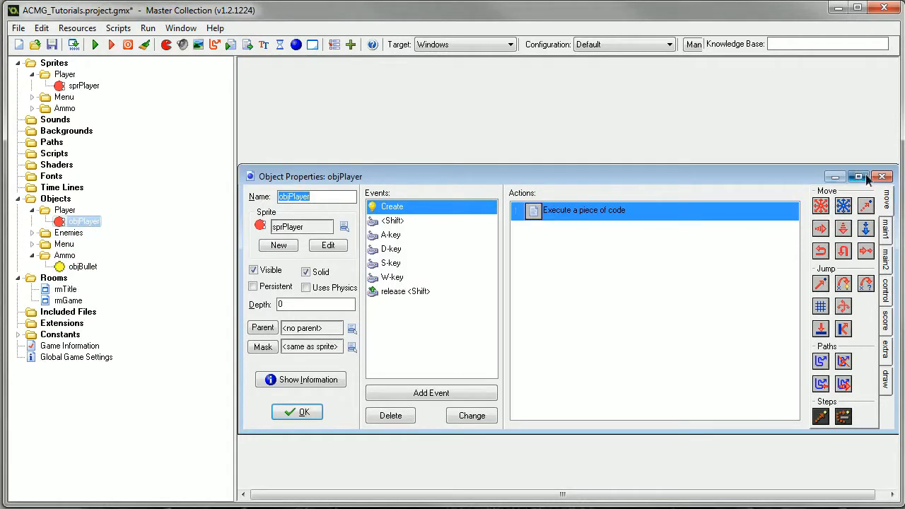
{"action": "left_click", "coordinate": [857, 177]}
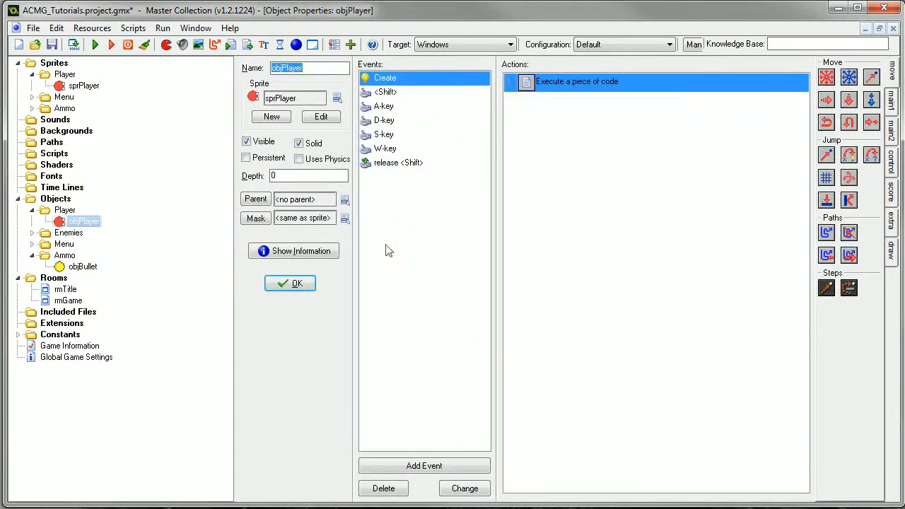
{"action": "left_click", "coordinate": [424, 465]}
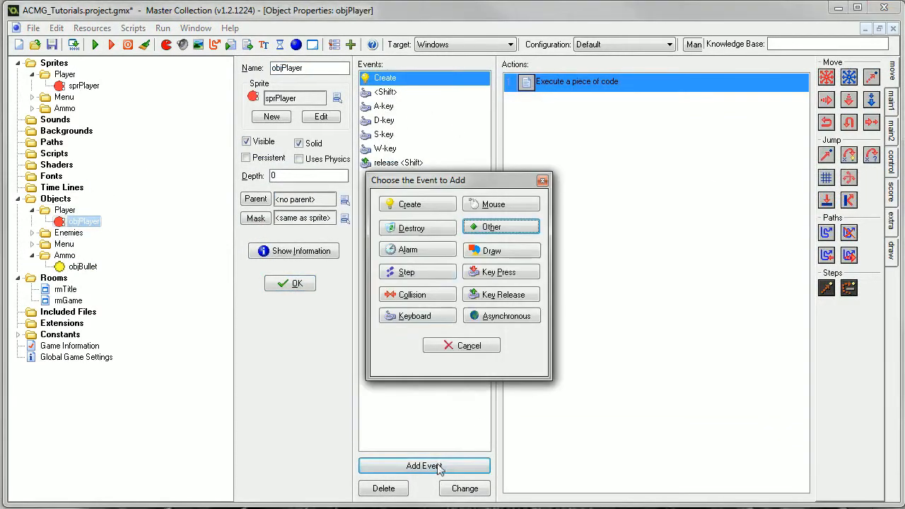
{"action": "left_click", "coordinate": [500, 203]}
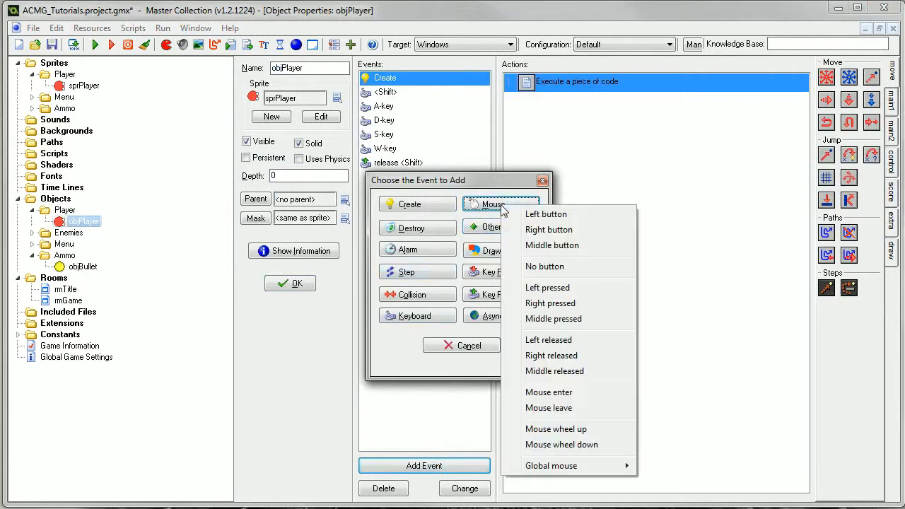
{"action": "mouse_move", "coordinate": [490, 226]}
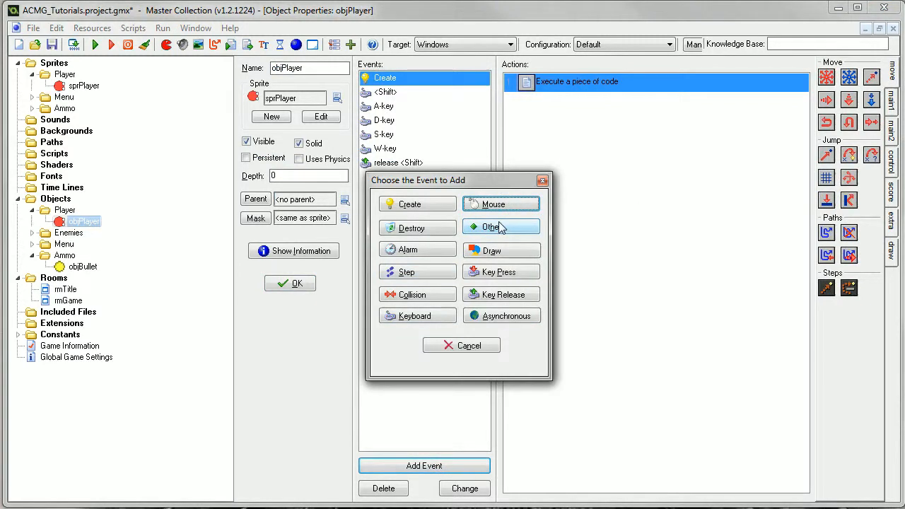
{"action": "left_click", "coordinate": [501, 272]}
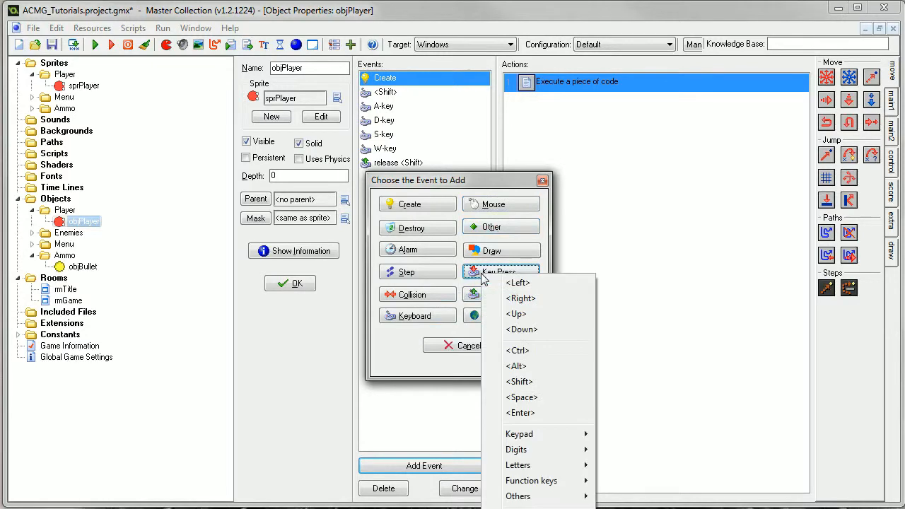
{"action": "left_click", "coordinate": [520, 396]}
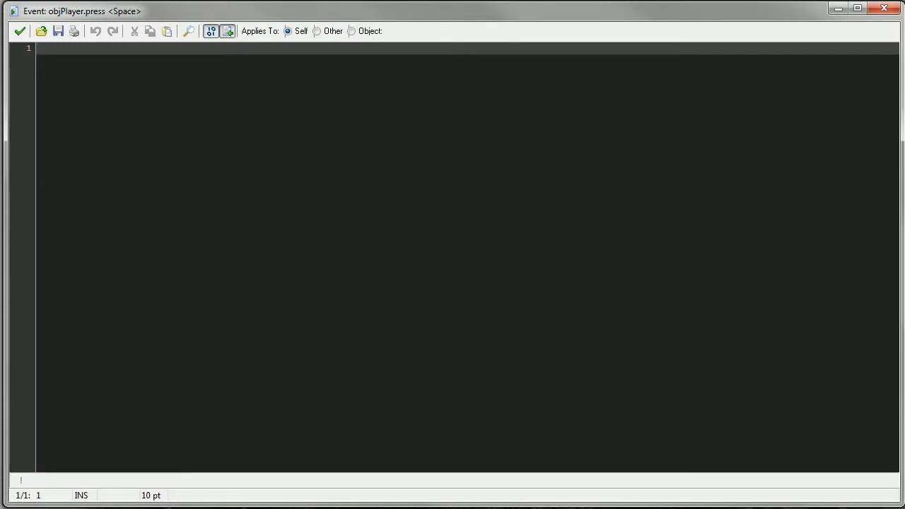
Step: Write '// Shoot a bullet' with instance_create(x,y,objBullet); in the Space press code and save it
{"action": "type", "text": "// Shoot"}
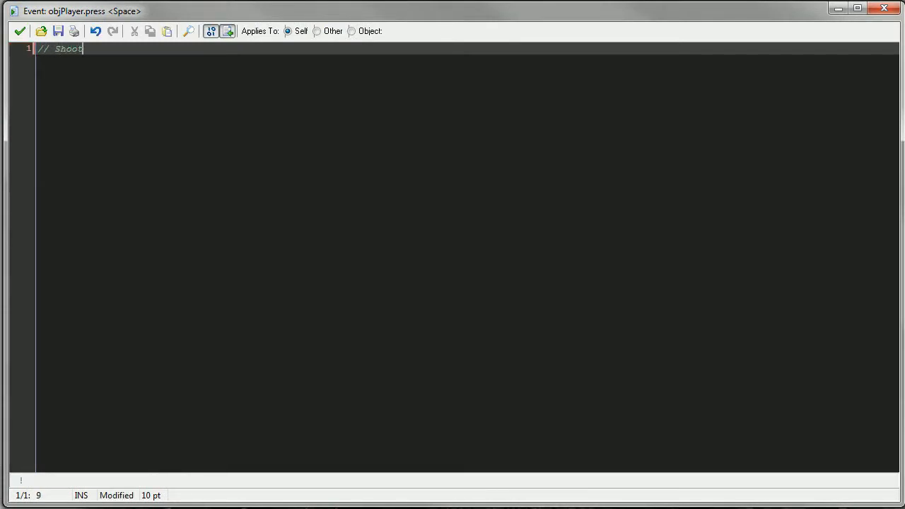
{"action": "type", "text": "a bullet"}
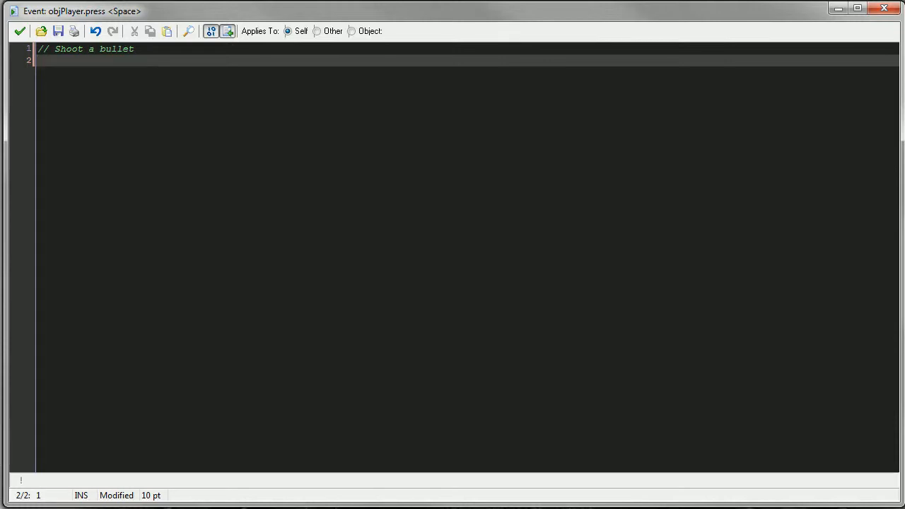
{"action": "type", "text": "instance"}
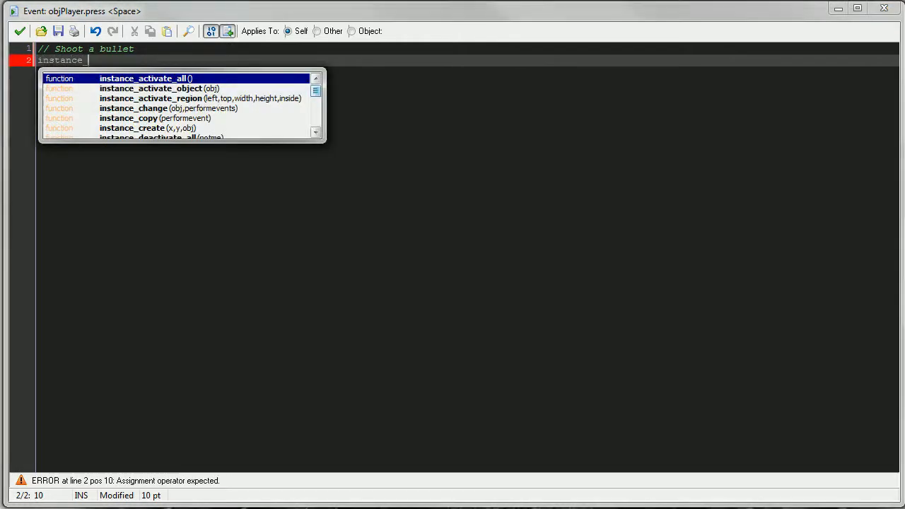
{"action": "type", "text": "_create"}
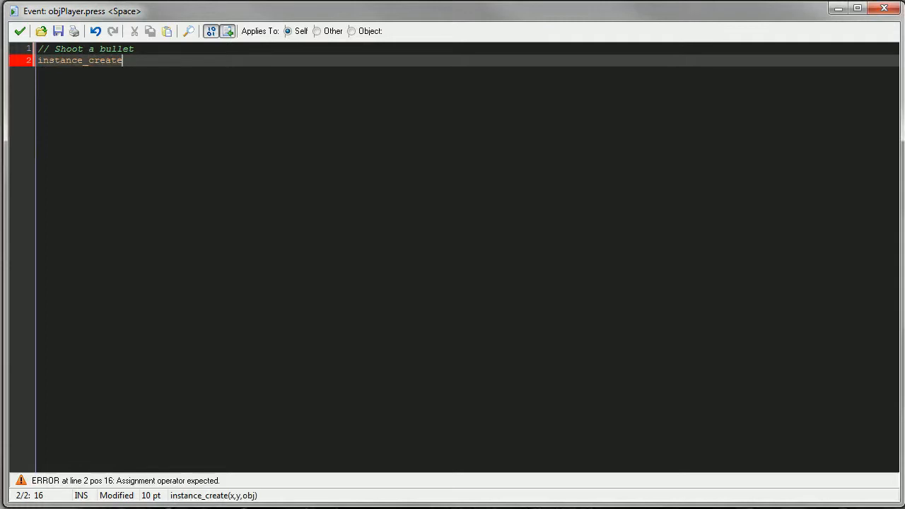
{"action": "type", "text": "(x"}
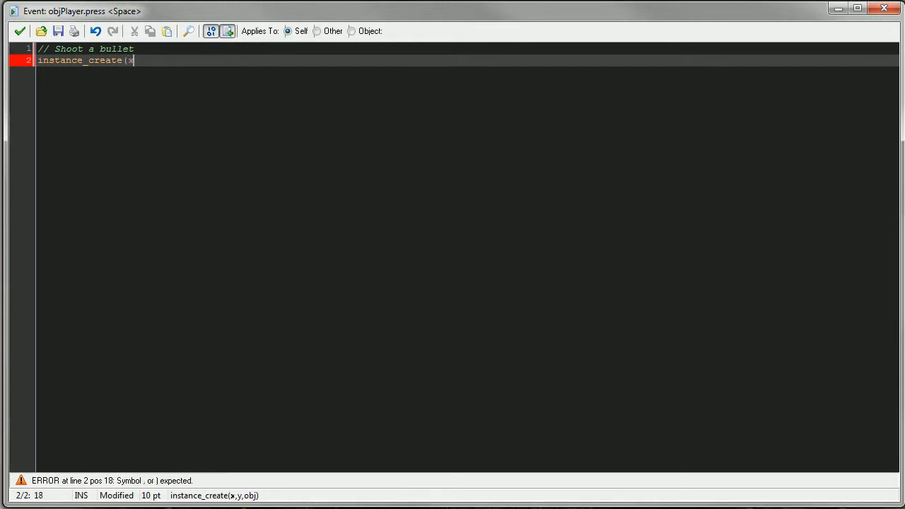
{"action": "type", "text": ",y,"}
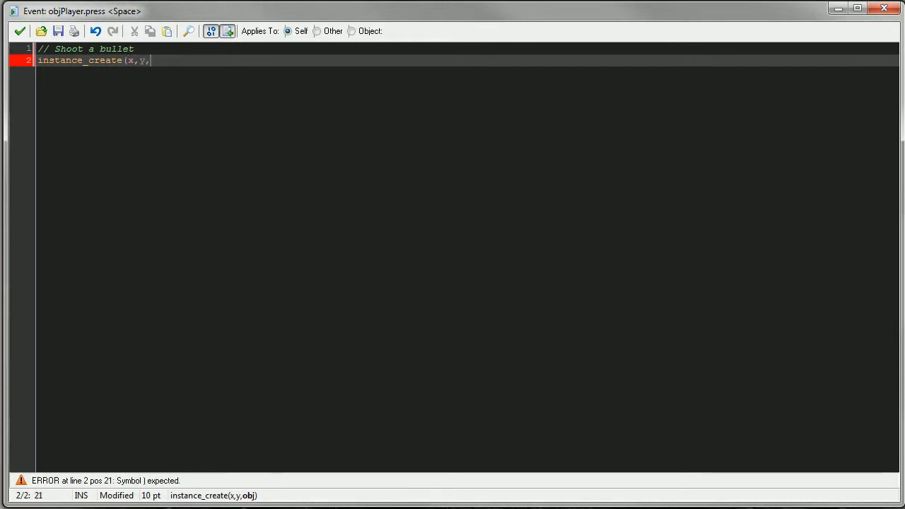
{"action": "type", "text": "obj"}
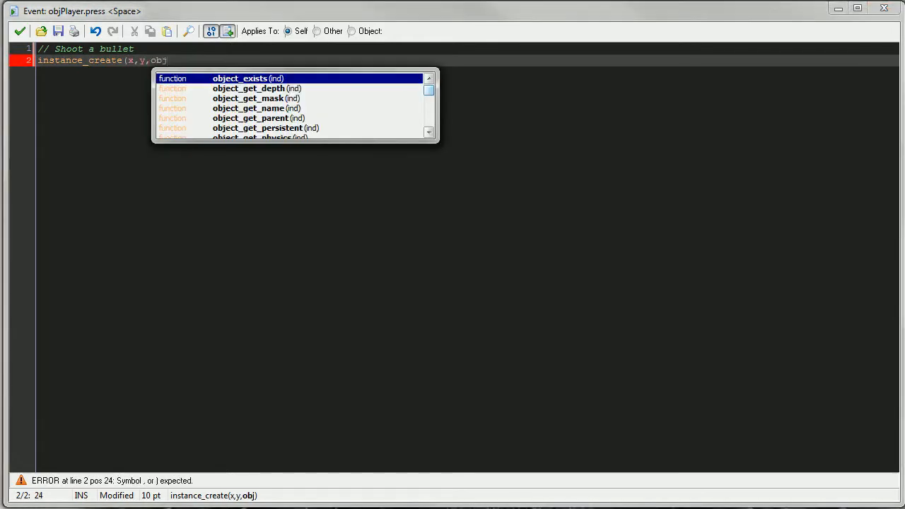
{"action": "type", "text": "Bullet);"}
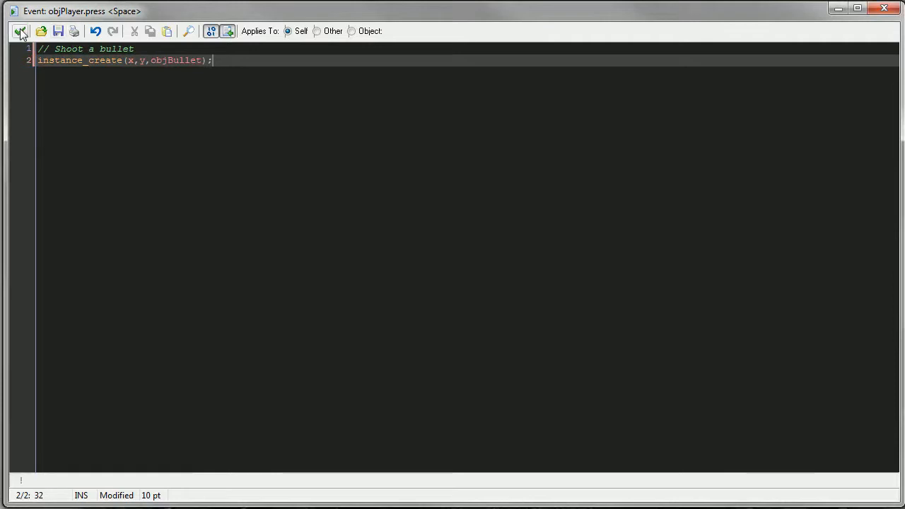
{"action": "left_click", "coordinate": [20, 31]}
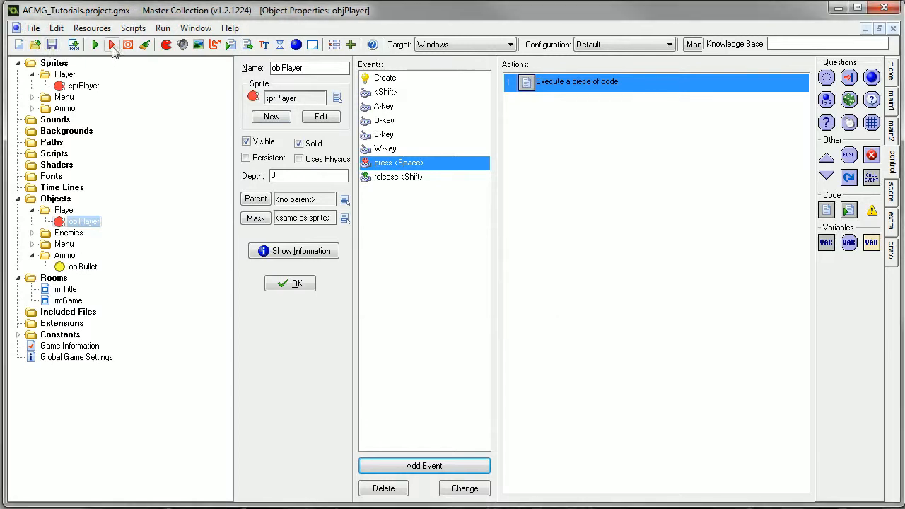
Step: Run the game and choose New Game from the title menu to try shooting
{"action": "left_click", "coordinate": [94, 44]}
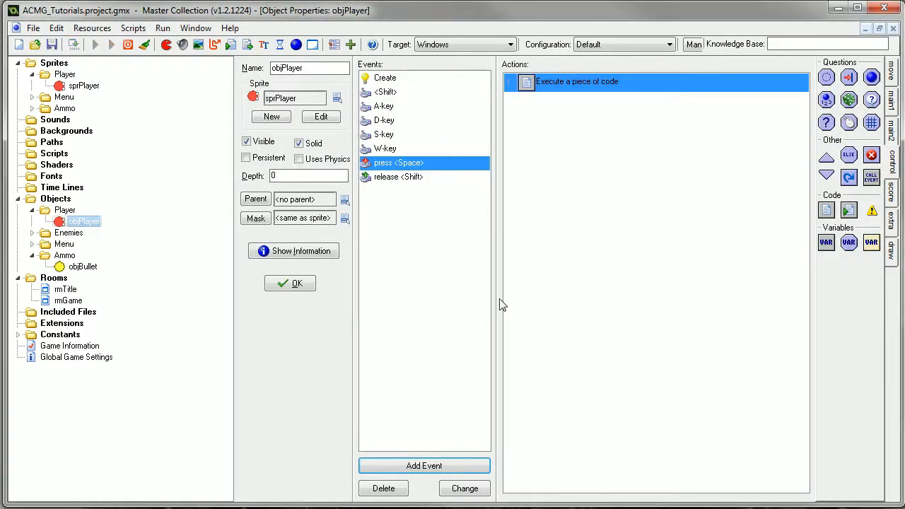
{"action": "left_click", "coordinate": [111, 44]}
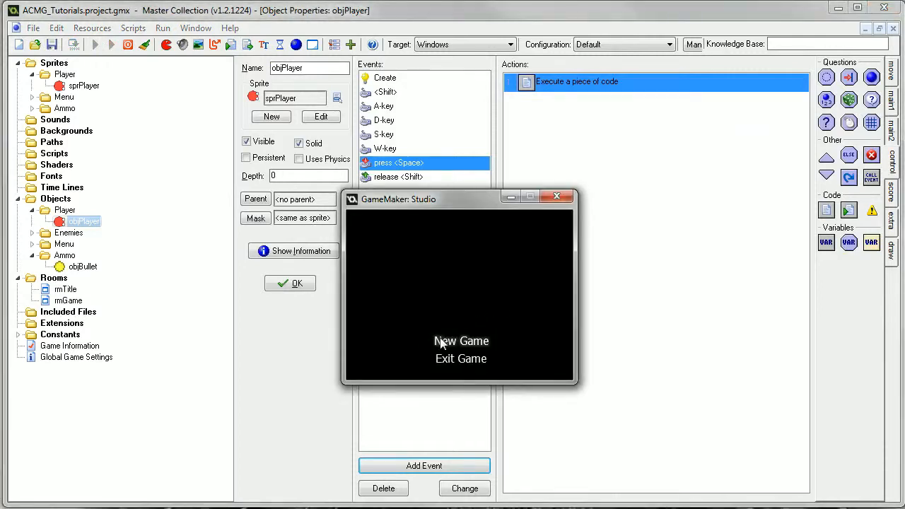
{"action": "left_click", "coordinate": [461, 341]}
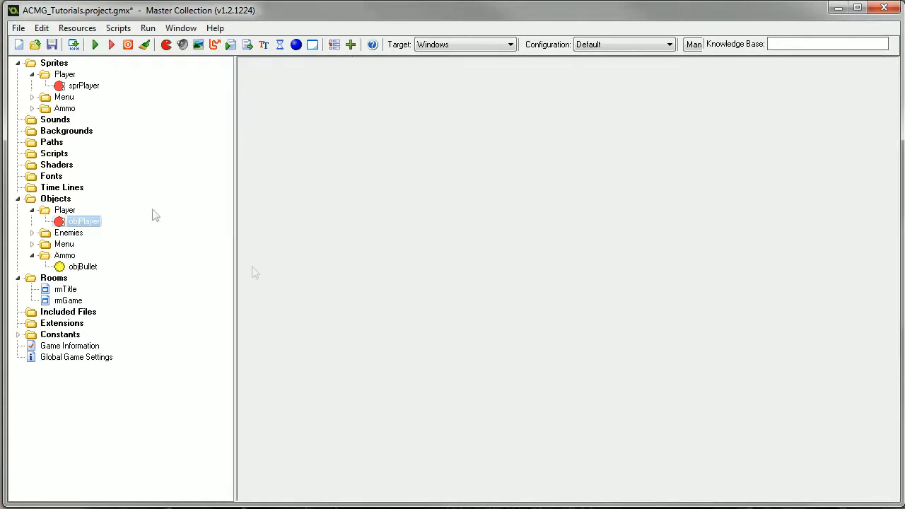
Step: Add a Step event with an Execute code action to objBullet, run the game, then select that Step event
{"action": "double_click", "coordinate": [82, 266]}
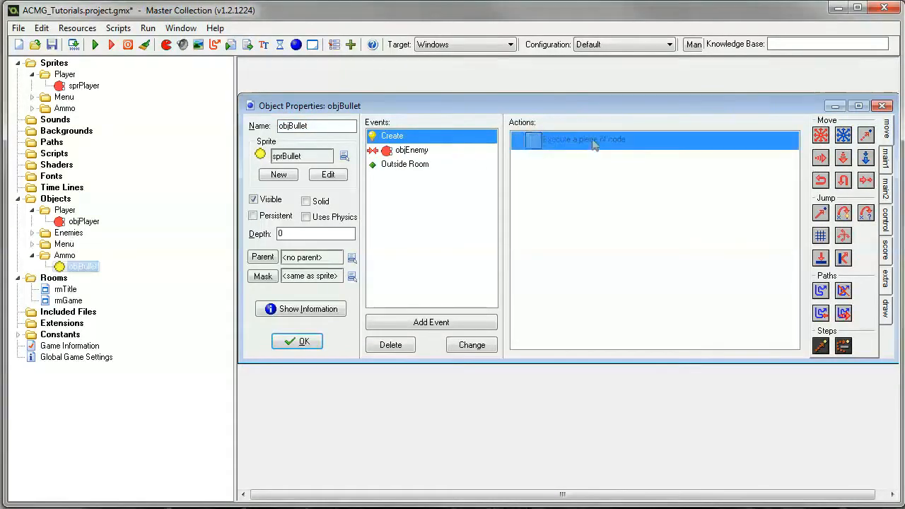
{"action": "double_click", "coordinate": [582, 140]}
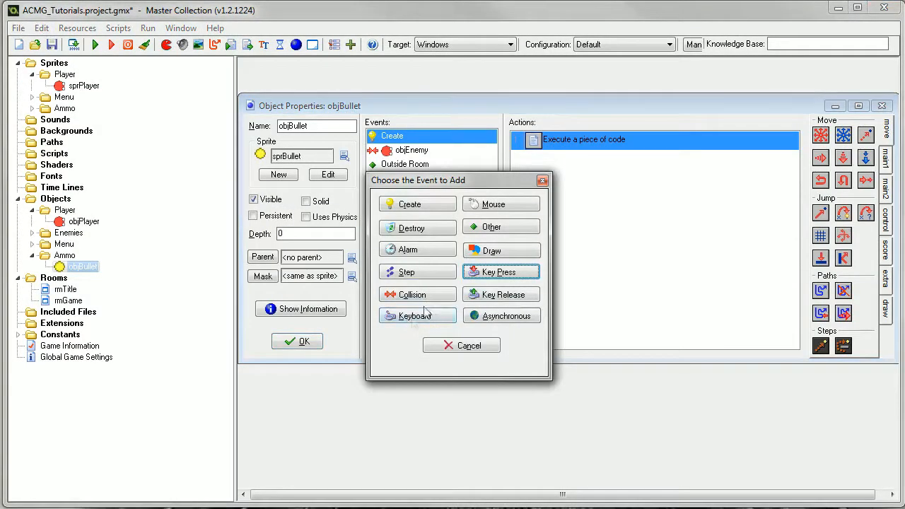
{"action": "left_click", "coordinate": [417, 271]}
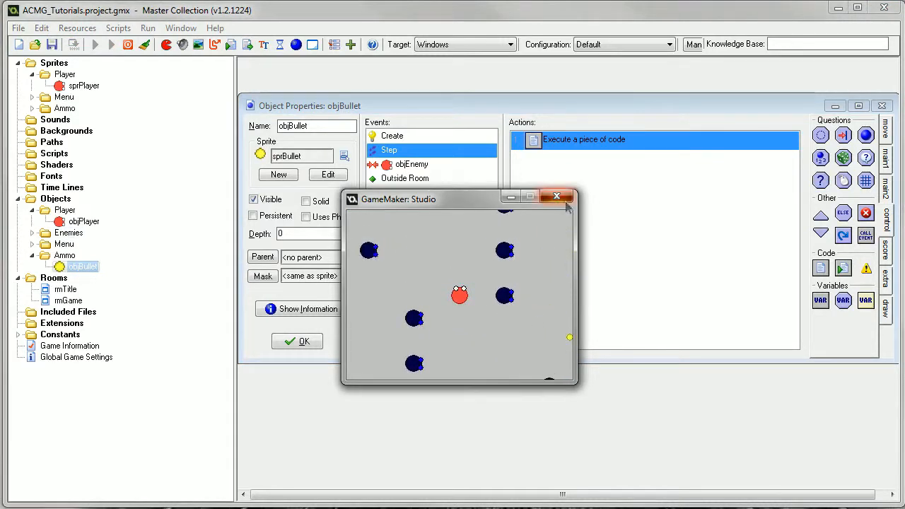
{"action": "left_click", "coordinate": [558, 195]}
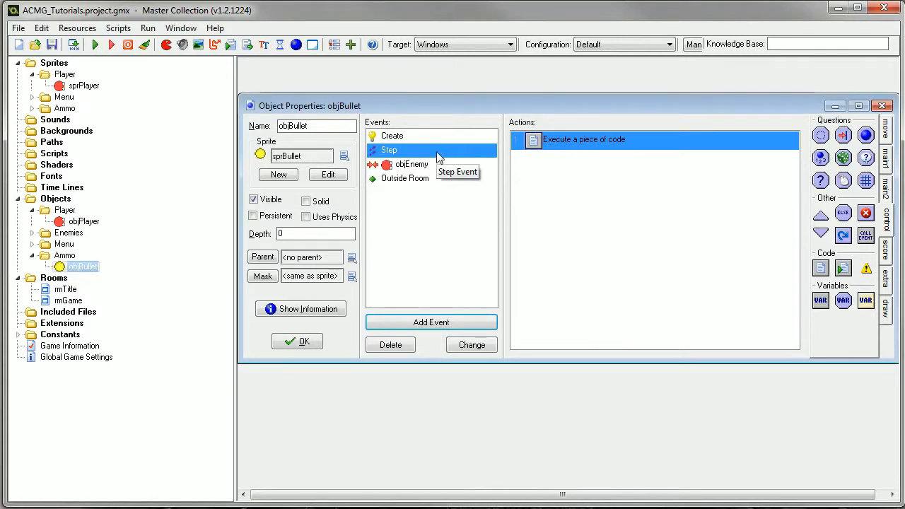
{"action": "left_click", "coordinate": [390, 345]}
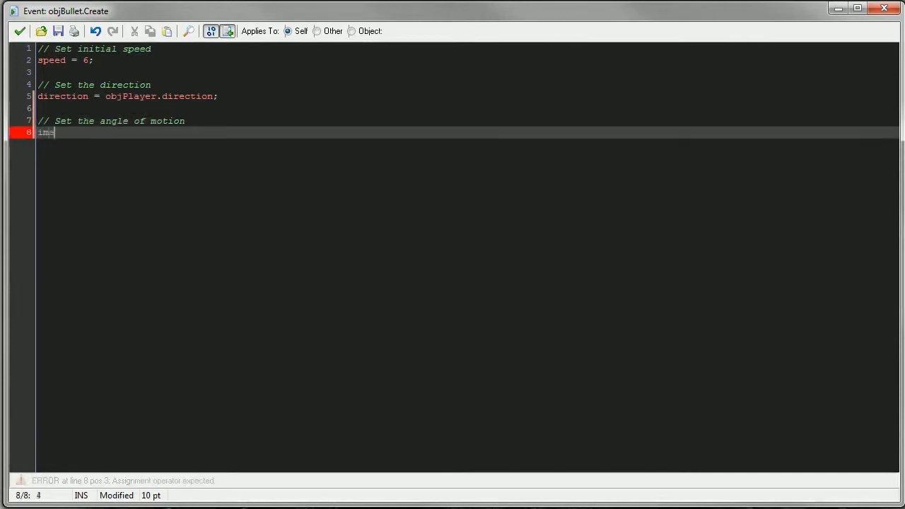
Step: Edit objBullet's Create code, backing out the unfinished angle line
{"action": "type", "text": "age"}
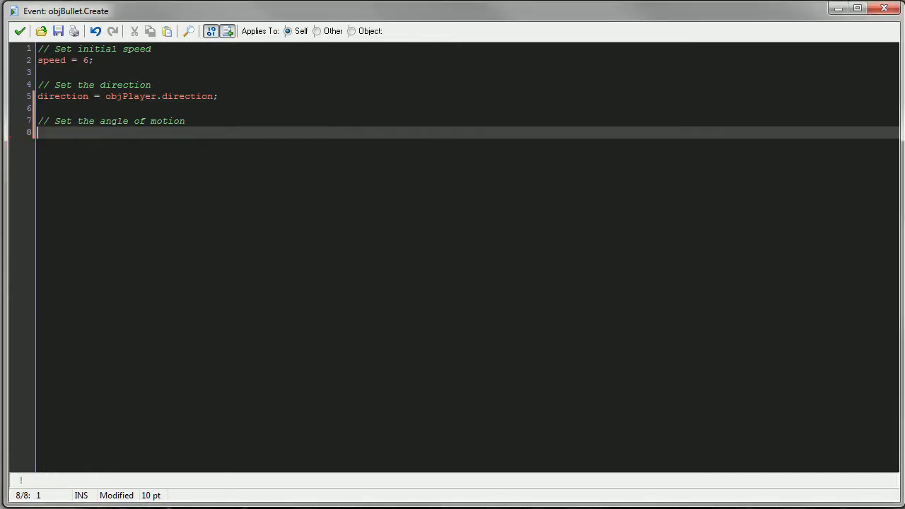
{"action": "key", "text": "BackSpace"}
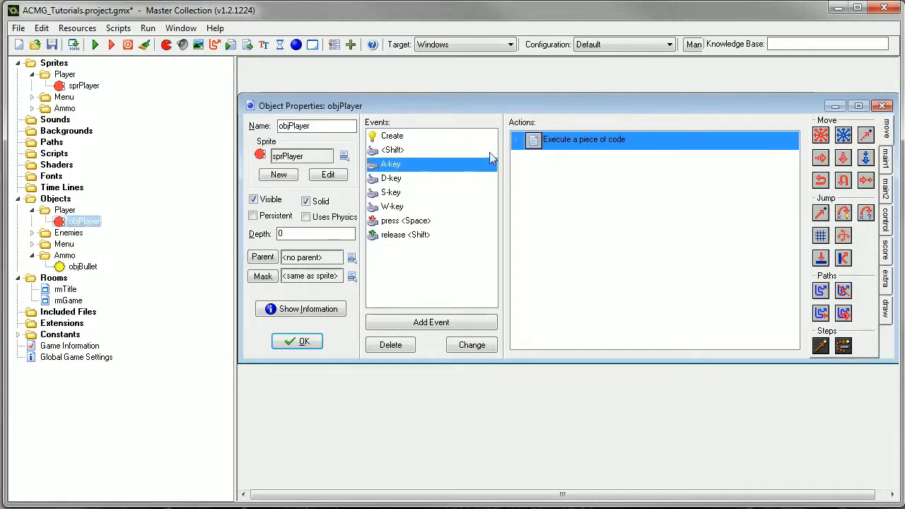
Step: Make the A-key code set direction = 180 and image_angle = direction, and save it
{"action": "left_click", "coordinate": [390, 178]}
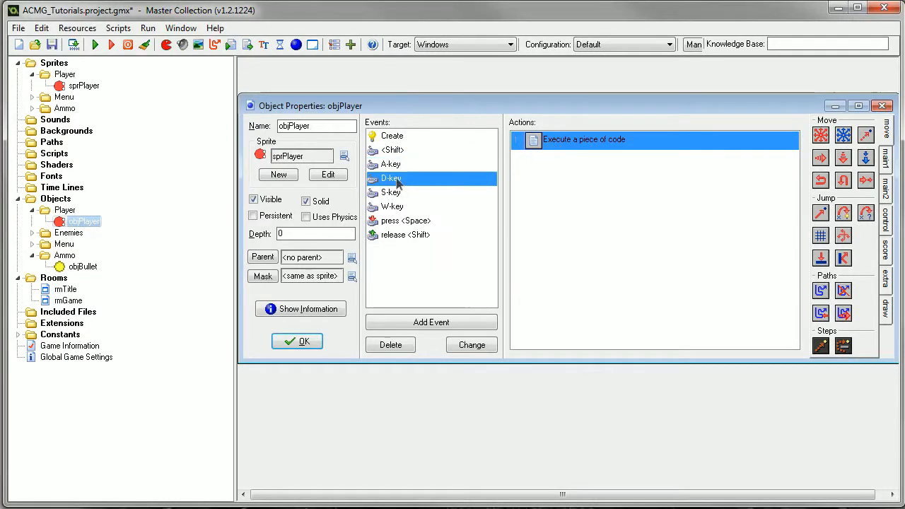
{"action": "left_click", "coordinate": [391, 164]}
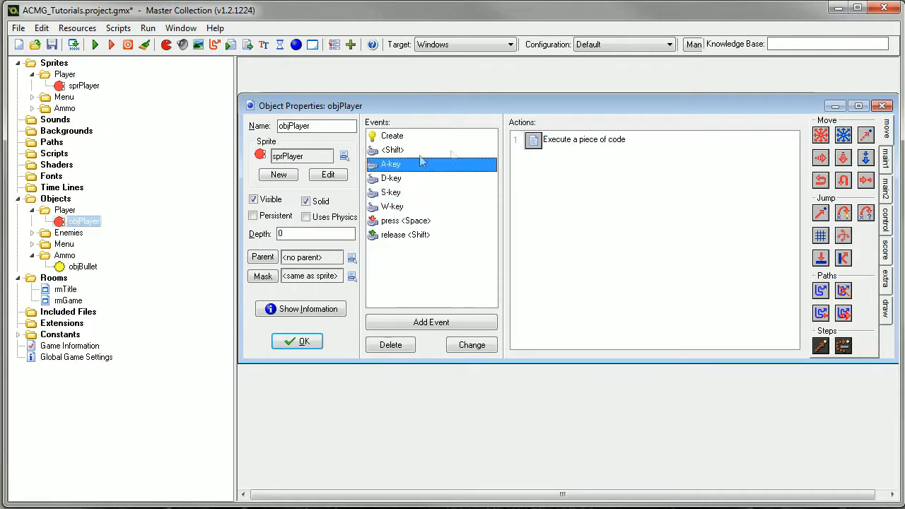
{"action": "double_click", "coordinate": [583, 140]}
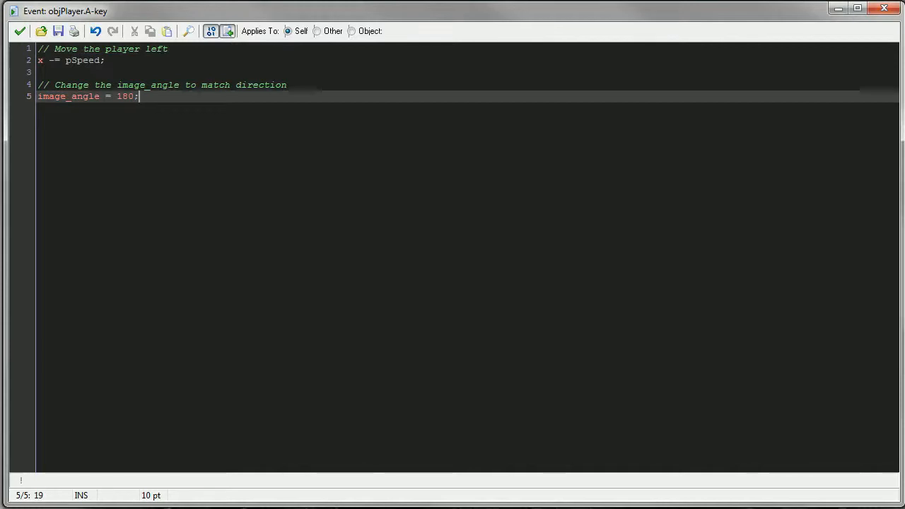
{"action": "type", "text": "direction"}
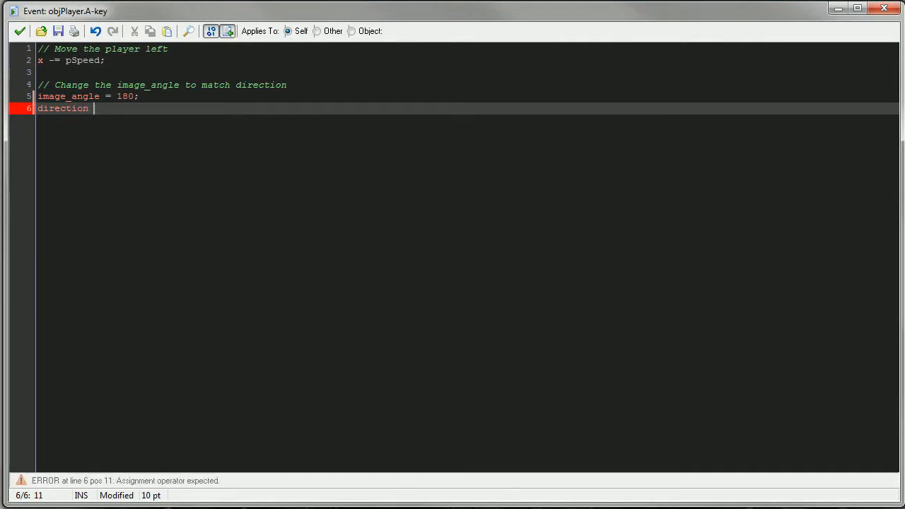
{"action": "type", "text": "= 180;"}
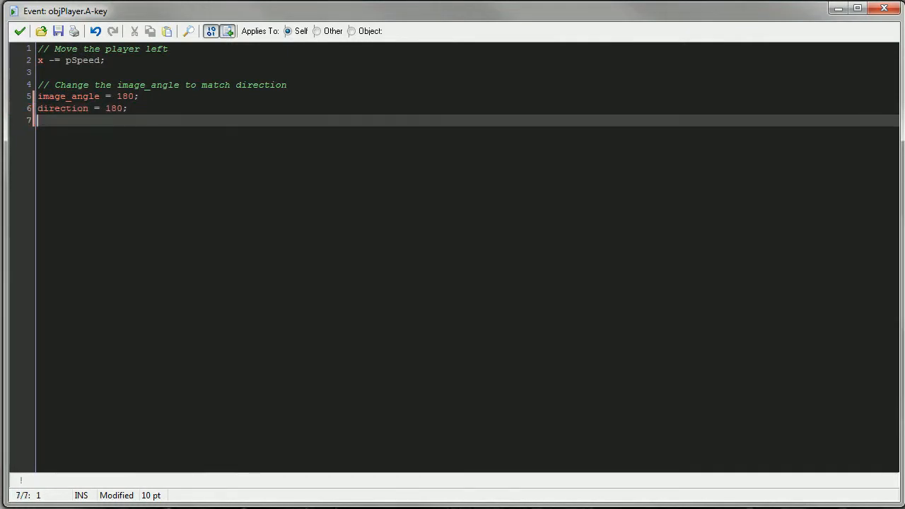
{"action": "type", "text": "image_angle"}
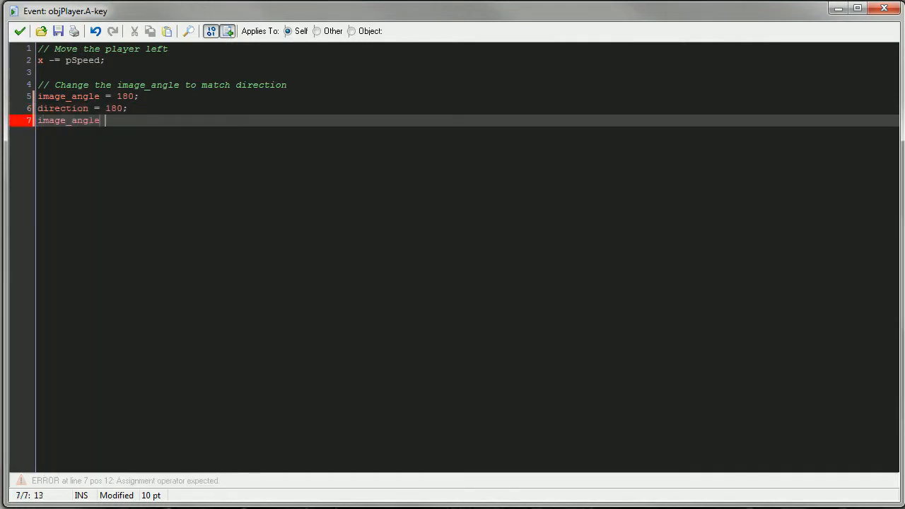
{"action": "type", "text": "= direction;"}
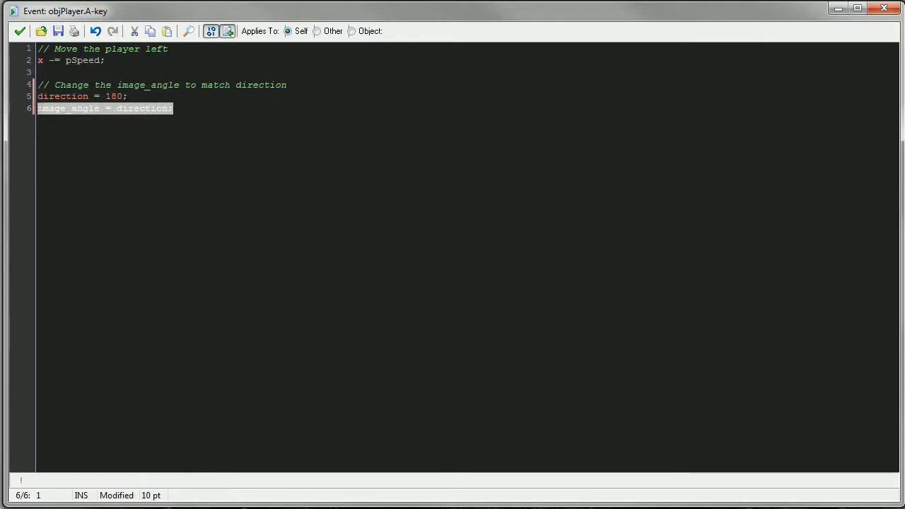
{"action": "left_click", "coordinate": [20, 31]}
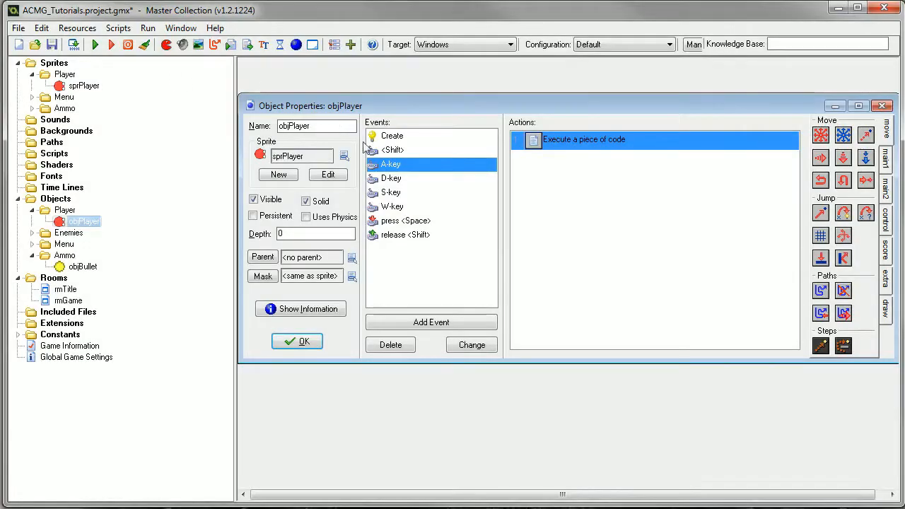
Step: Make the next movement event's code set its direction and image_angle = direction, and save it
{"action": "double_click", "coordinate": [583, 140]}
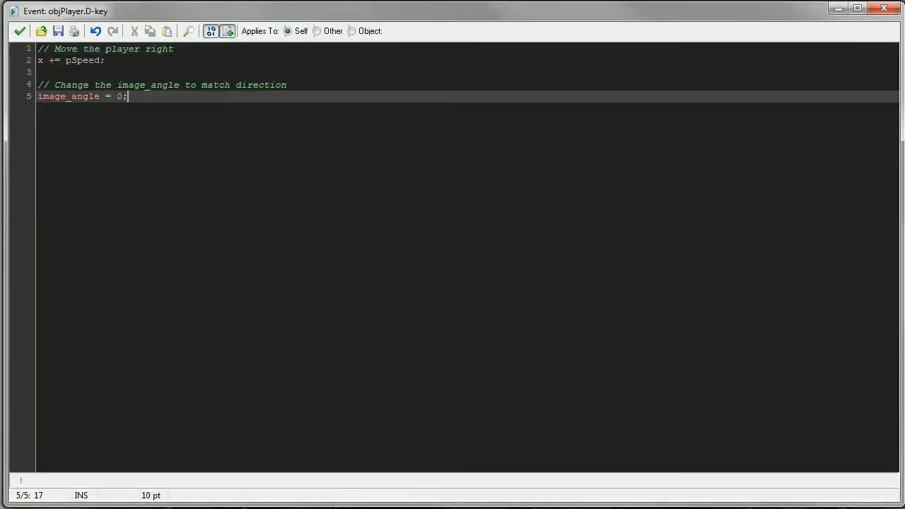
{"action": "type", "text": "direction = 0;"}
{"action": "type", "text": "im"}
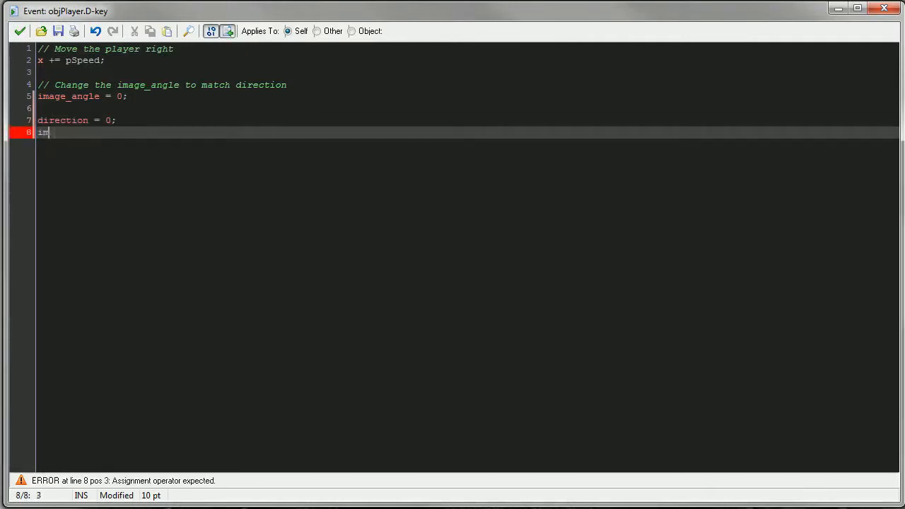
{"action": "type", "text": "age_angle"}
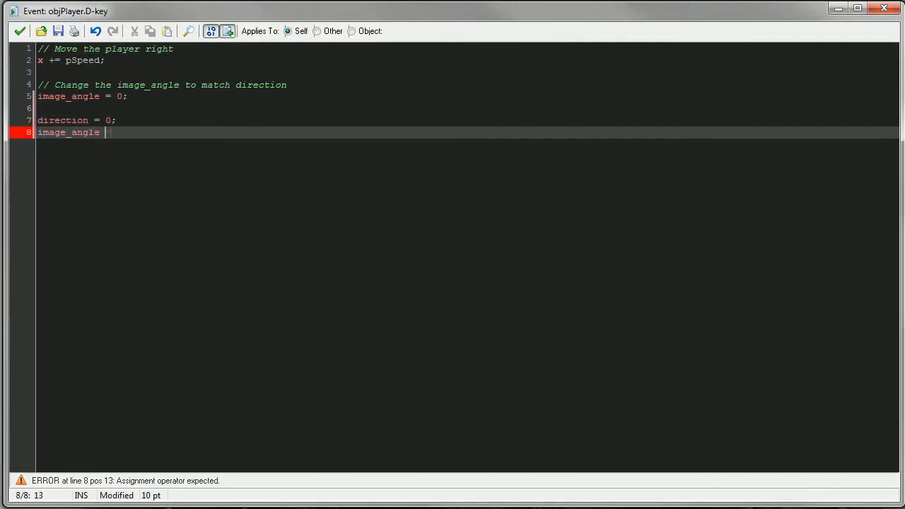
{"action": "type", "text": "= direction;"}
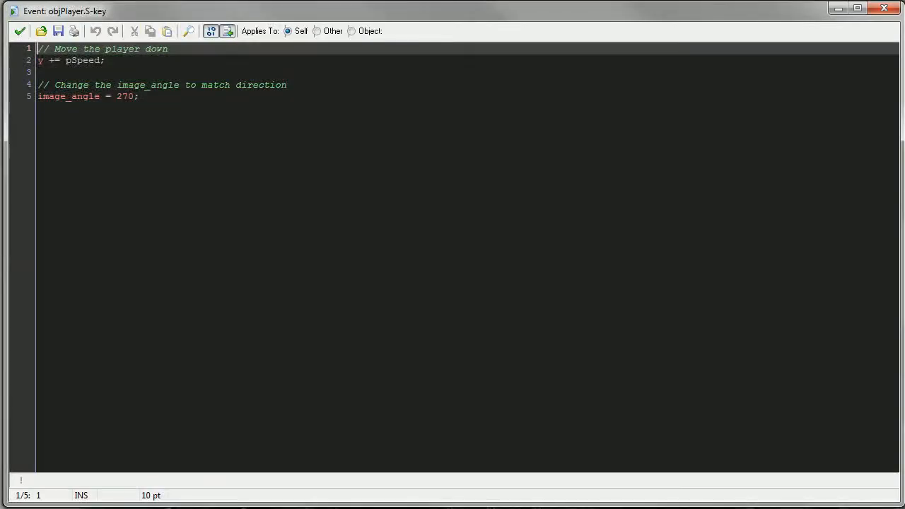
{"action": "type", "text": "direction = 270"}
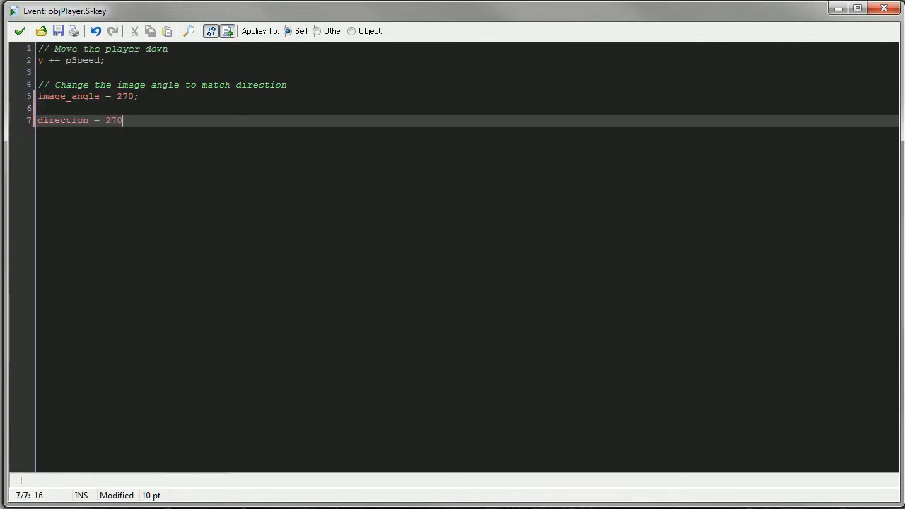
{"action": "type", "text": ";"}
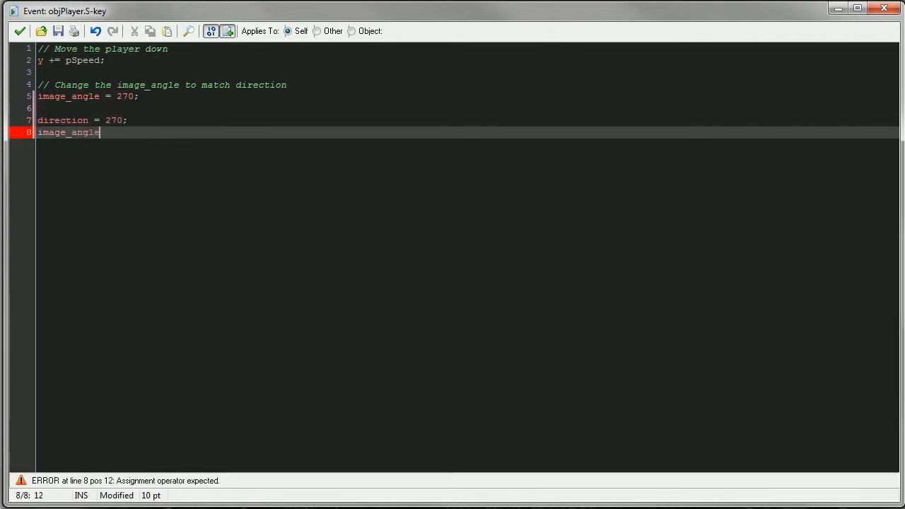
{"action": "type", "text": "= direction;"}
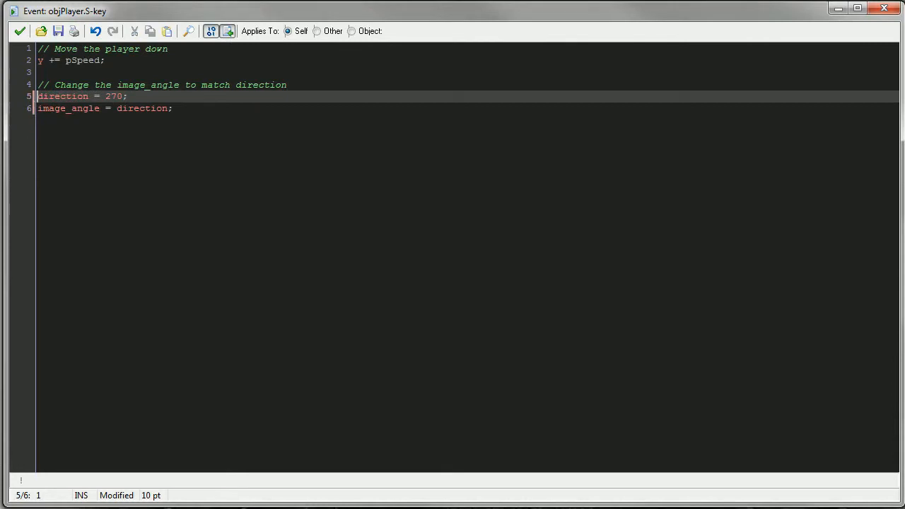
{"action": "left_click", "coordinate": [20, 31]}
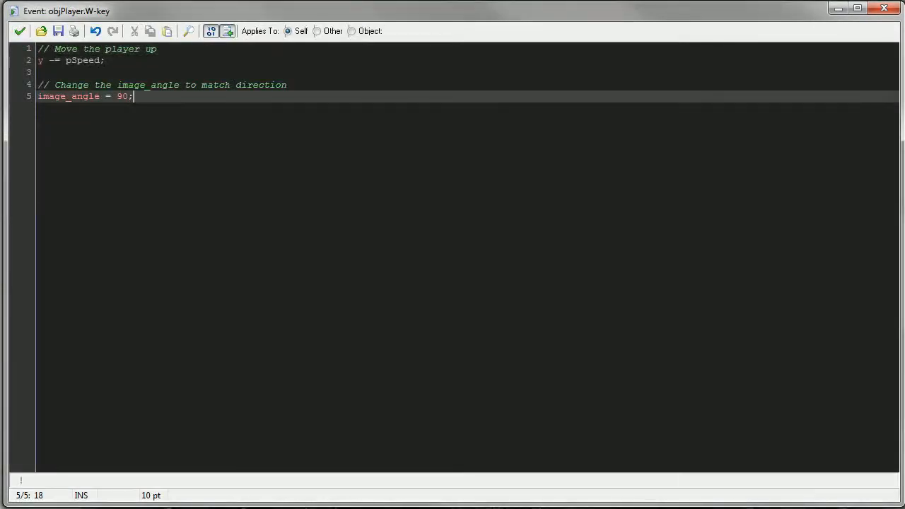
Step: Add direction = 90 and image_angle = direction to the W-key up-movement code
{"action": "type", "text": "direction = 90;"}
{"action": "type", "text": "image"}
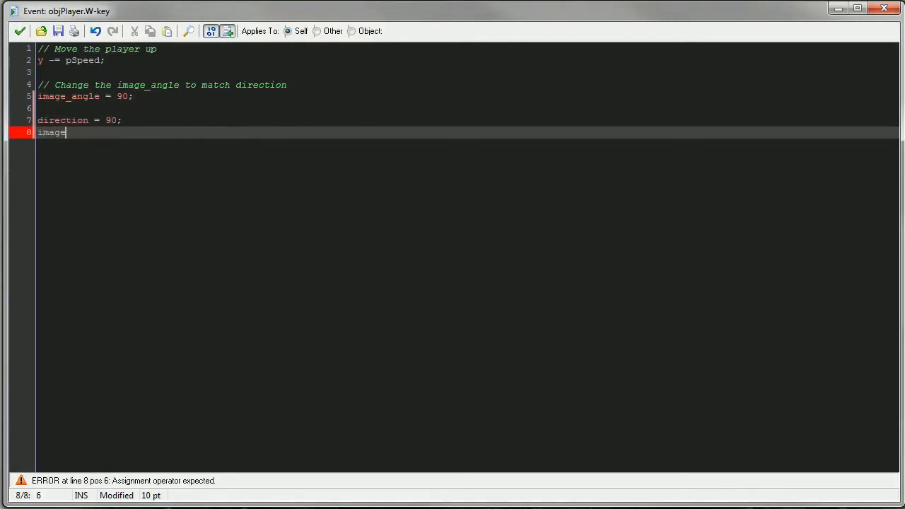
{"action": "type", "text": "_angle = d"}
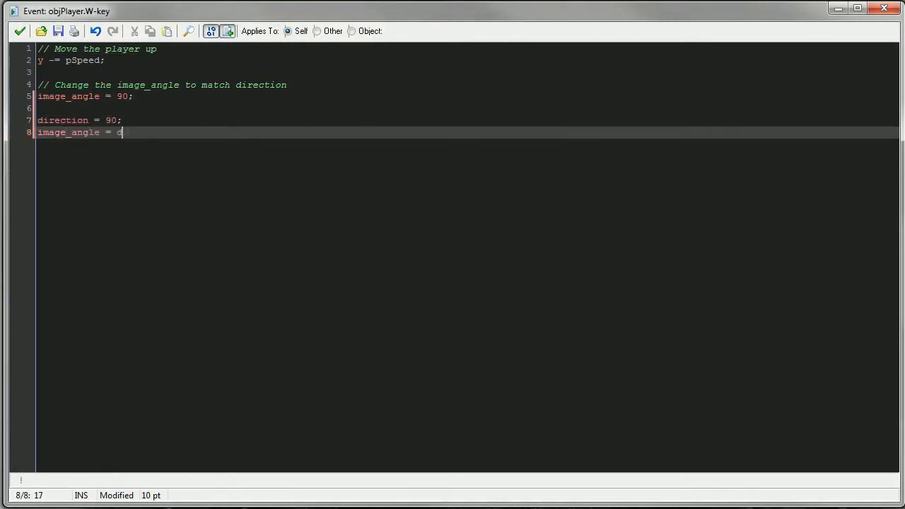
{"action": "type", "text": "irection;"}
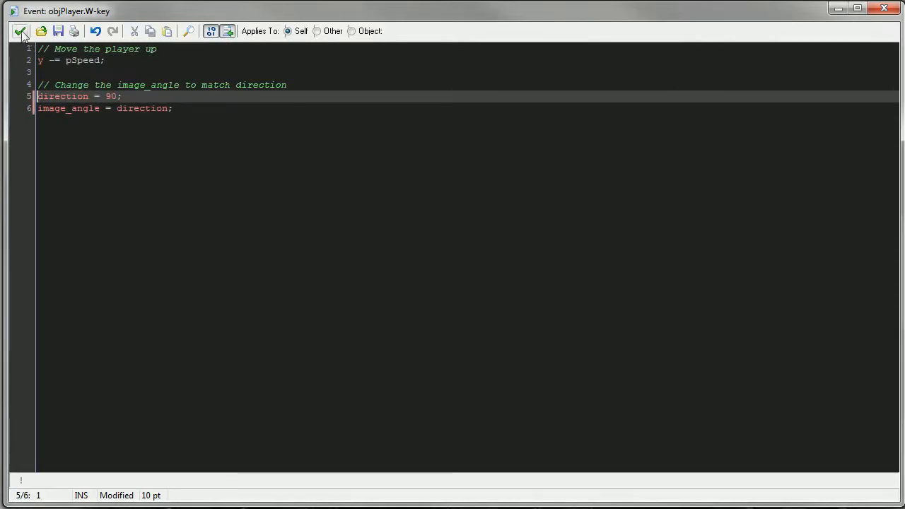
Step: Save the W-key code, then review objBullet's Create code around objPlayer.direction and close it
{"action": "left_click", "coordinate": [20, 31]}
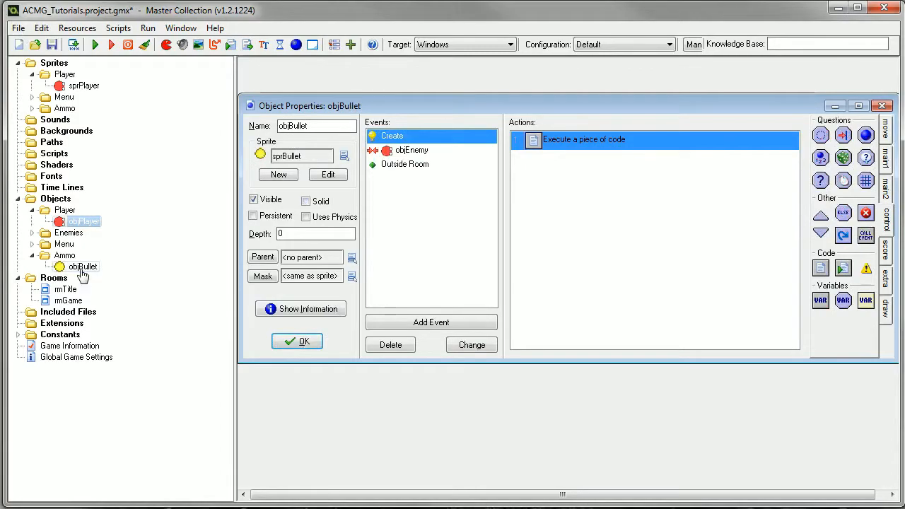
{"action": "double_click", "coordinate": [582, 140]}
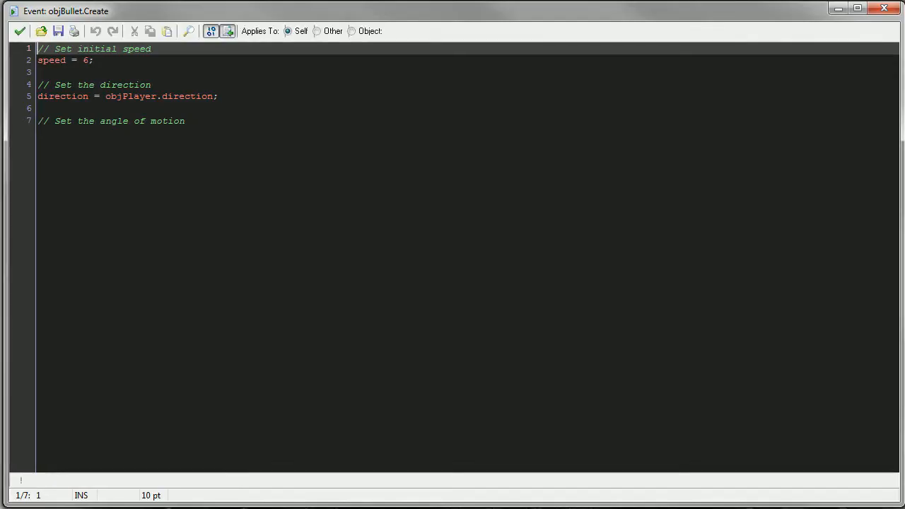
{"action": "double_click", "coordinate": [187, 96]}
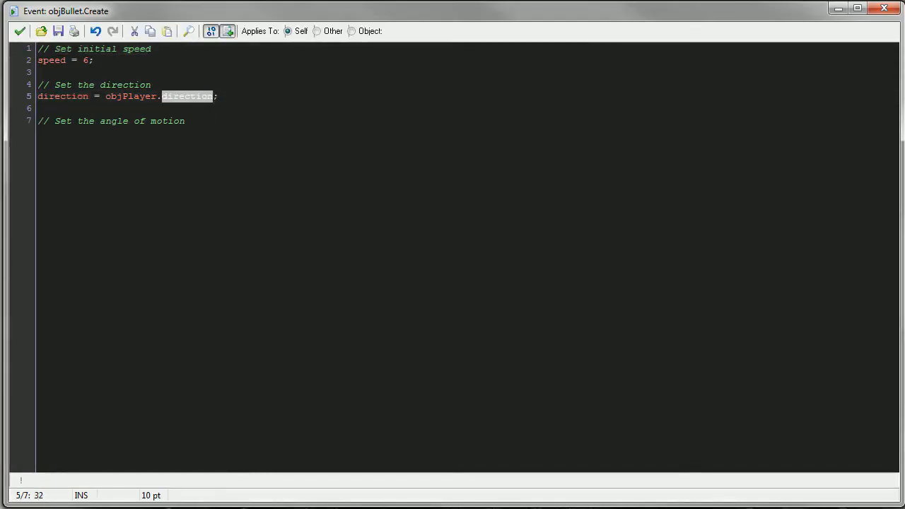
{"action": "left_click", "coordinate": [20, 31]}
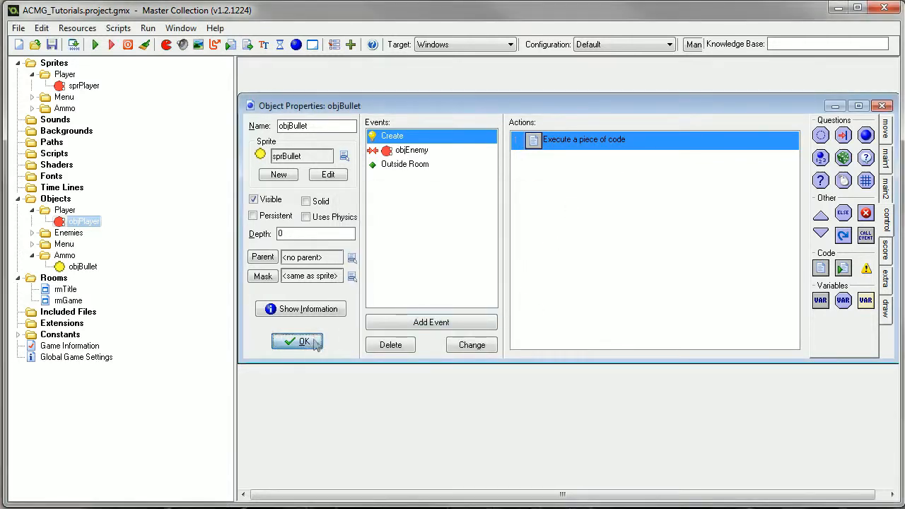
Step: Close objBullet, reopen objPlayer and bring up its Create event code
{"action": "left_click", "coordinate": [297, 340]}
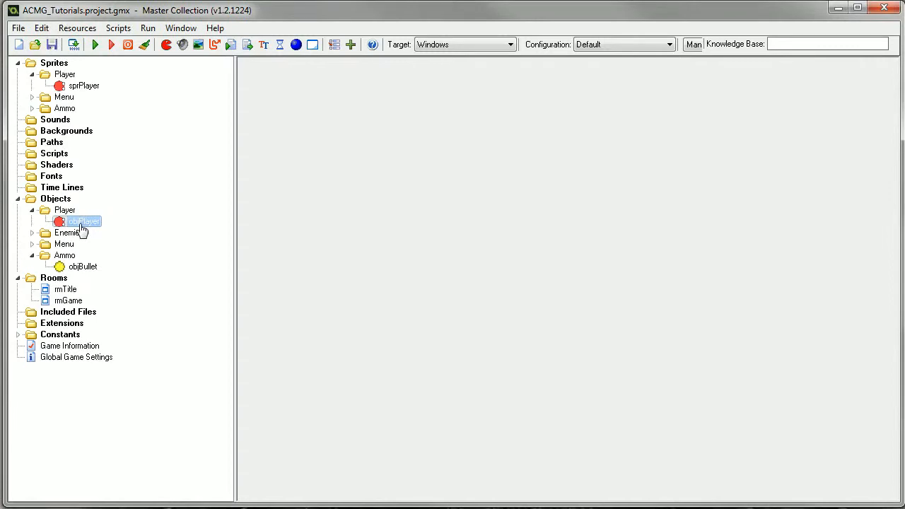
{"action": "double_click", "coordinate": [82, 220]}
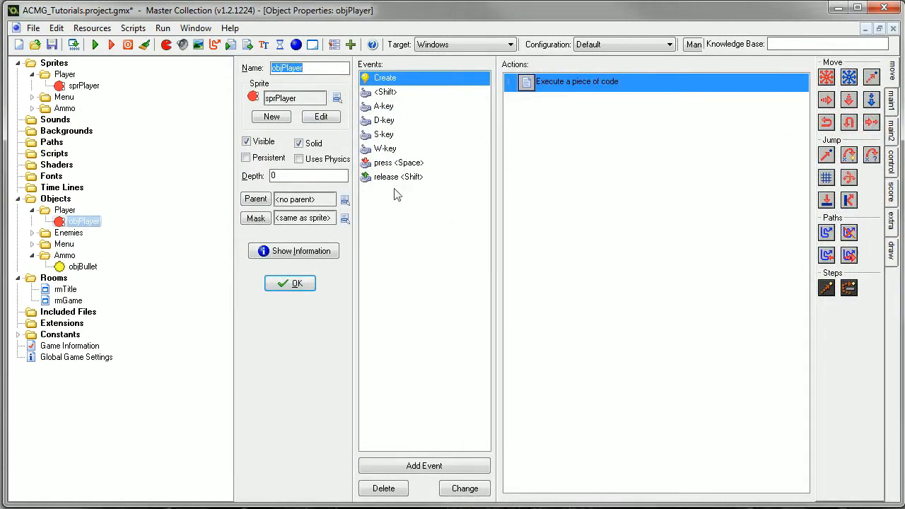
{"action": "left_click", "coordinate": [397, 162]}
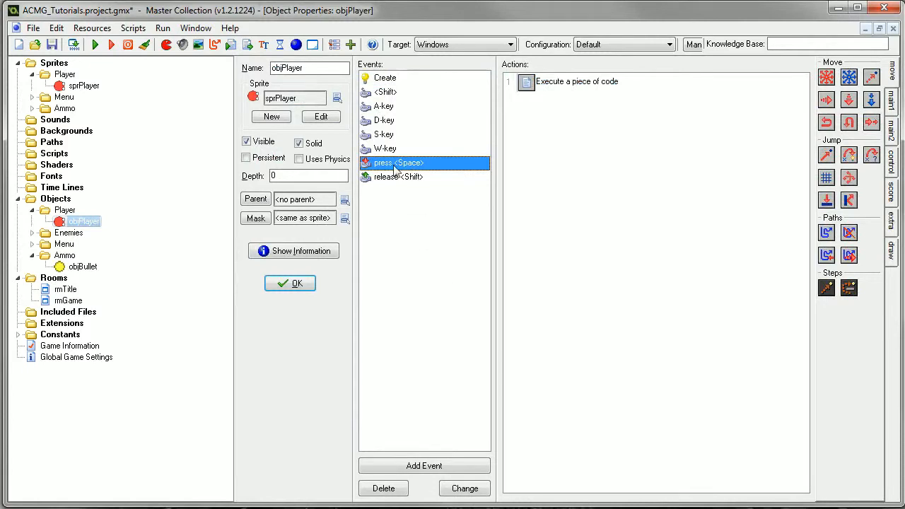
{"action": "left_click", "coordinate": [384, 78]}
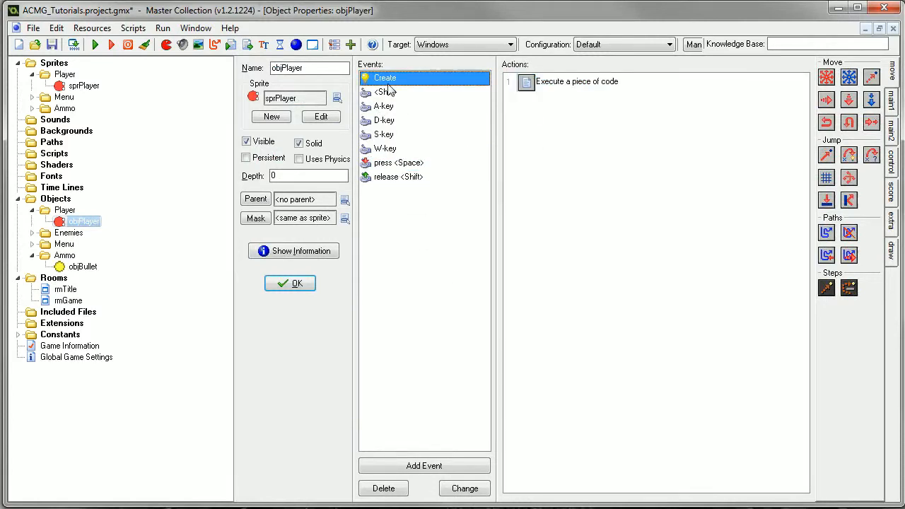
{"action": "double_click", "coordinate": [577, 81]}
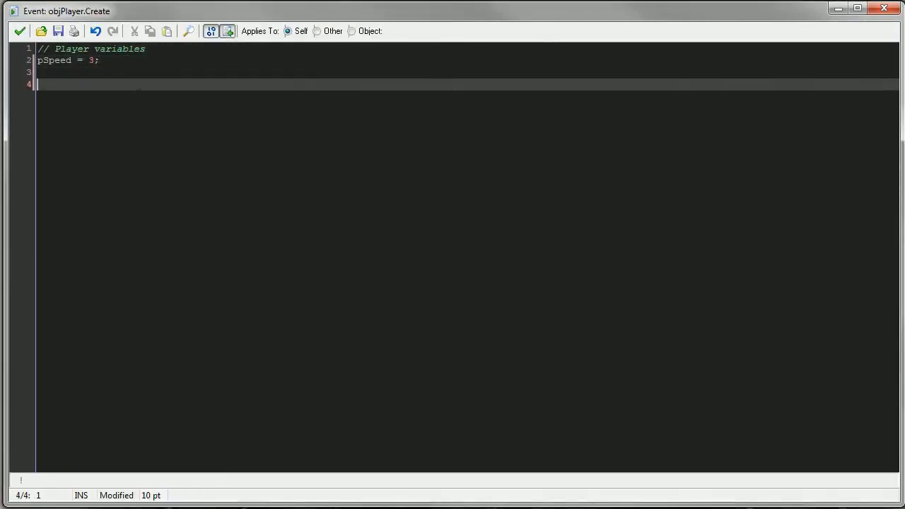
Step: Add a '// Shooting variables' section with blnShooting = false; and save the Create code
{"action": "type", "text": "// Shooting variables"}
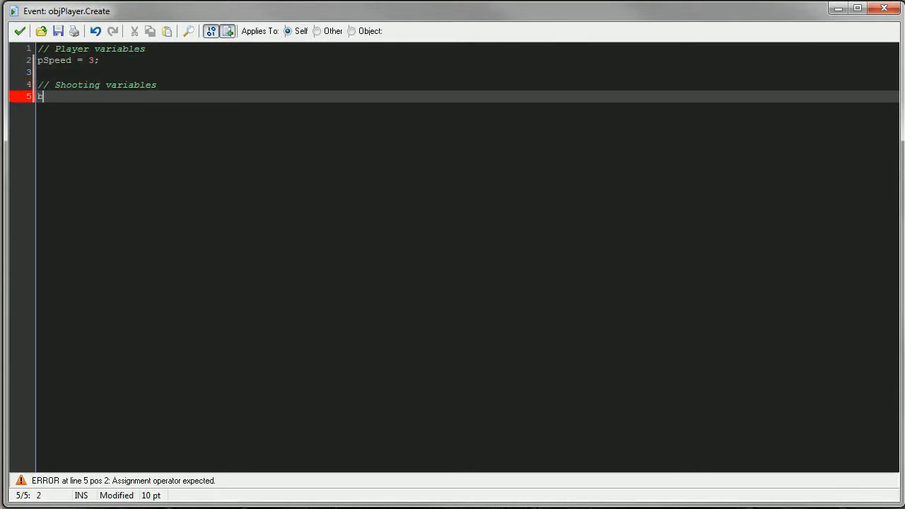
{"action": "type", "text": "lnShooting"}
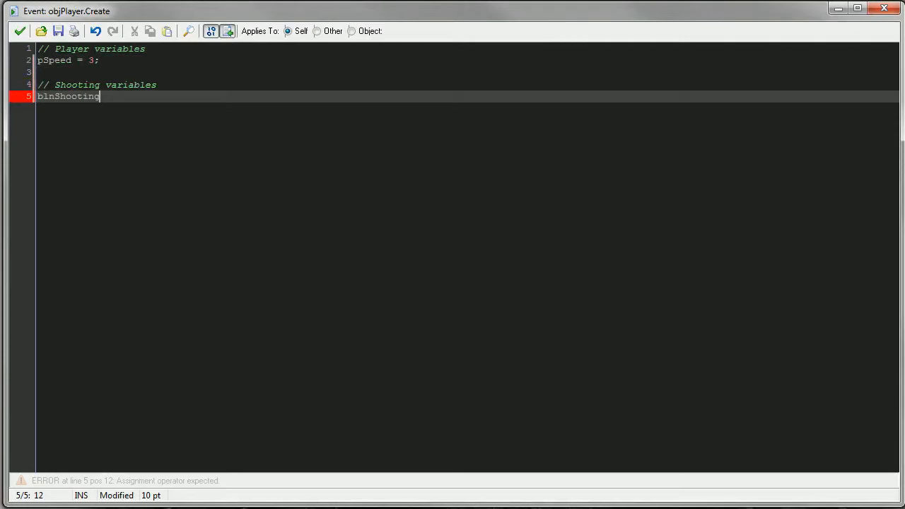
{"action": "type", "text": "= false;"}
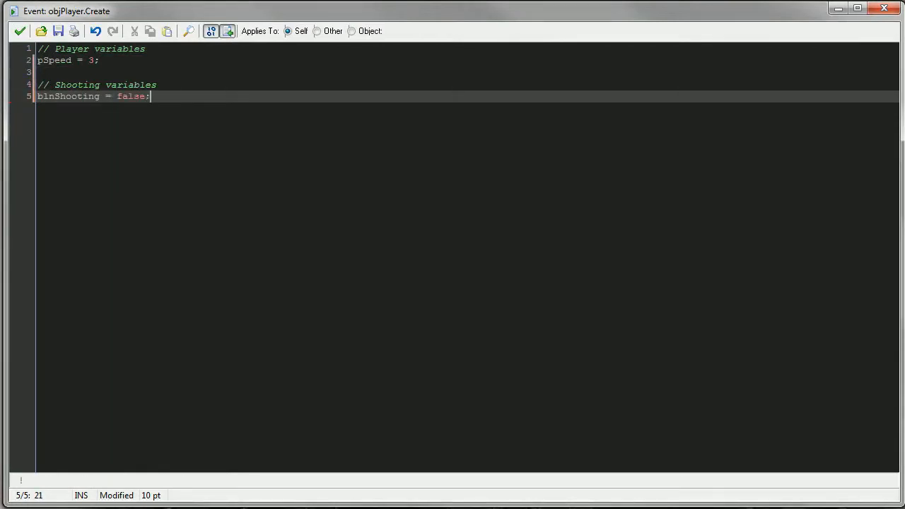
{"action": "mouse_move", "coordinate": [19, 31]}
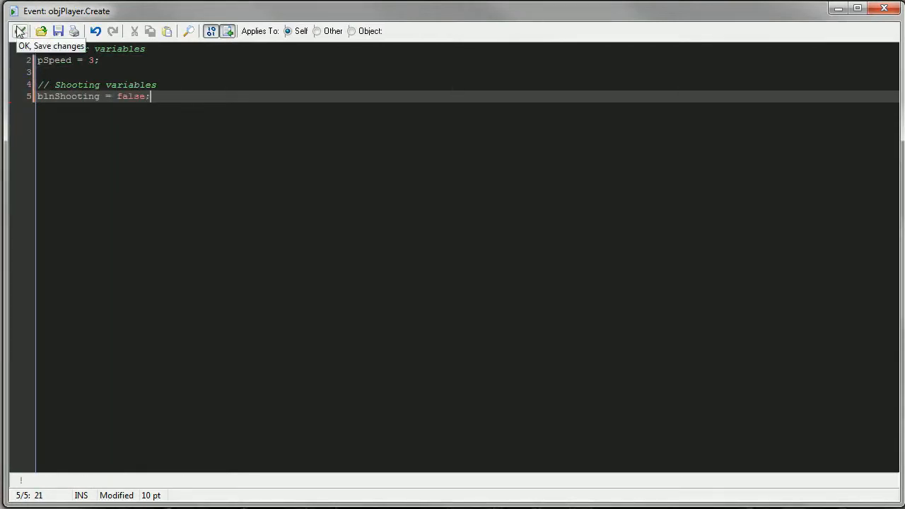
{"action": "left_click", "coordinate": [20, 31]}
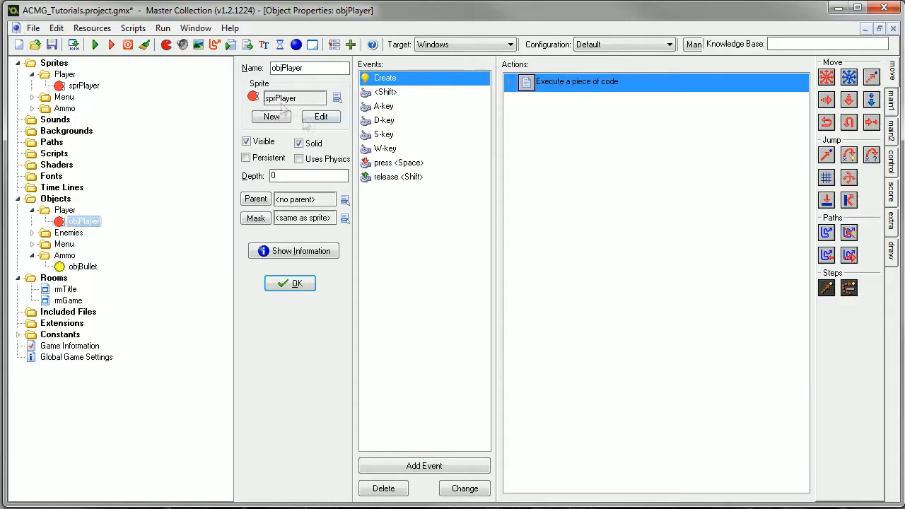
{"action": "mouse_move", "coordinate": [455, 125]}
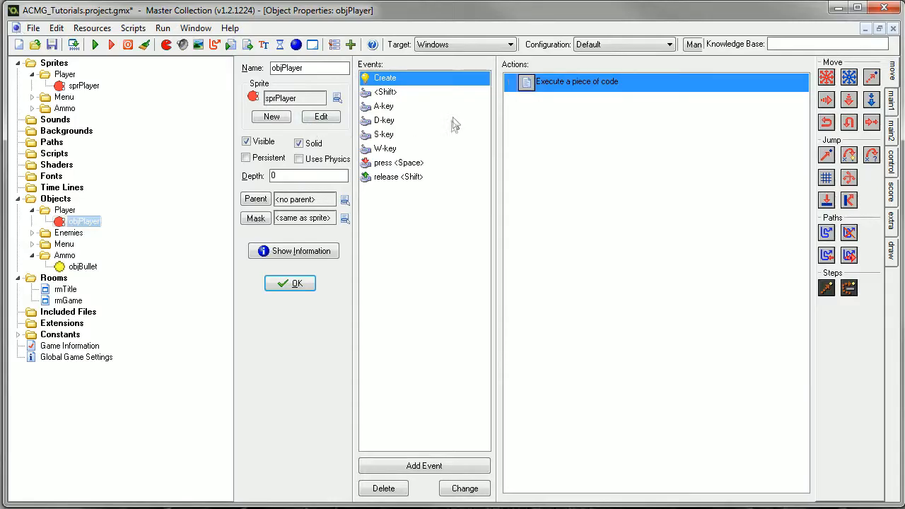
Step: In the Space press code add a 'the player is shooting' comment with blnShooting = true; and save
{"action": "double_click", "coordinate": [577, 80]}
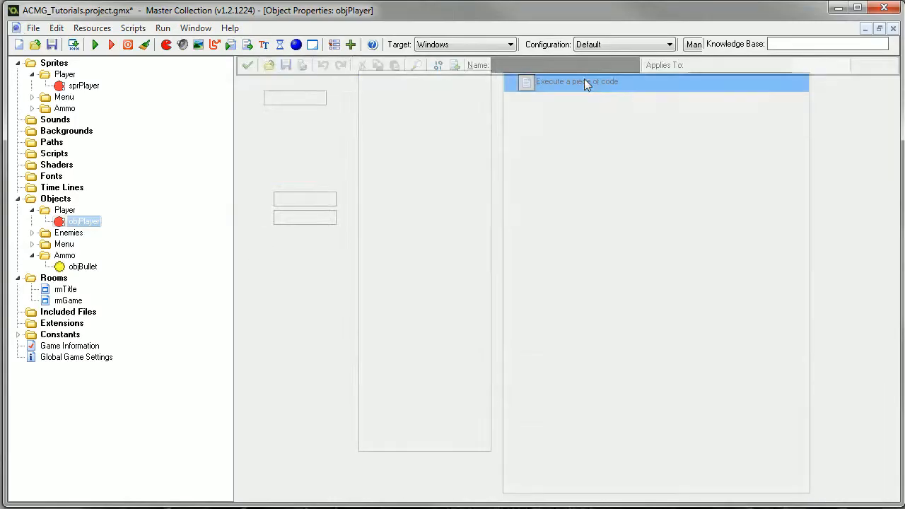
{"action": "double_click", "coordinate": [577, 81]}
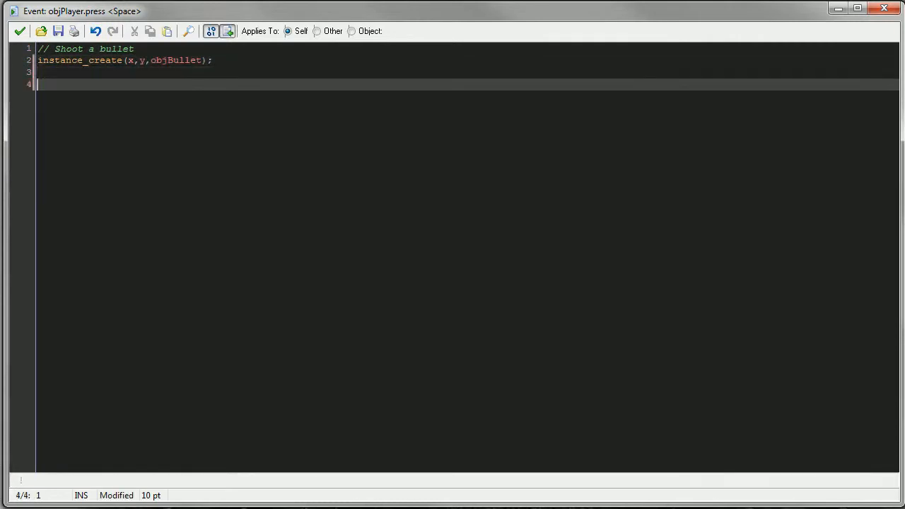
{"action": "type", "text": "//"}
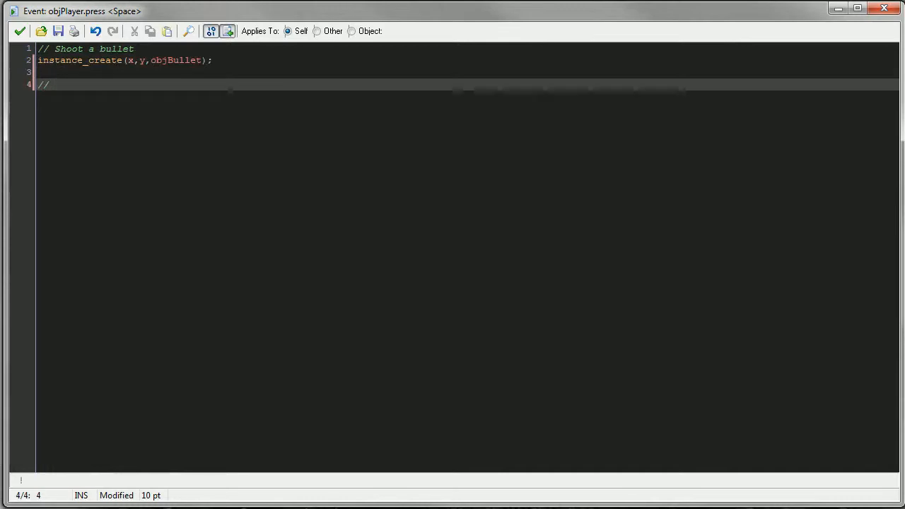
{"action": "type", "text": "Is t"}
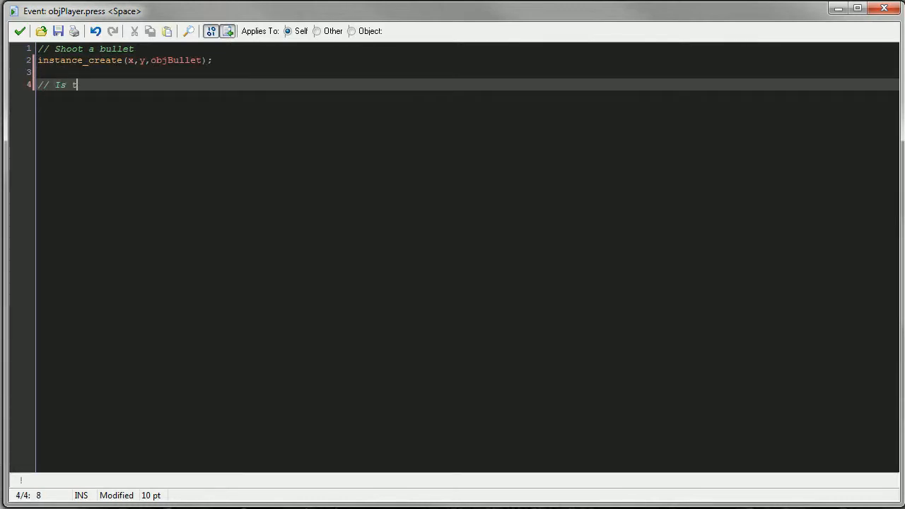
{"action": "type", "text": "he player i"}
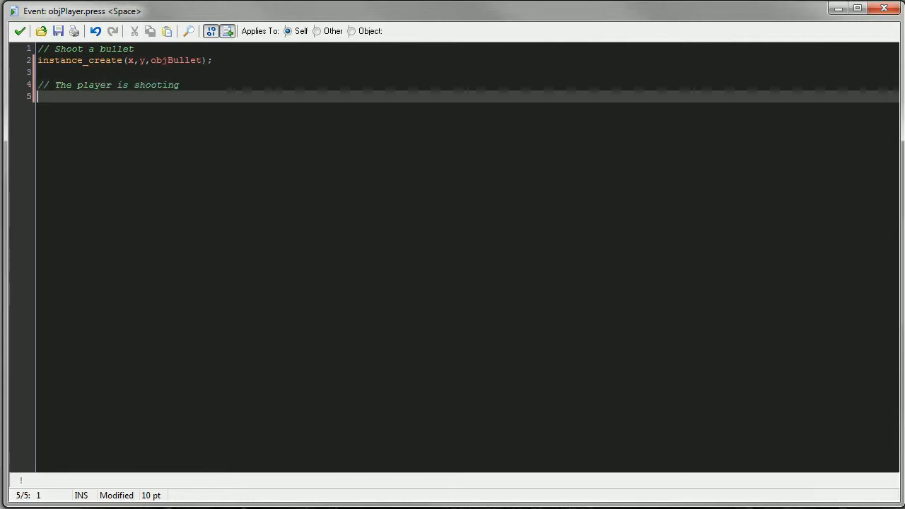
{"action": "type", "text": "blnShooting ="}
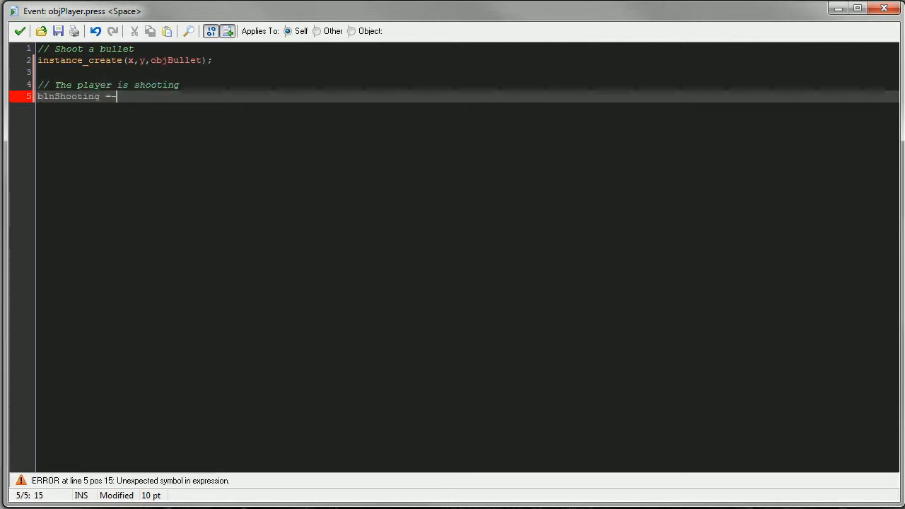
{"action": "type", "text": "true;"}
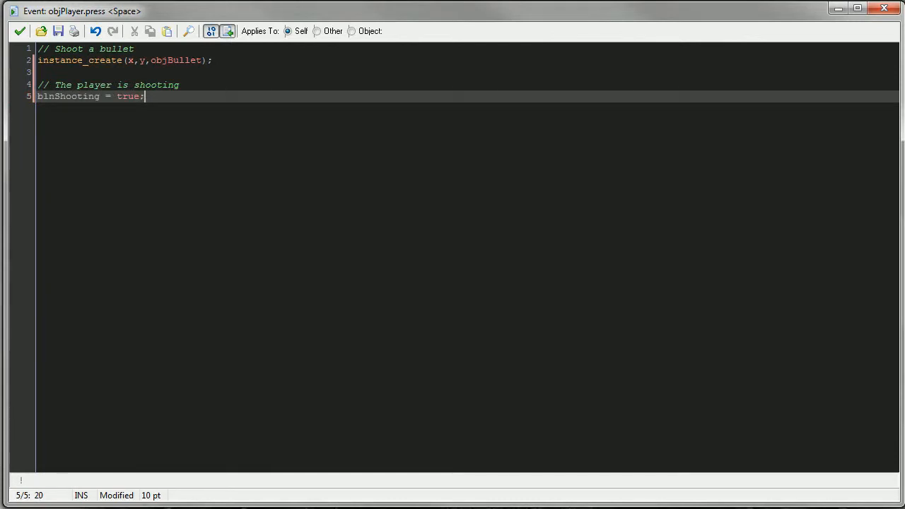
{"action": "left_click", "coordinate": [19, 31]}
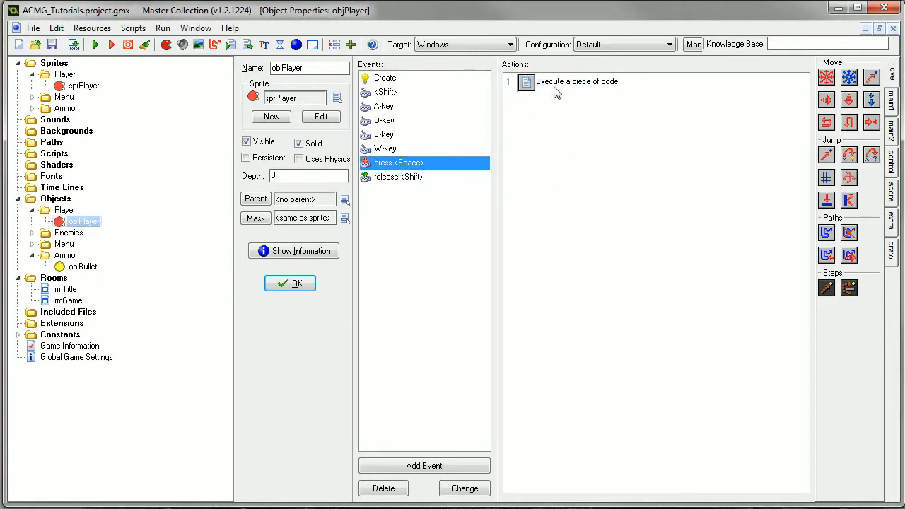
{"action": "mouse_move", "coordinate": [472, 150]}
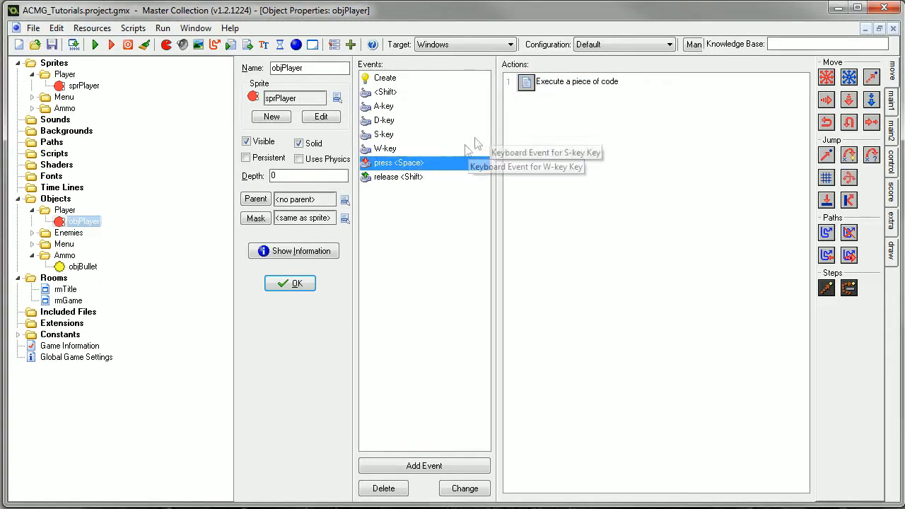
{"action": "mouse_move", "coordinate": [403, 83]}
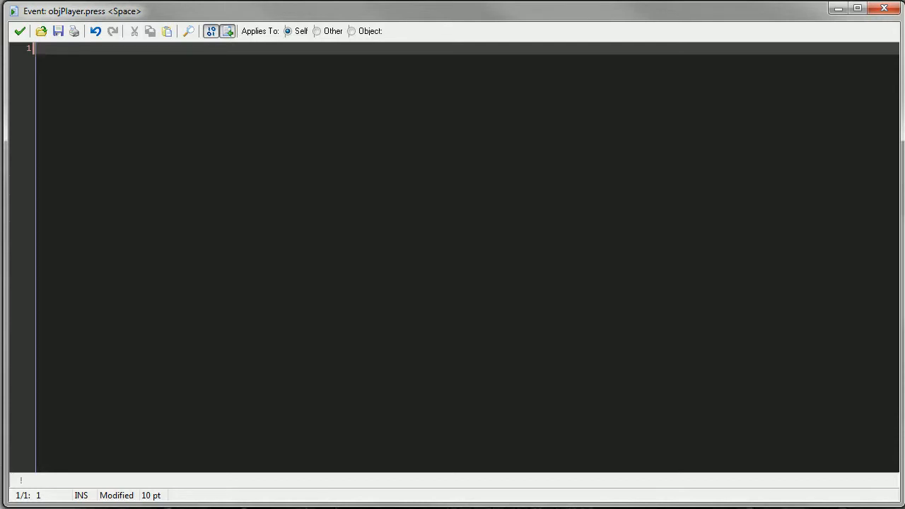
Step: Start the Space press code with a shoot comment and an if (blnShooting = false) condition
{"action": "type", "text": "// Check if the player can"}
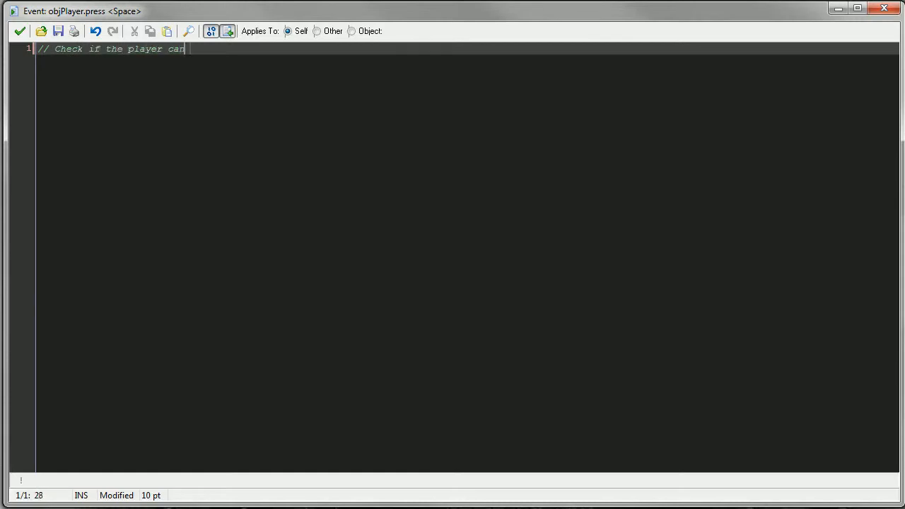
{"action": "type", "text": "shoot"}
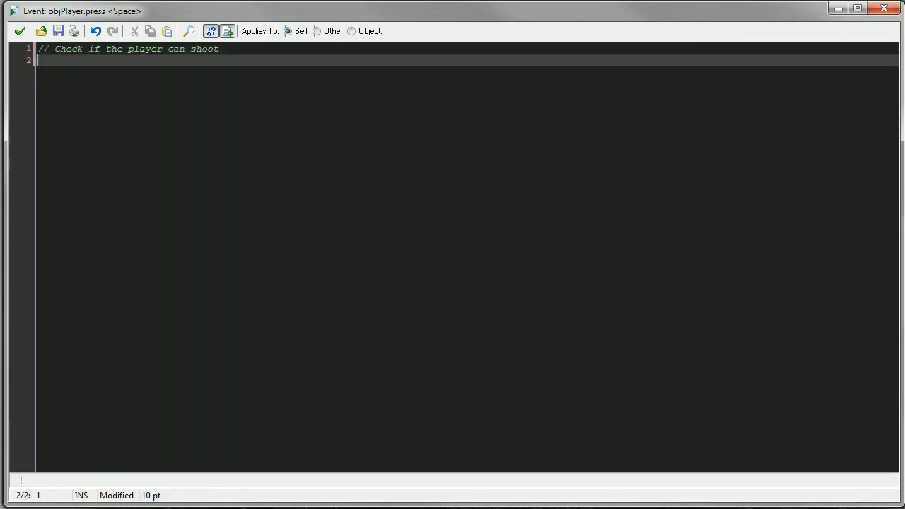
{"action": "type", "text": "if"}
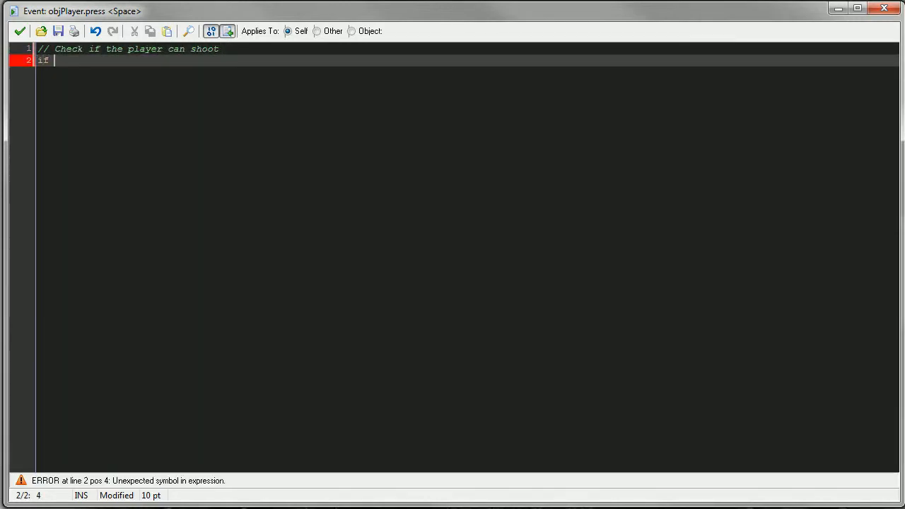
{"action": "type", "text": "("}
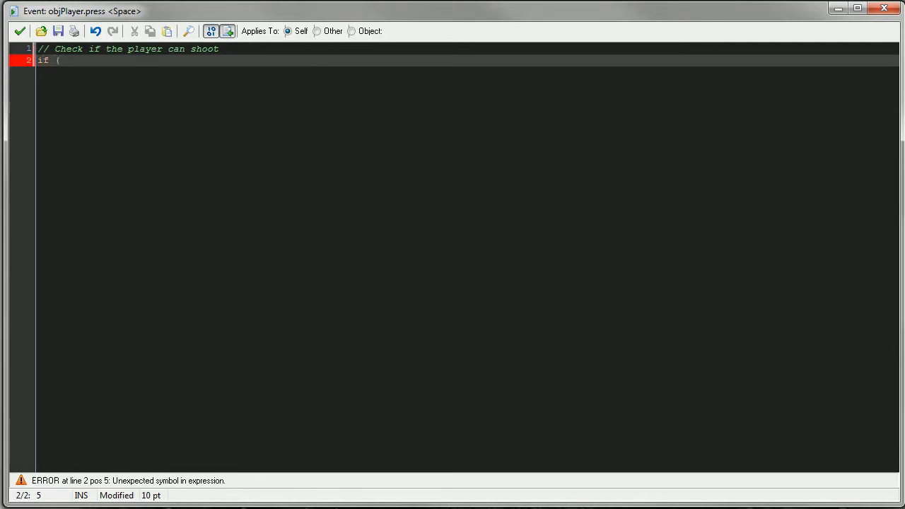
{"action": "type", "text": "blnShooting ="}
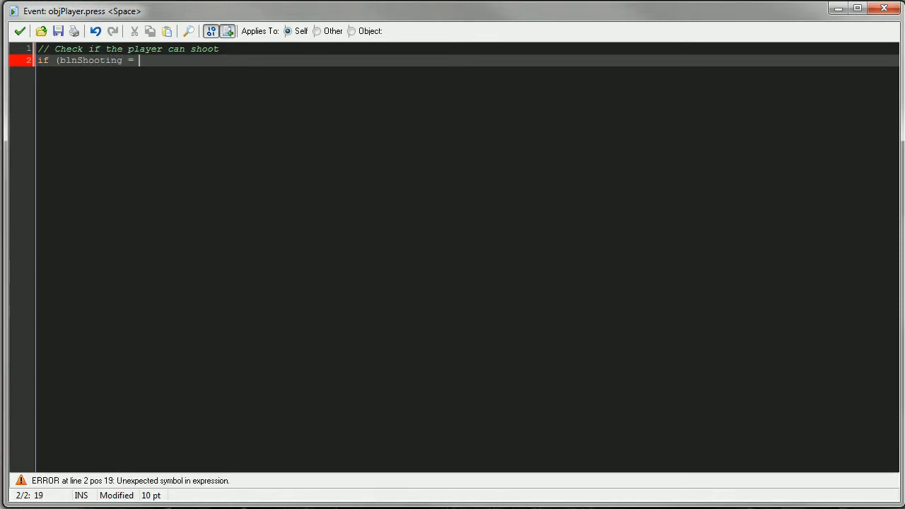
{"action": "type", "text": "false"}
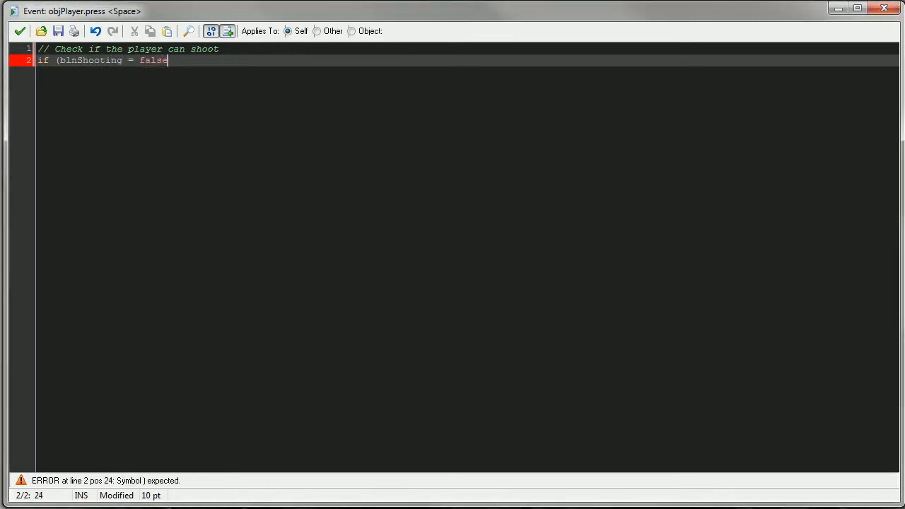
{"action": "type", "text": ")"}
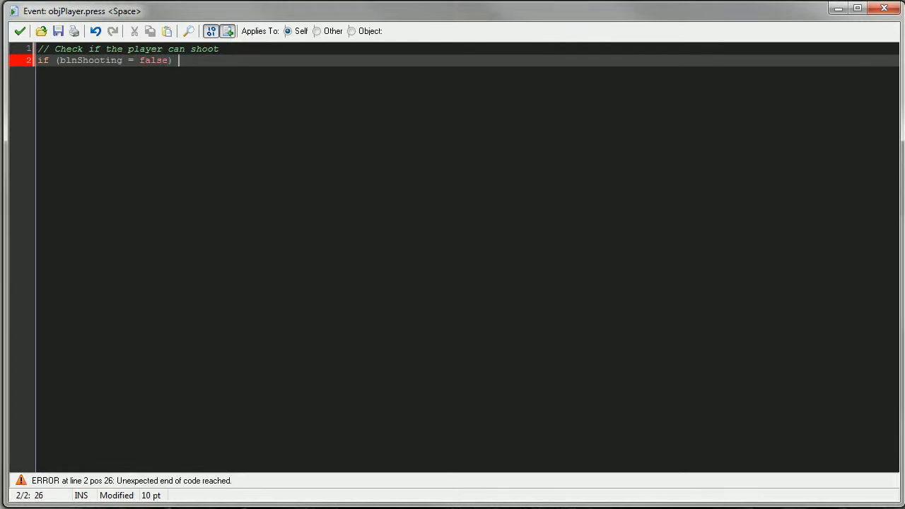
{"action": "type", "text": "{"}
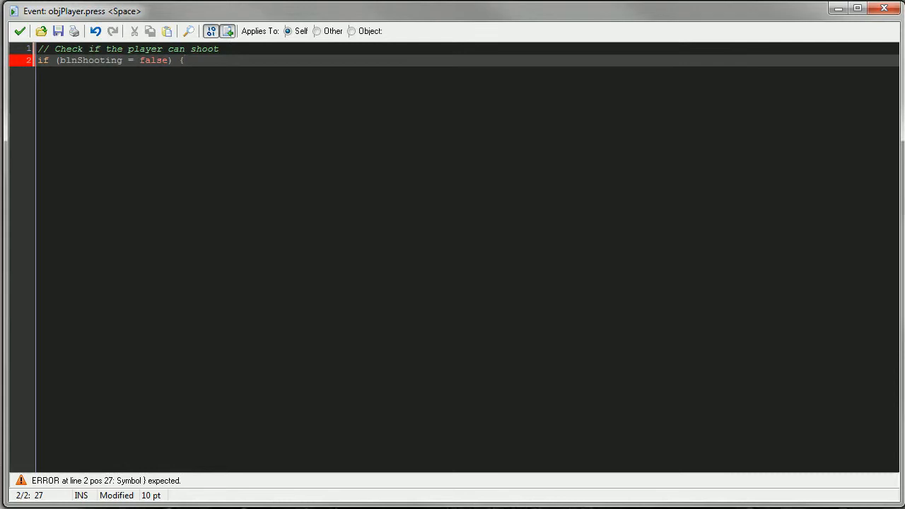
Step: Wrap the block in braces with '// Shoot a bullet' inside and make room after the blnShooting line
{"action": "key", "text": "Backspace"}
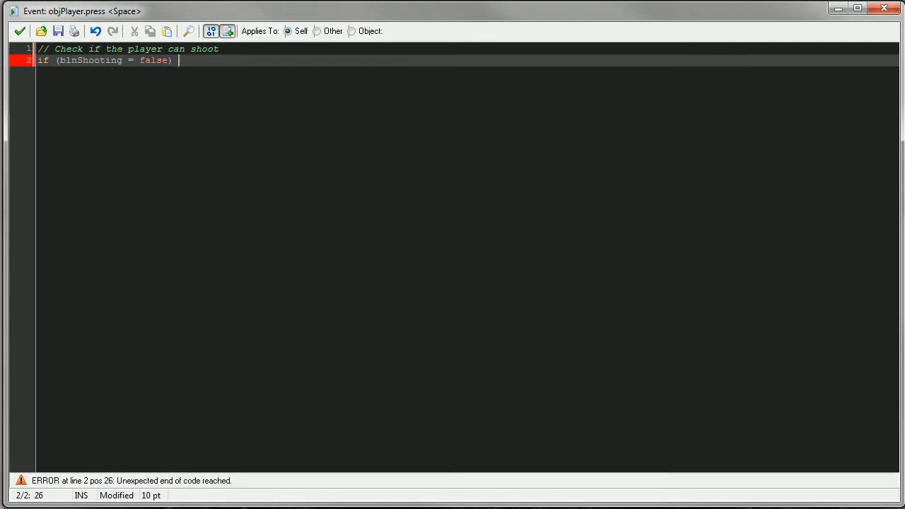
{"action": "type", "text": "{"}
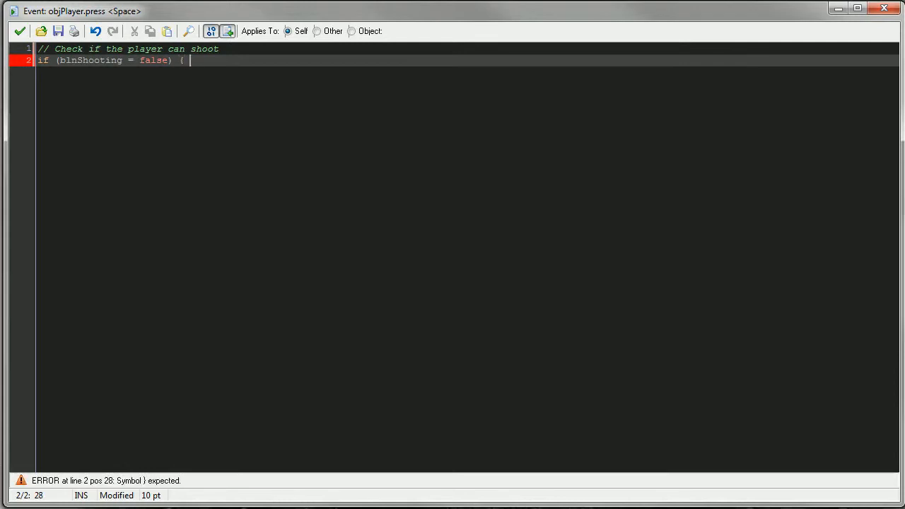
{"action": "type", "text": "["}
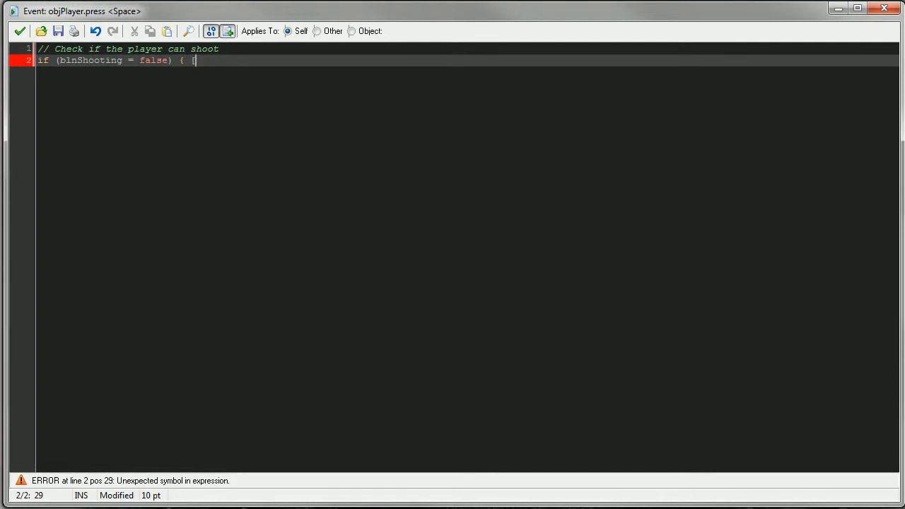
{"action": "key", "text": "BackSpace"}
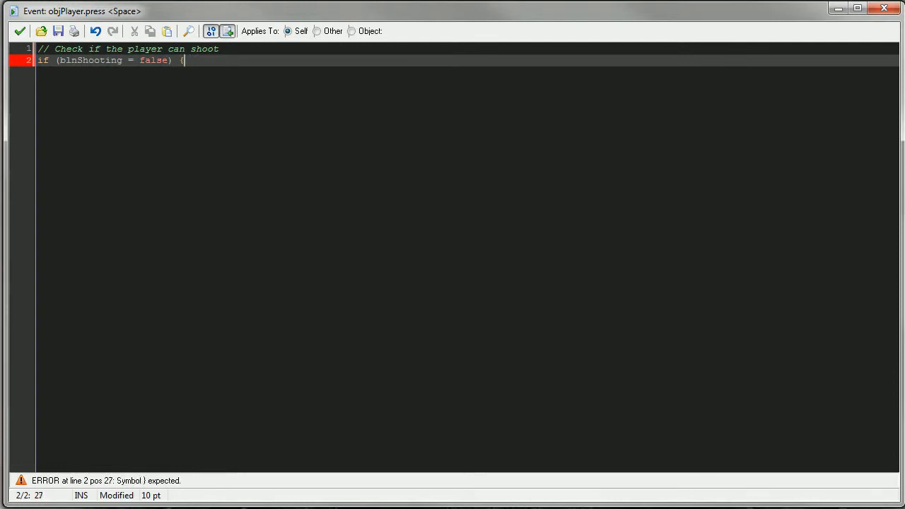
{"action": "key", "text": "Enter"}
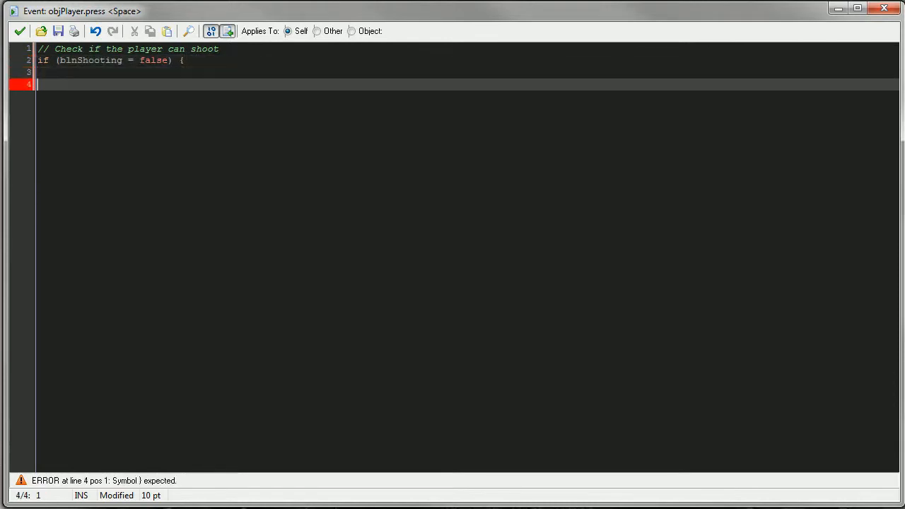
{"action": "type", "text": "}"}
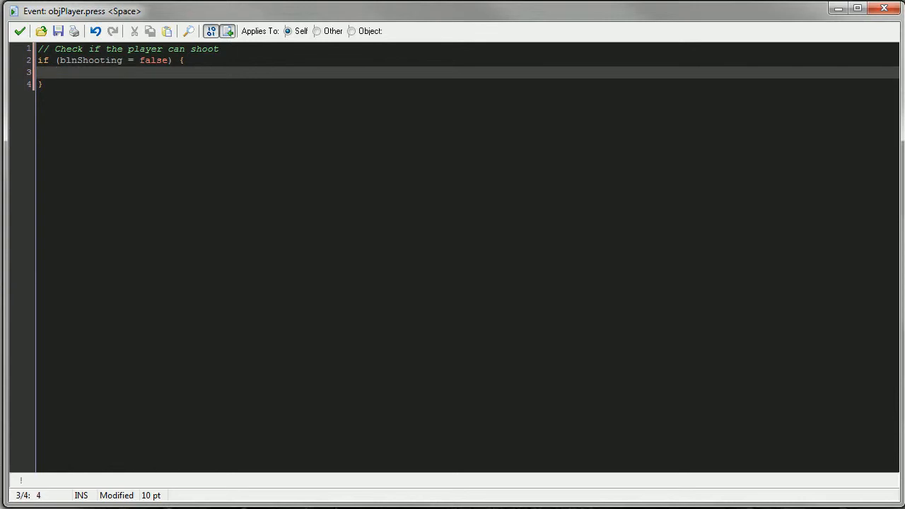
{"action": "type", "text": "// Shoot a bullet"}
{"action": "type", "text": "// The player is shooting"}
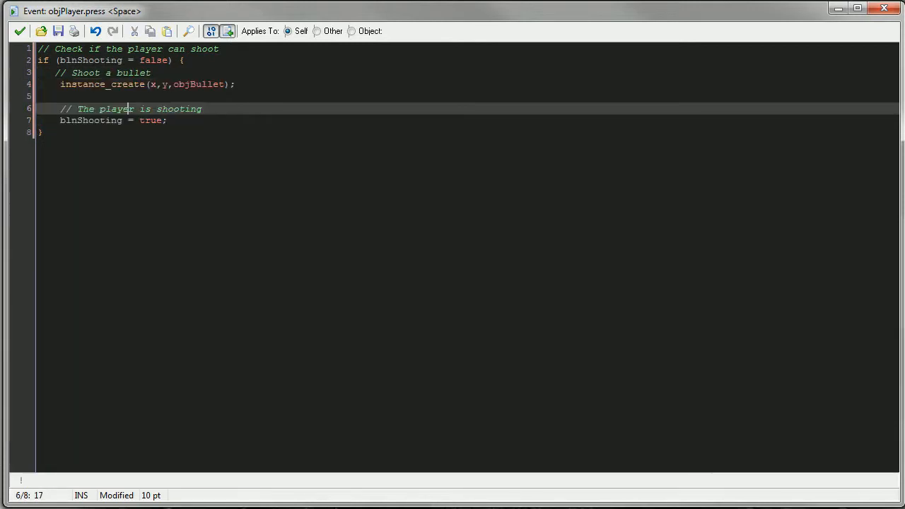
{"action": "left_click", "coordinate": [92, 74]}
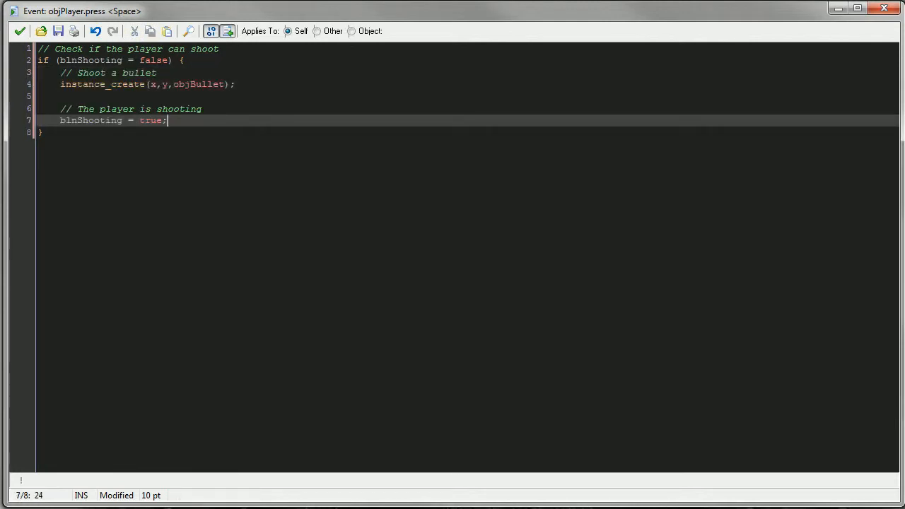
{"action": "key", "text": "Enter"}
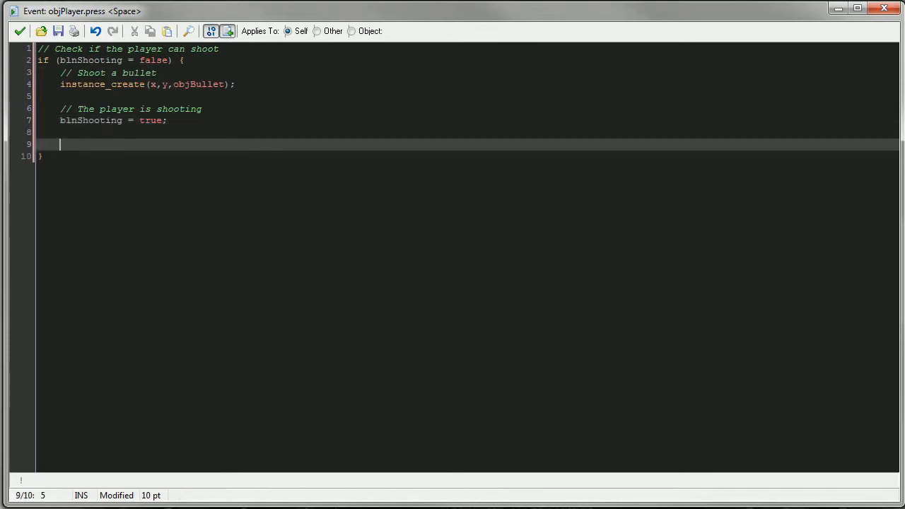
Step: Add a '// Shooting timer' comment and begin alarm[0] = with a first delay of 30
{"action": "type", "text": "//"}
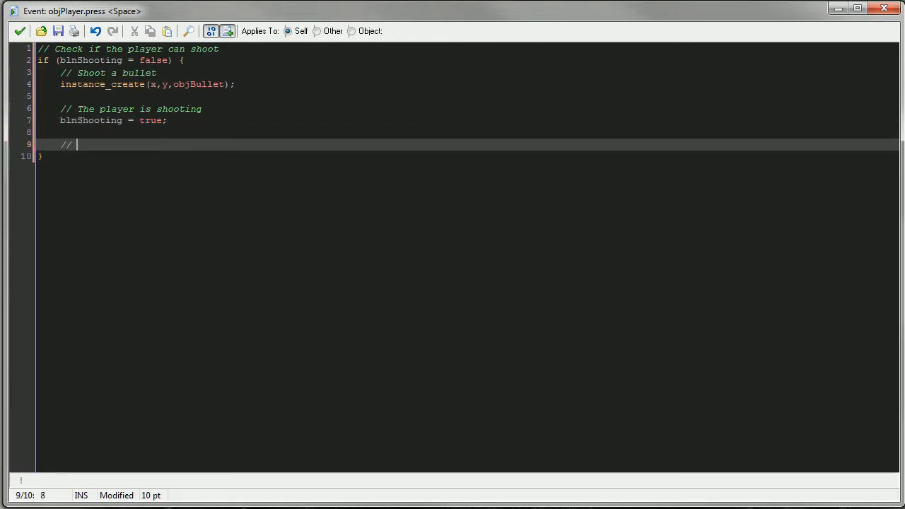
{"action": "type", "text": "s"}
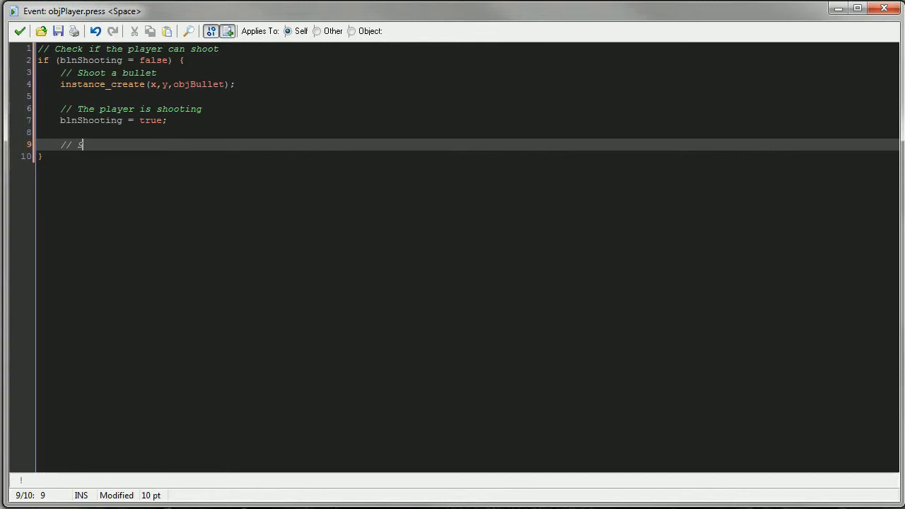
{"action": "type", "text": "hooting timer"}
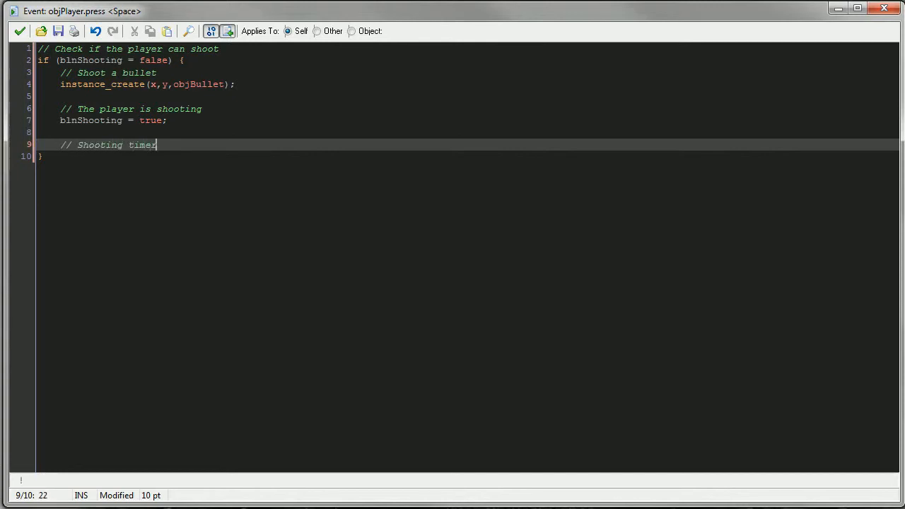
{"action": "type", "text": "alrm"}
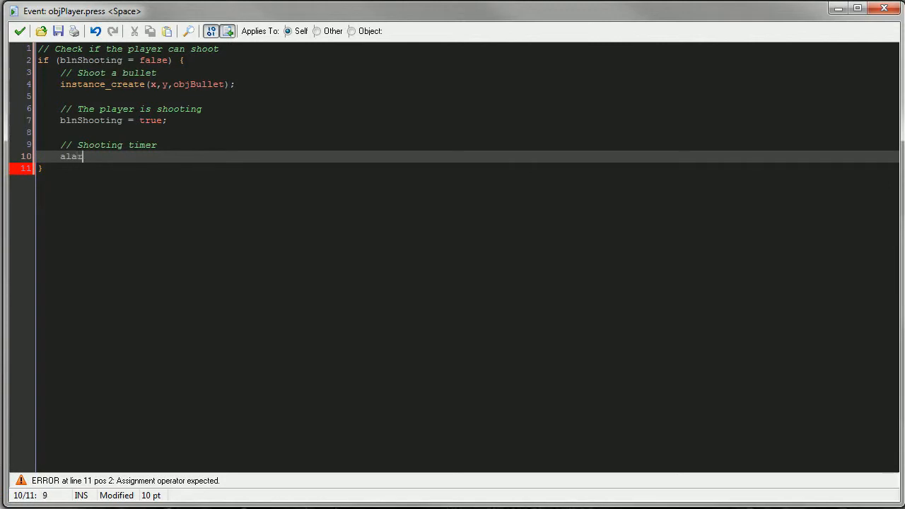
{"action": "type", "text": "rm"}
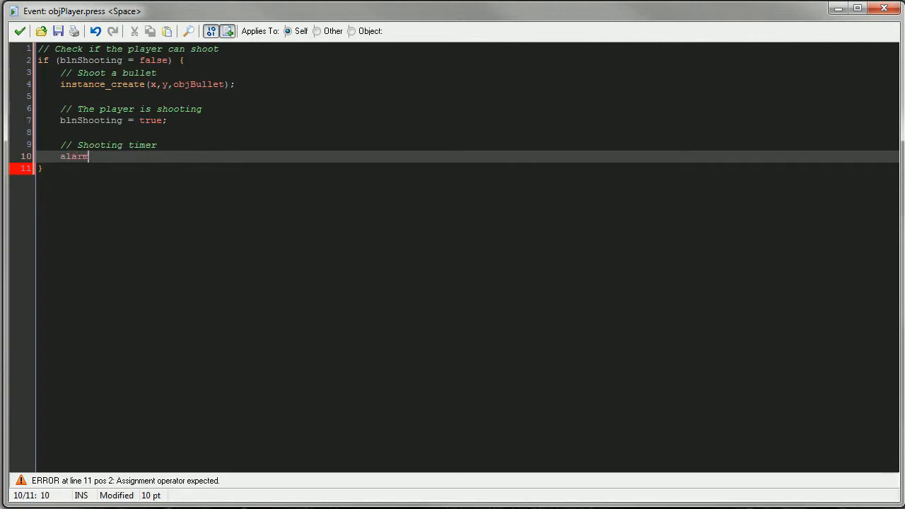
{"action": "type", "text": "[0]"}
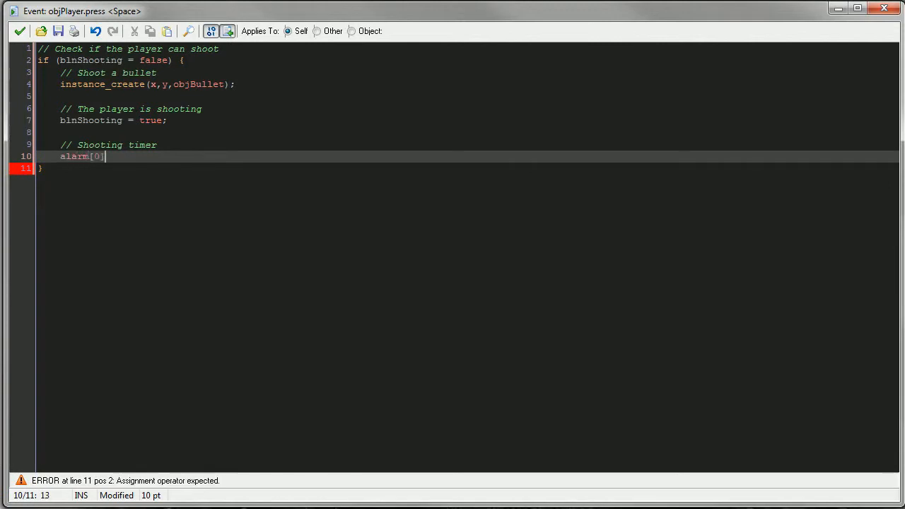
{"action": "type", "text": "="}
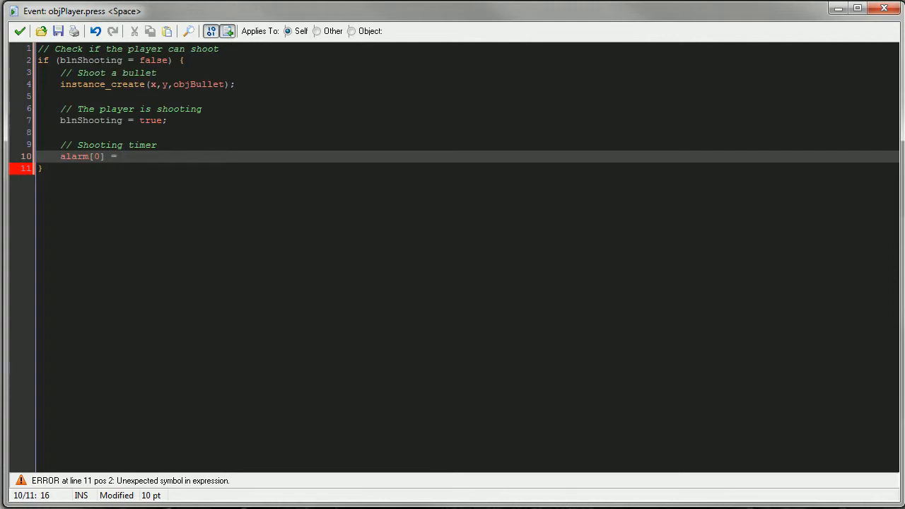
{"action": "type", "text": "30"}
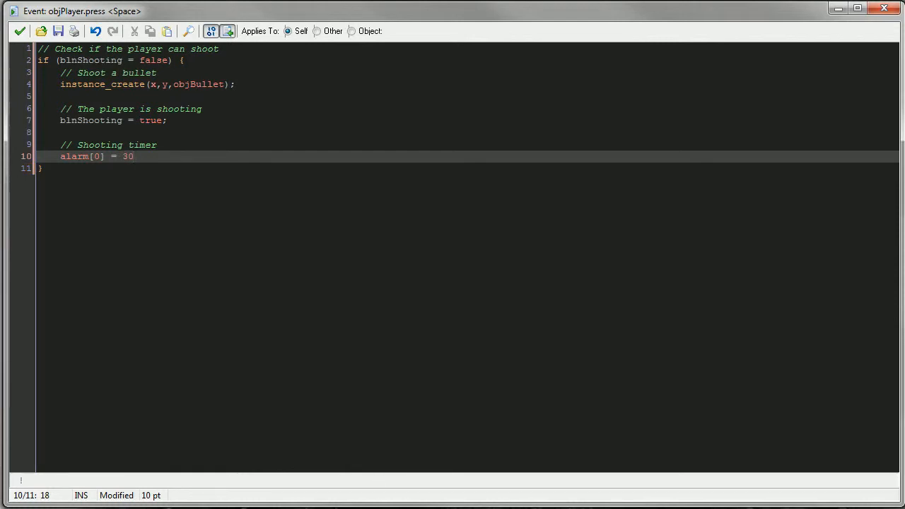
Step: Settle the reload delay at alarm[0] = 90; after trying 120, then save and close the code
{"action": "key", "text": "Backspace"}
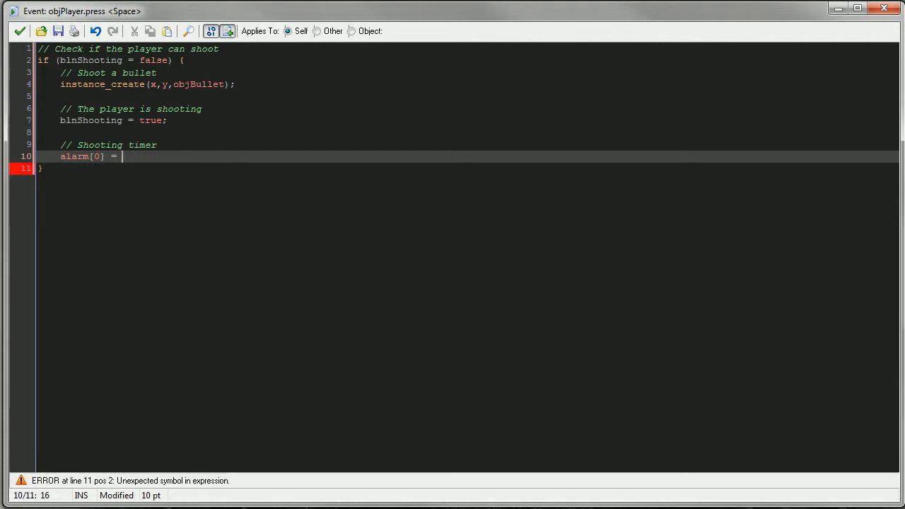
{"action": "type", "text": "120"}
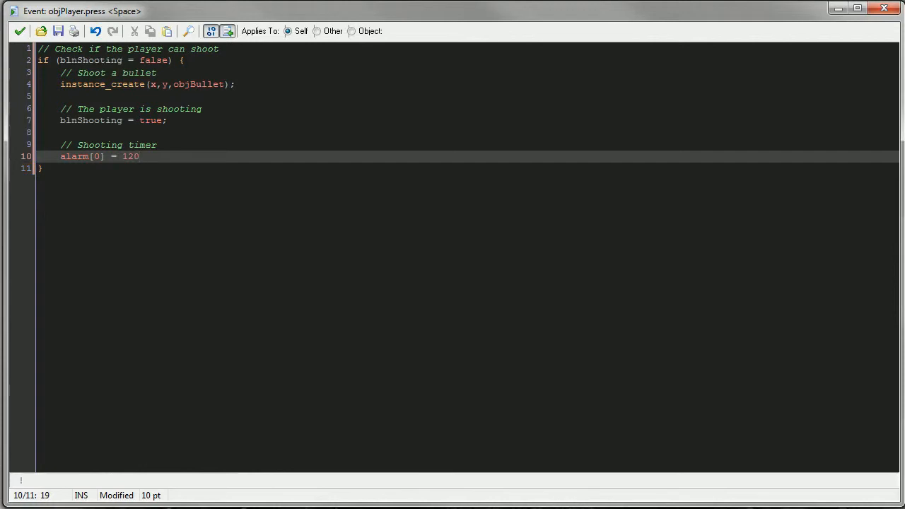
{"action": "type", "text": "90"}
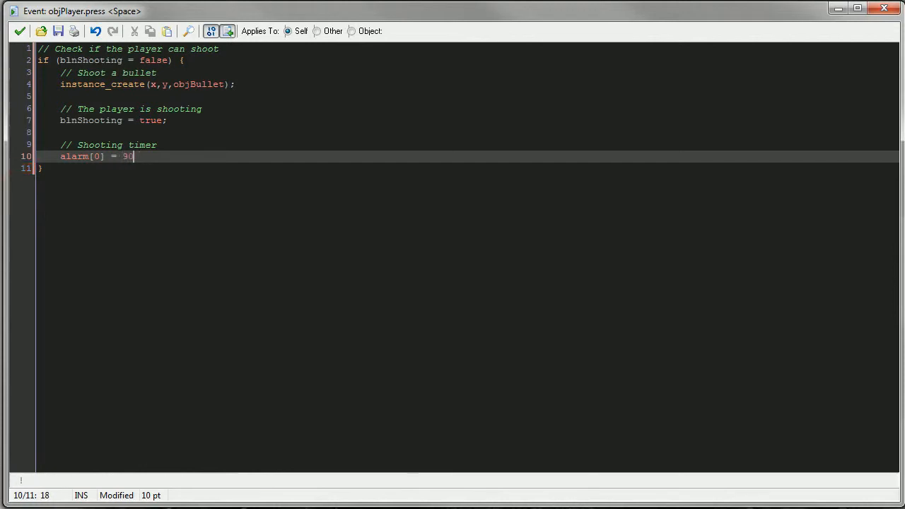
{"action": "type", "text": ";"}
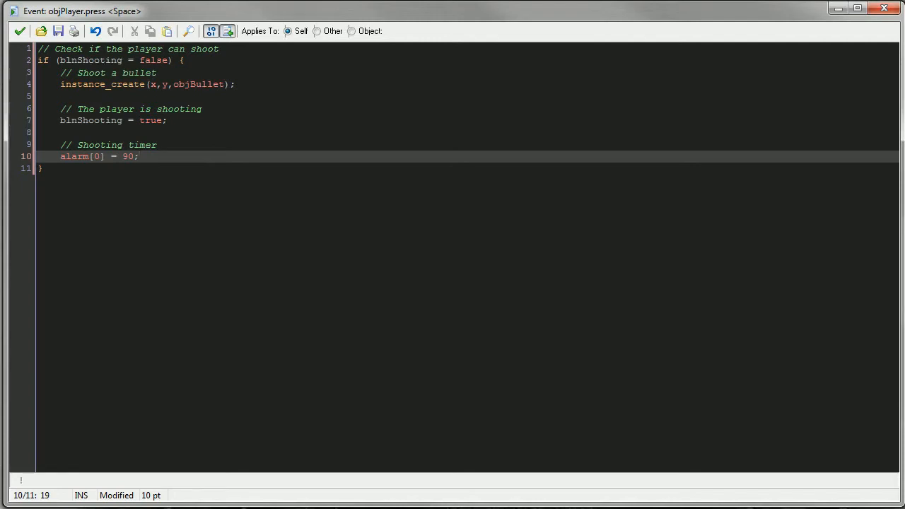
{"action": "left_click", "coordinate": [82, 60]}
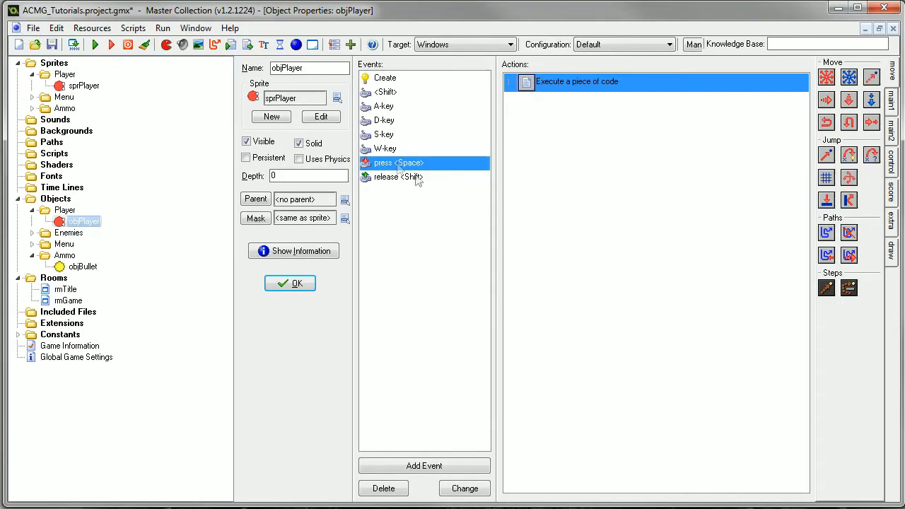
Step: Add an Alarm 0 event whose code, commented 'Allow the player to shoot', sets blnShooting = false
{"action": "left_click", "coordinate": [424, 465]}
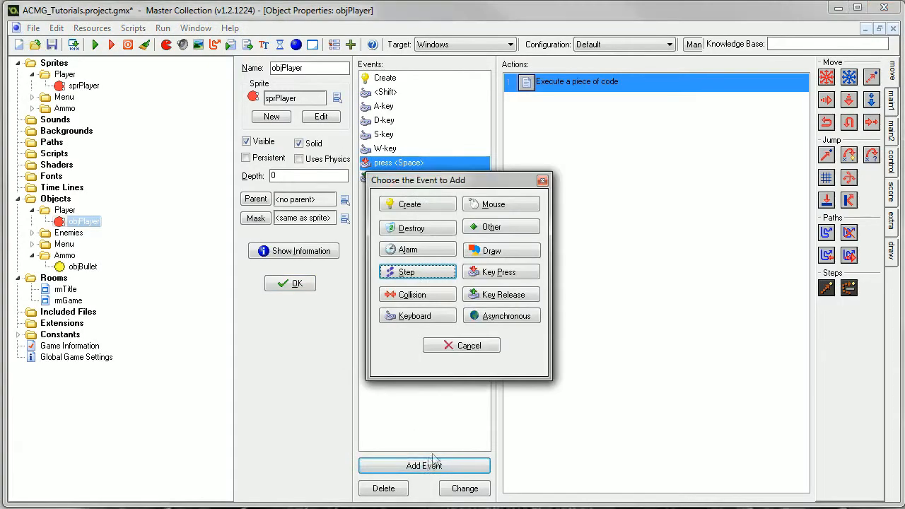
{"action": "left_click", "coordinate": [409, 248]}
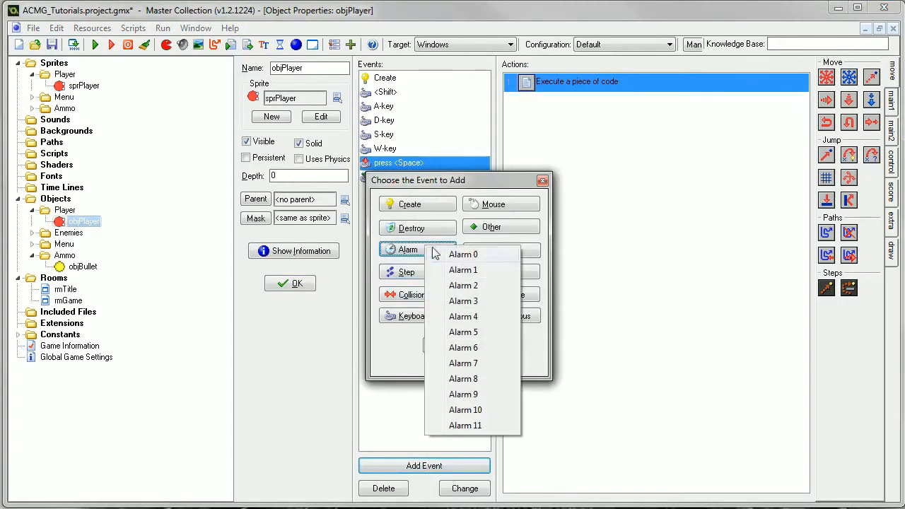
{"action": "mouse_move", "coordinate": [462, 254]}
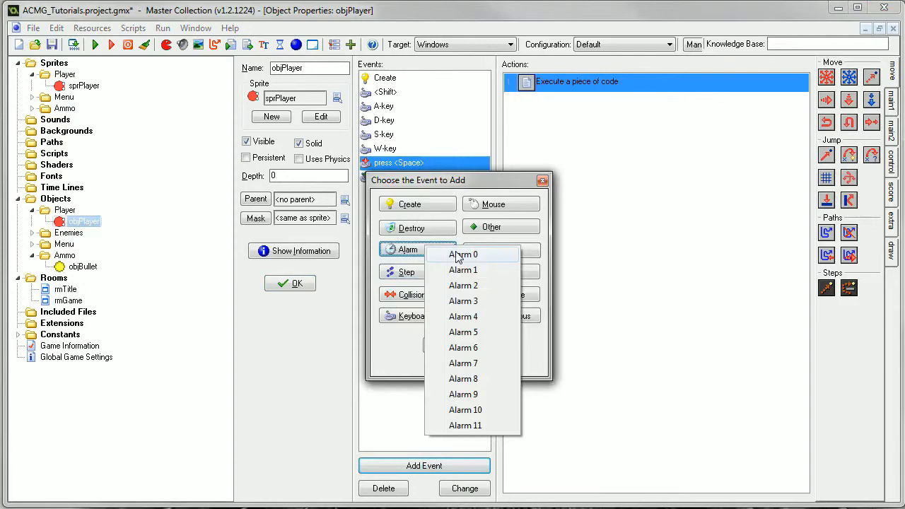
{"action": "left_click", "coordinate": [464, 254]}
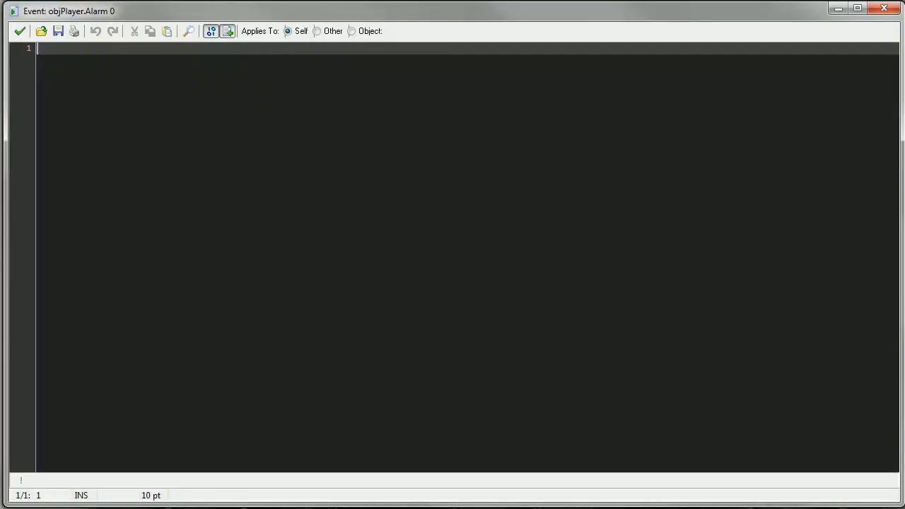
{"action": "type", "text": "// allow the player to shoot"}
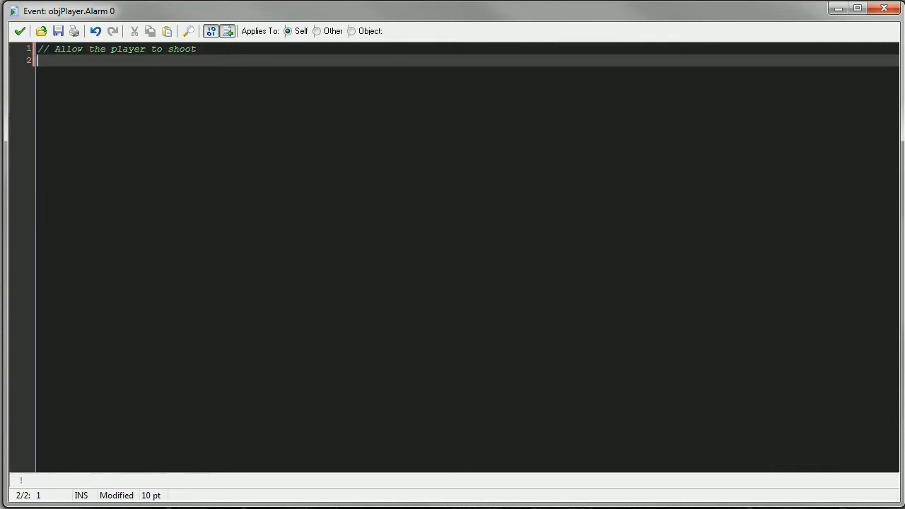
{"action": "type", "text": "binShooting"}
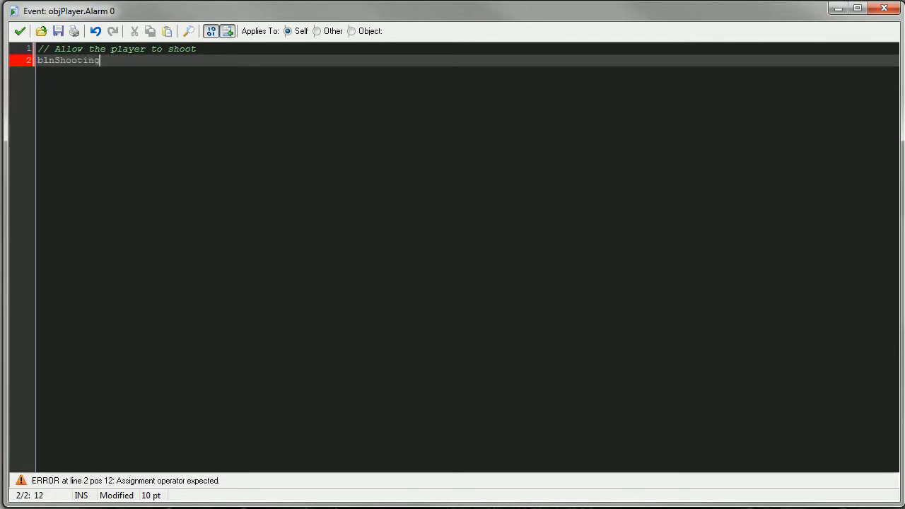
{"action": "type", "text": "= false;"}
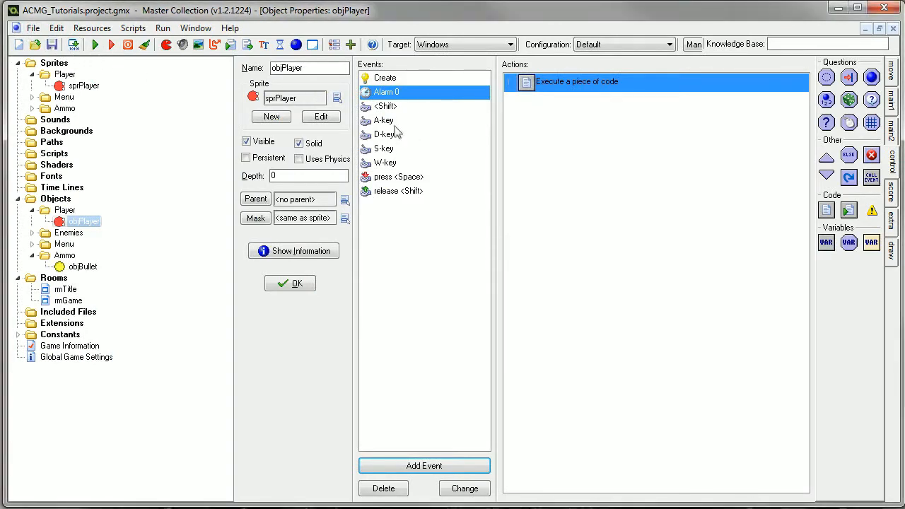
Step: Review the Space press and Alarm 0 code, then close both editors before test-running
{"action": "double_click", "coordinate": [577, 80]}
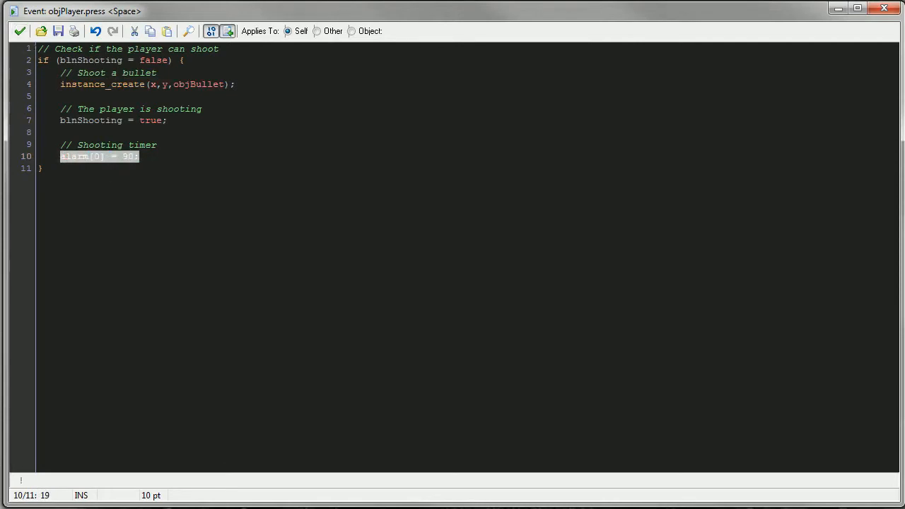
{"action": "left_click", "coordinate": [138, 156]}
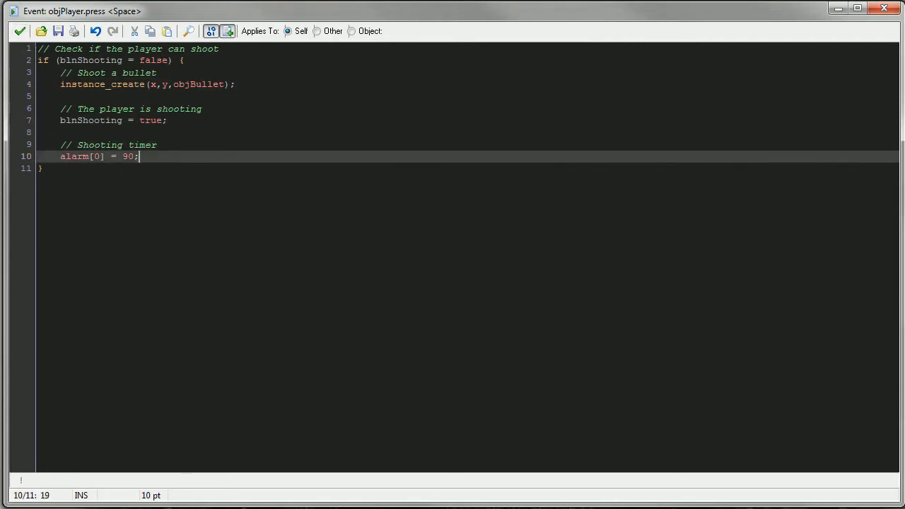
{"action": "left_click", "coordinate": [20, 31]}
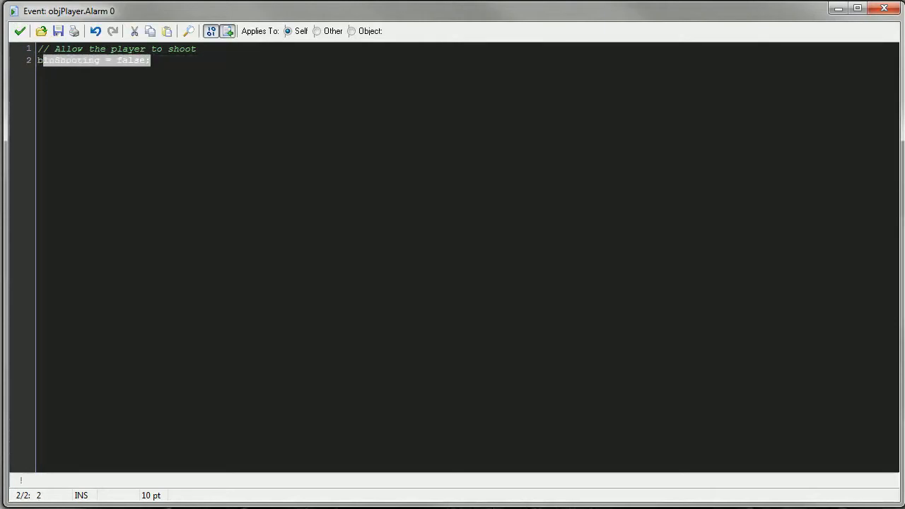
{"action": "left_click", "coordinate": [20, 31]}
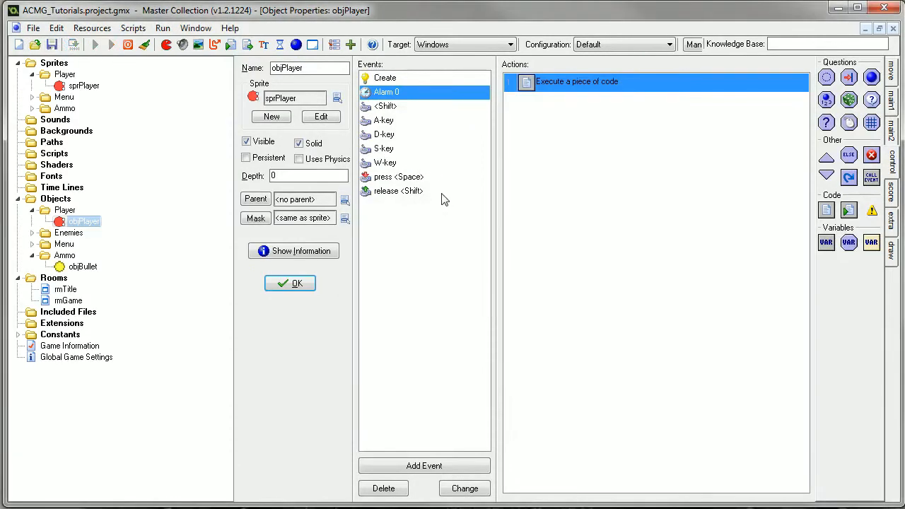
{"action": "mouse_move", "coordinate": [435, 271]}
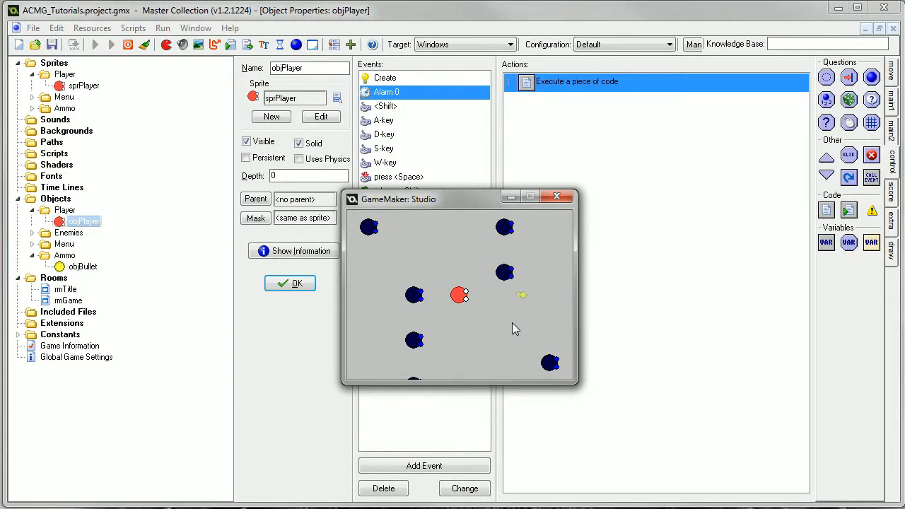
Step: Close the game and add pShootSpeed = 2; // 2 seconds to objPlayer's Create code
{"action": "left_click", "coordinate": [557, 195]}
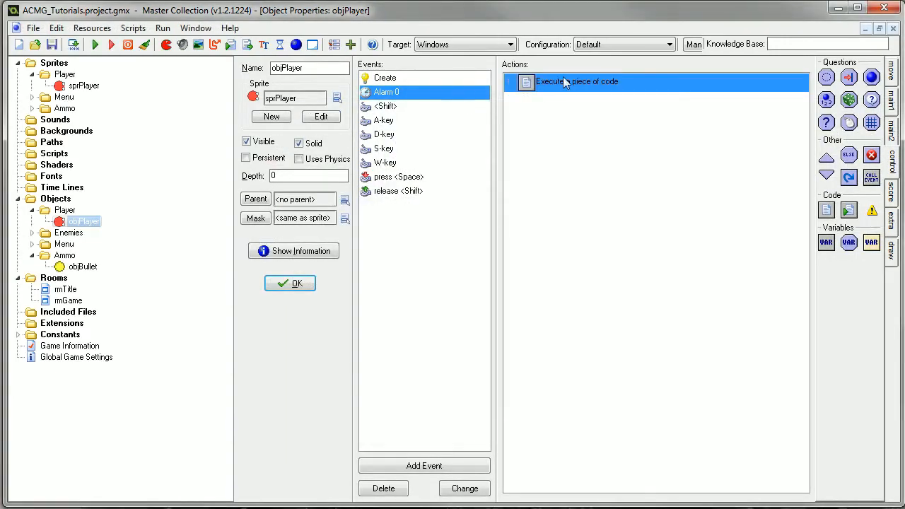
{"action": "double_click", "coordinate": [576, 81]}
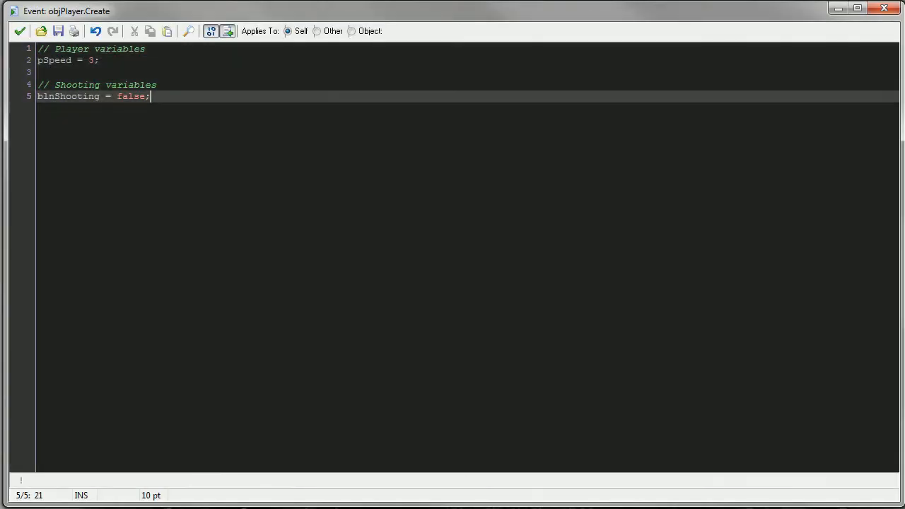
{"action": "type", "text": "int"}
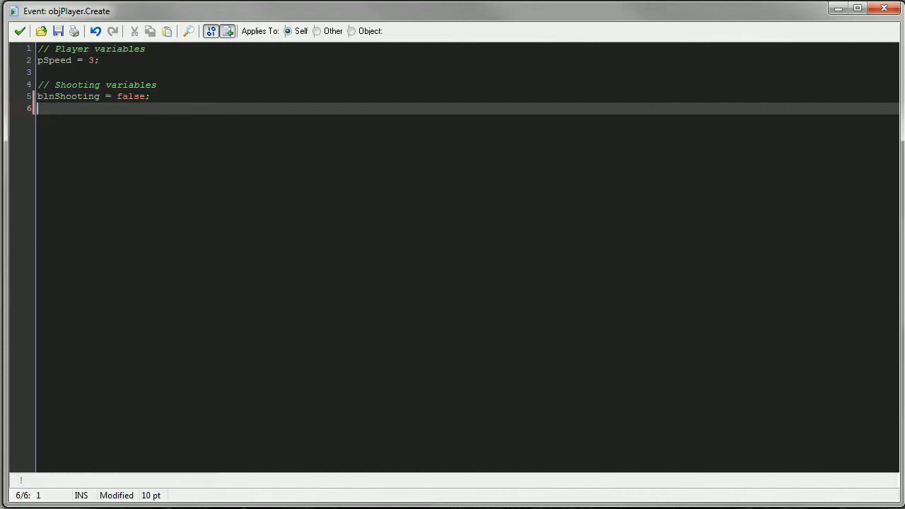
{"action": "type", "text": "pShootSpe"}
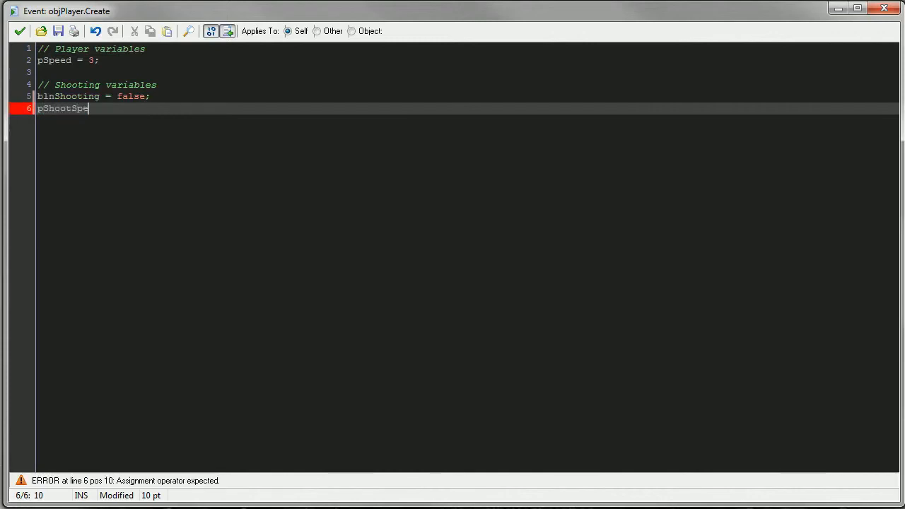
{"action": "type", "text": "ed ="}
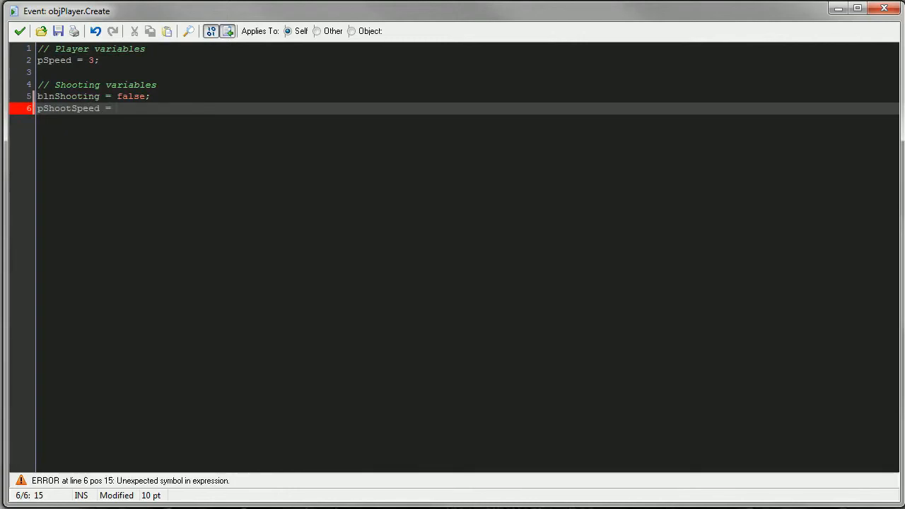
{"action": "type", "text": "2;"}
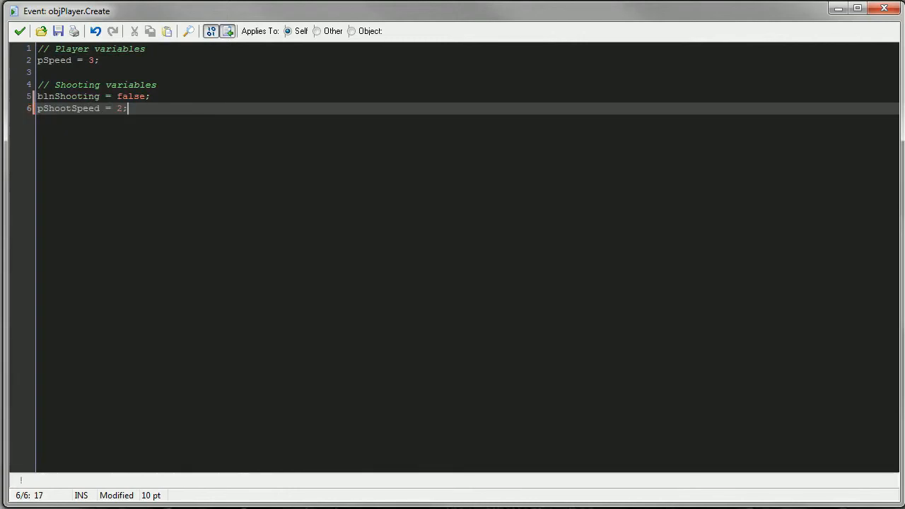
{"action": "type", "text": "\" \""}
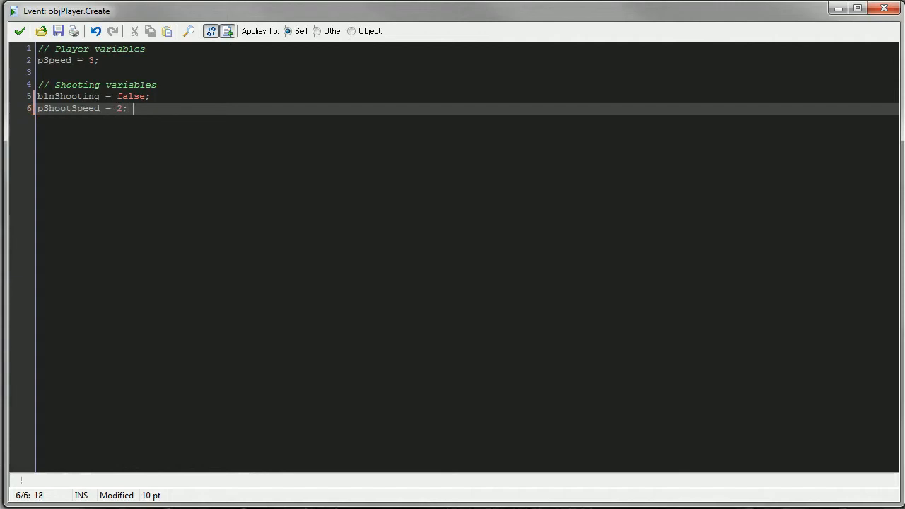
{"action": "type", "text": "// 2 seconds"}
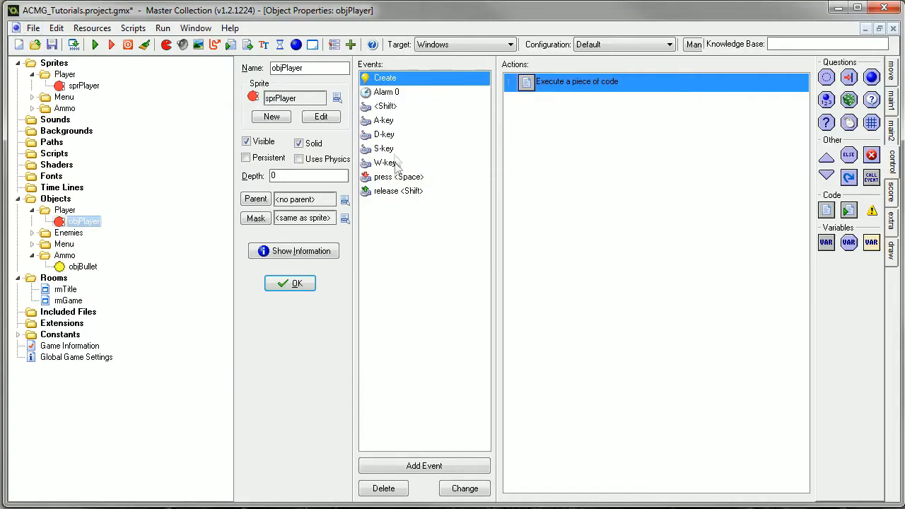
Step: Change the Space press timer to alarm[0] = room_speed * pShootSpeed
{"action": "left_click", "coordinate": [397, 177]}
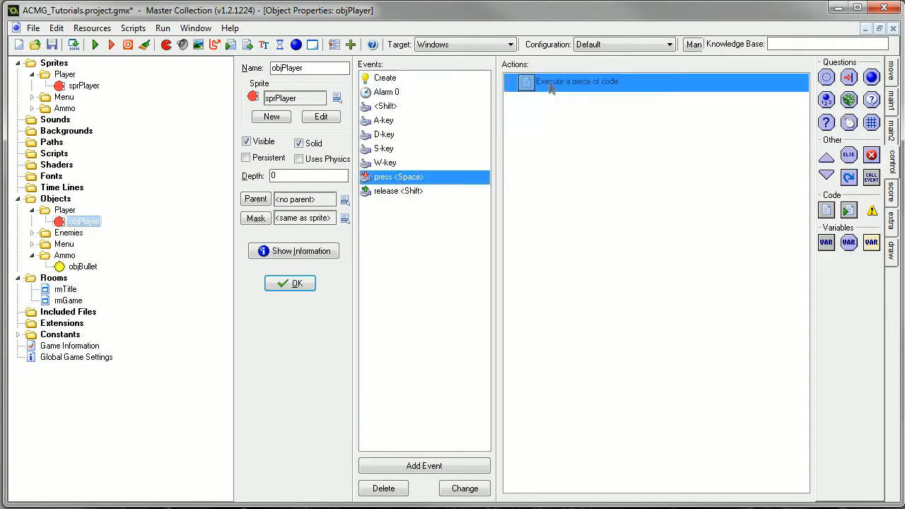
{"action": "double_click", "coordinate": [577, 80]}
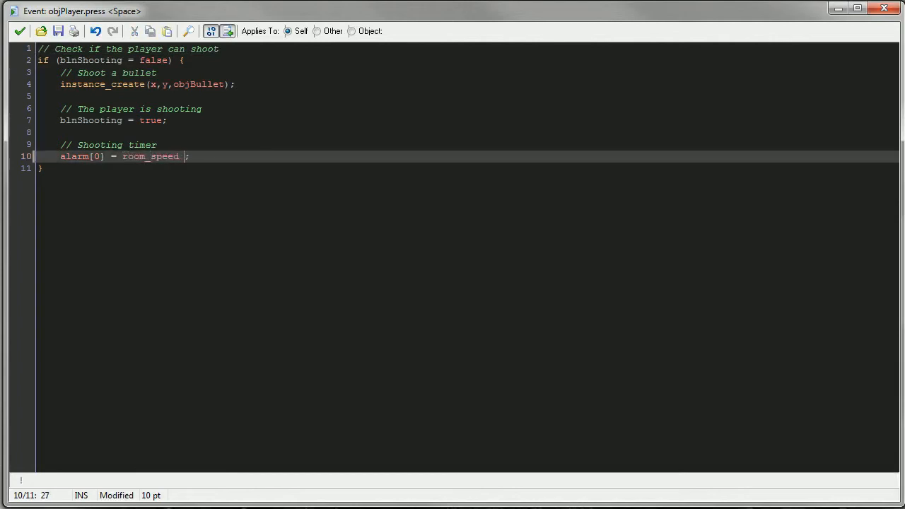
{"action": "type", "text": "* r"}
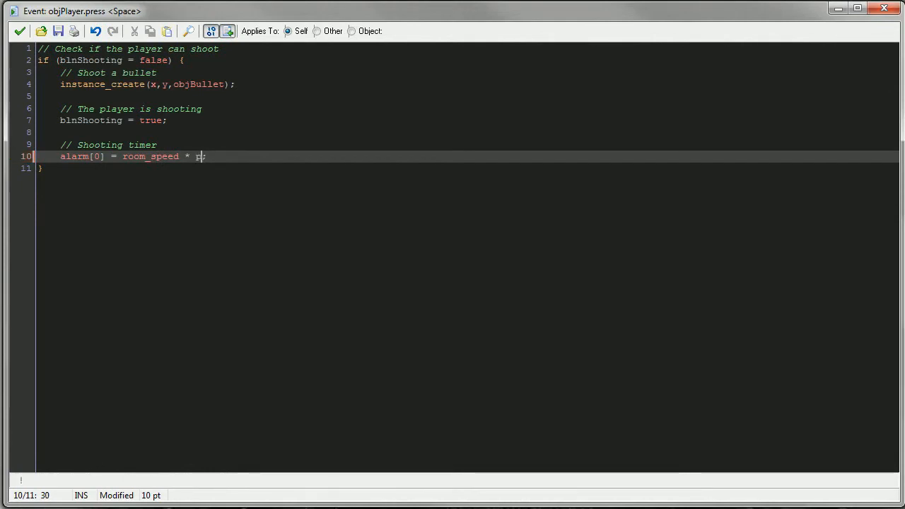
{"action": "type", "text": "ShootSpeed"}
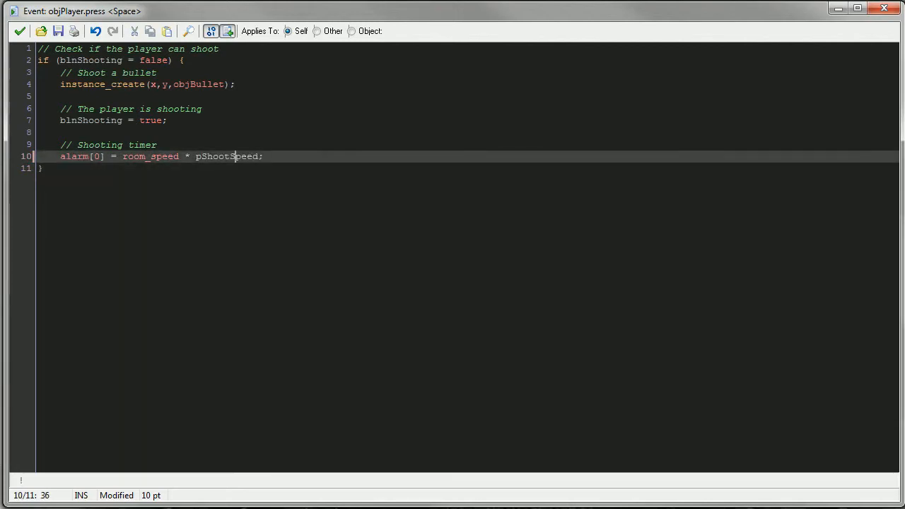
{"action": "double_click", "coordinate": [226, 156]}
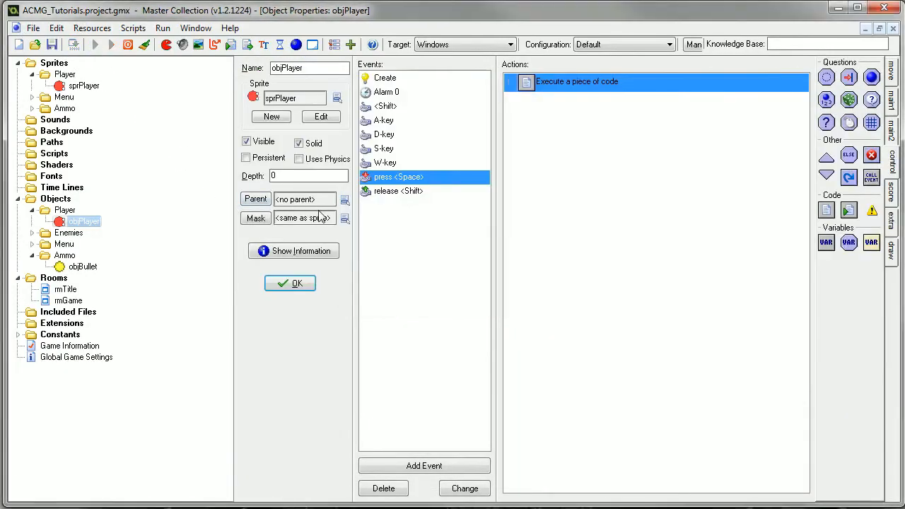
{"action": "mouse_move", "coordinate": [461, 359]}
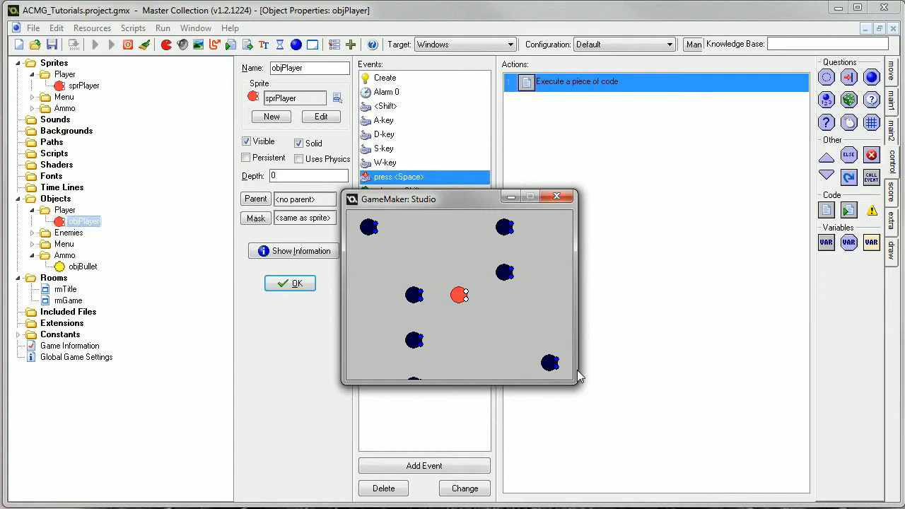
{"action": "mouse_move", "coordinate": [573, 233]}
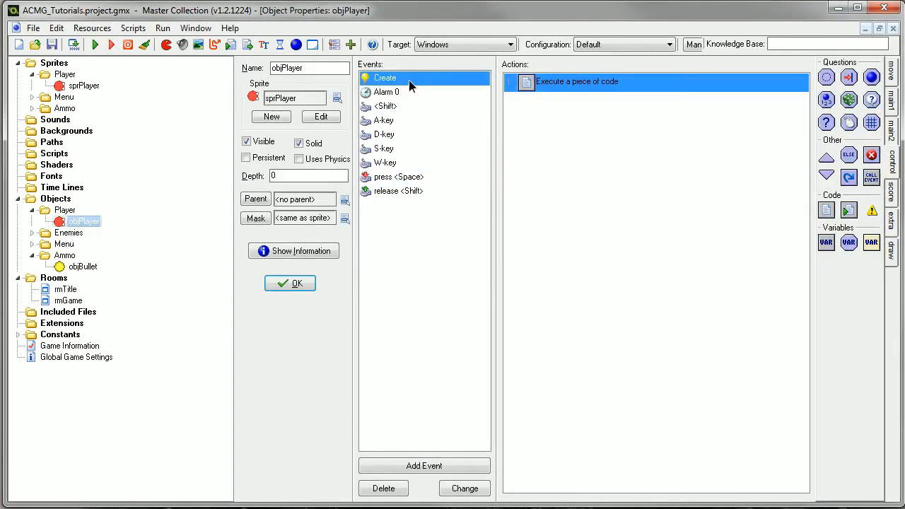
Step: Check the Create event code after the test run, then confirm OK to close objPlayer's properties
{"action": "double_click", "coordinate": [577, 81]}
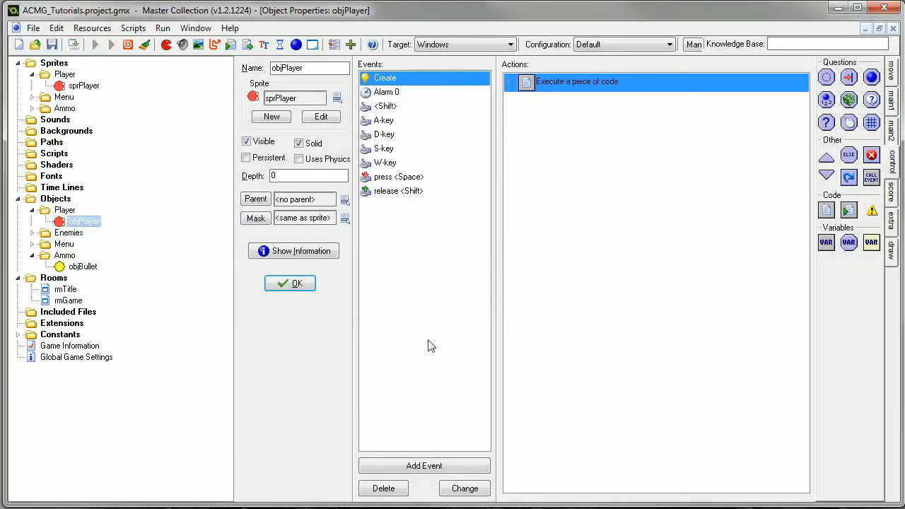
{"action": "mouse_move", "coordinate": [450, 390]}
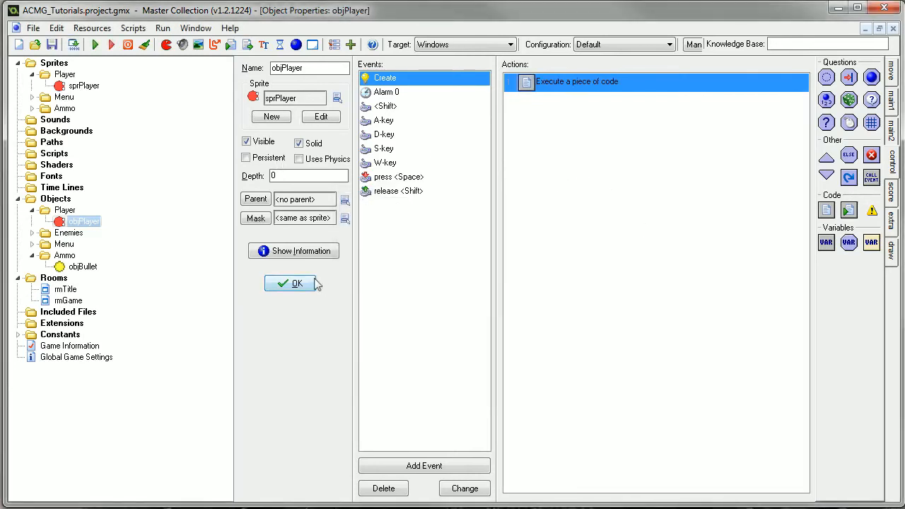
{"action": "left_click", "coordinate": [290, 283]}
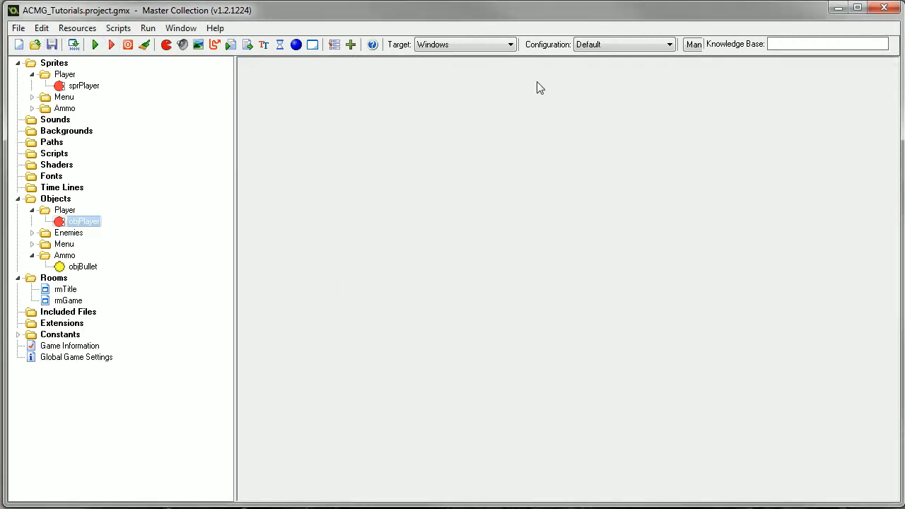